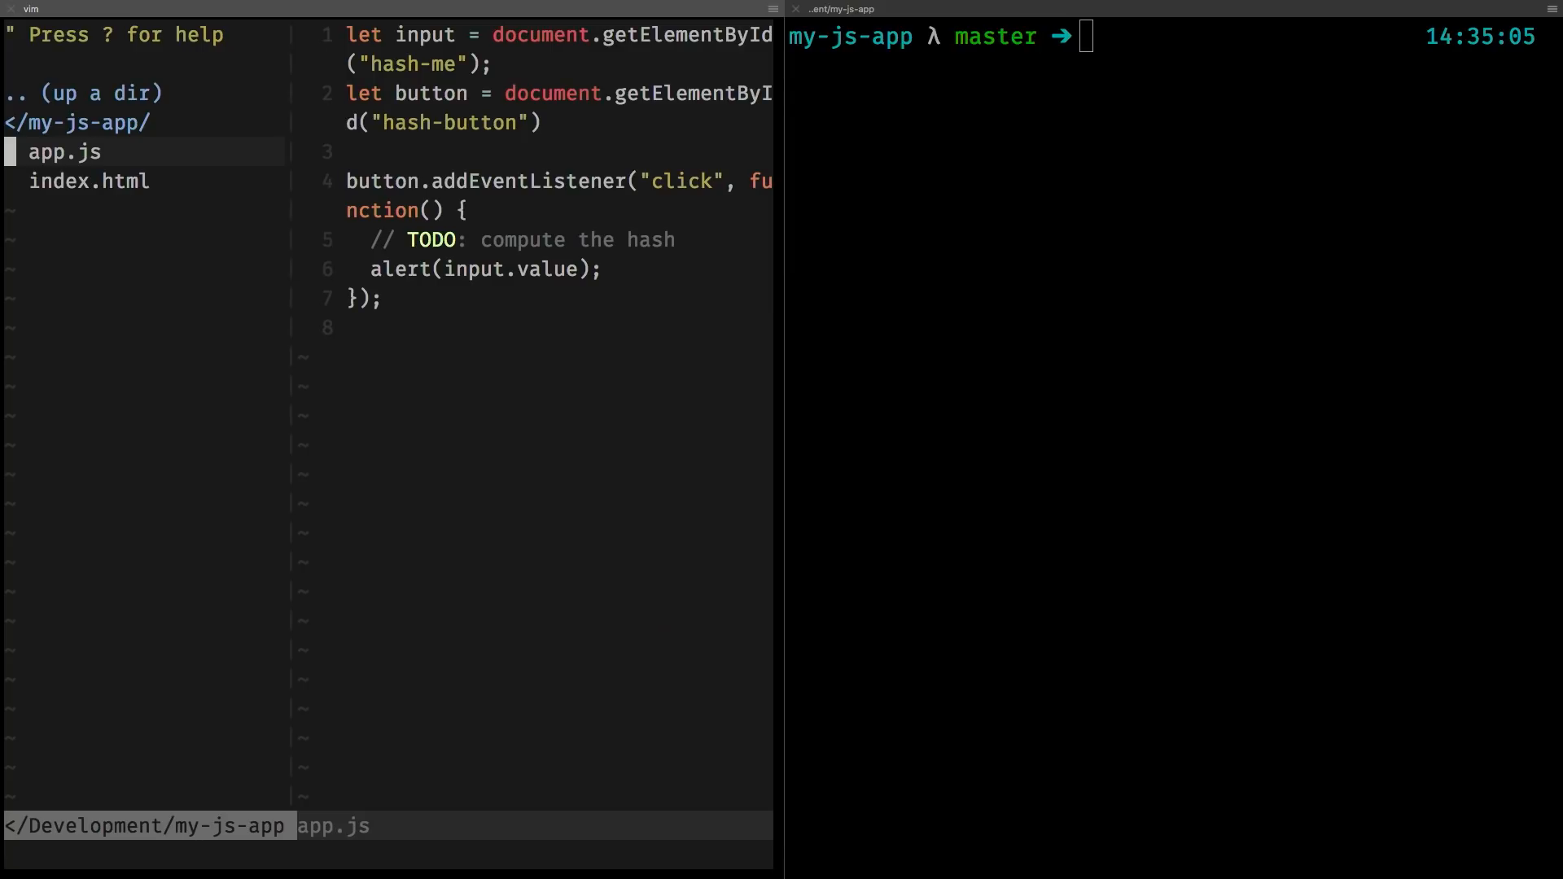
Review index.html's markup and return to the app.js script.
type("asdfasdf")
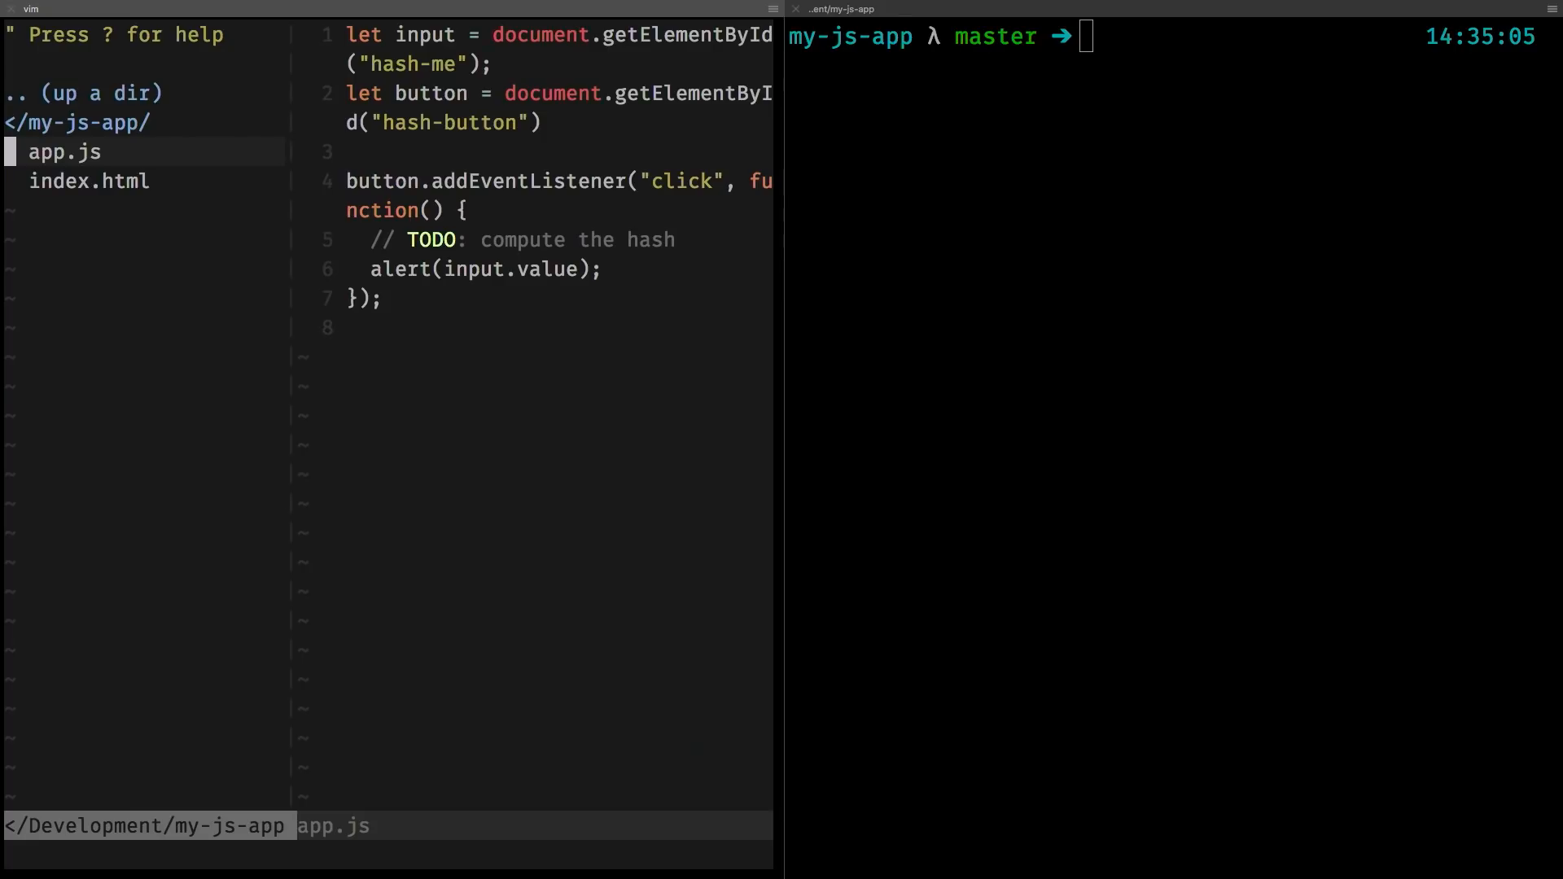
left_click(90, 181)
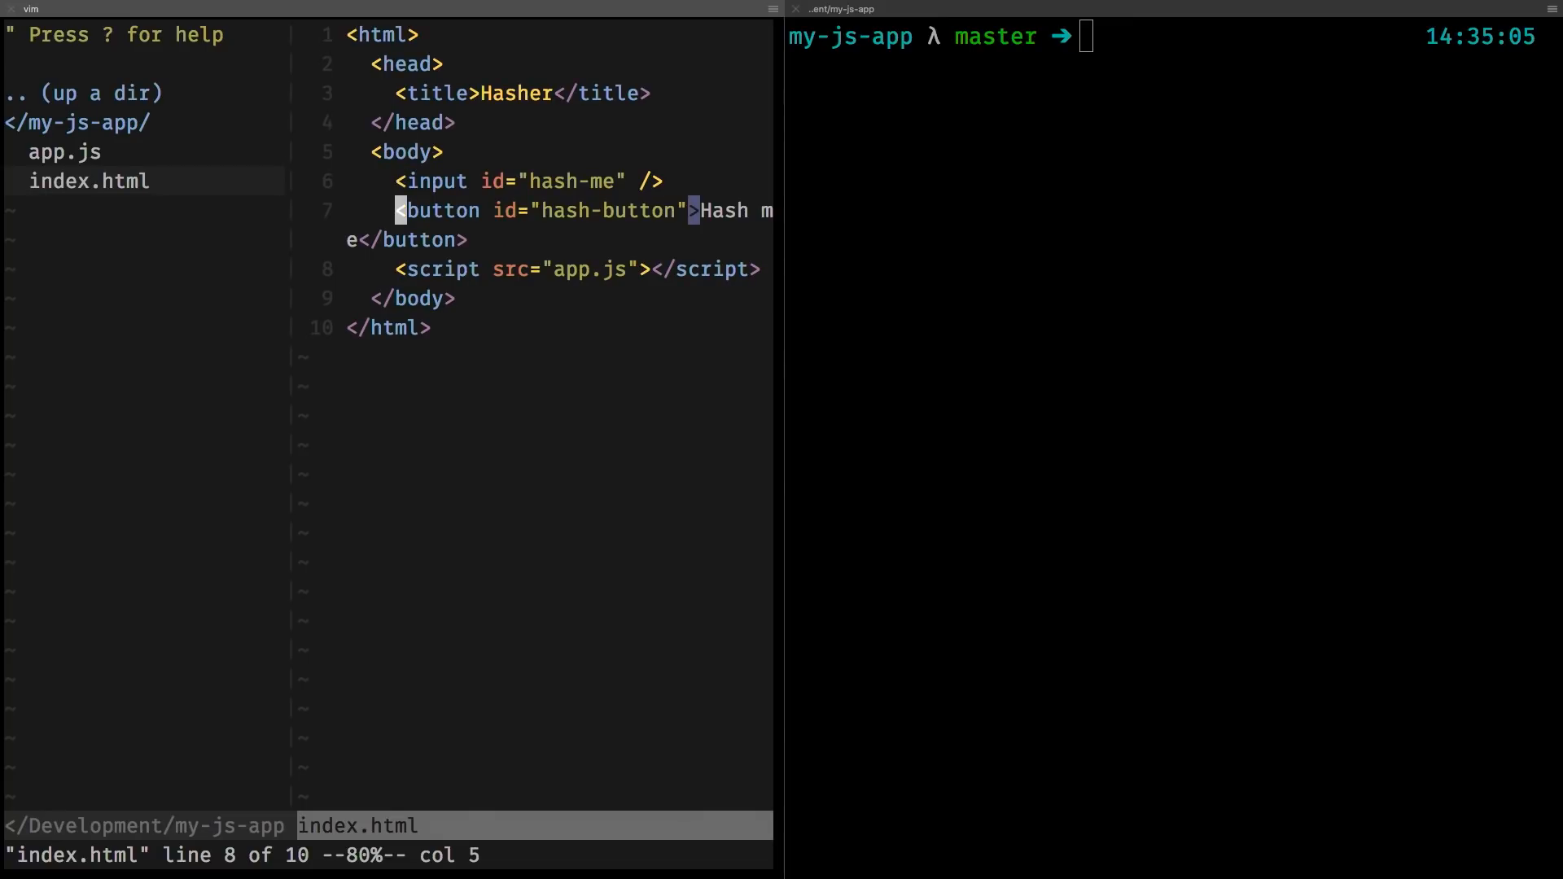
key("j")
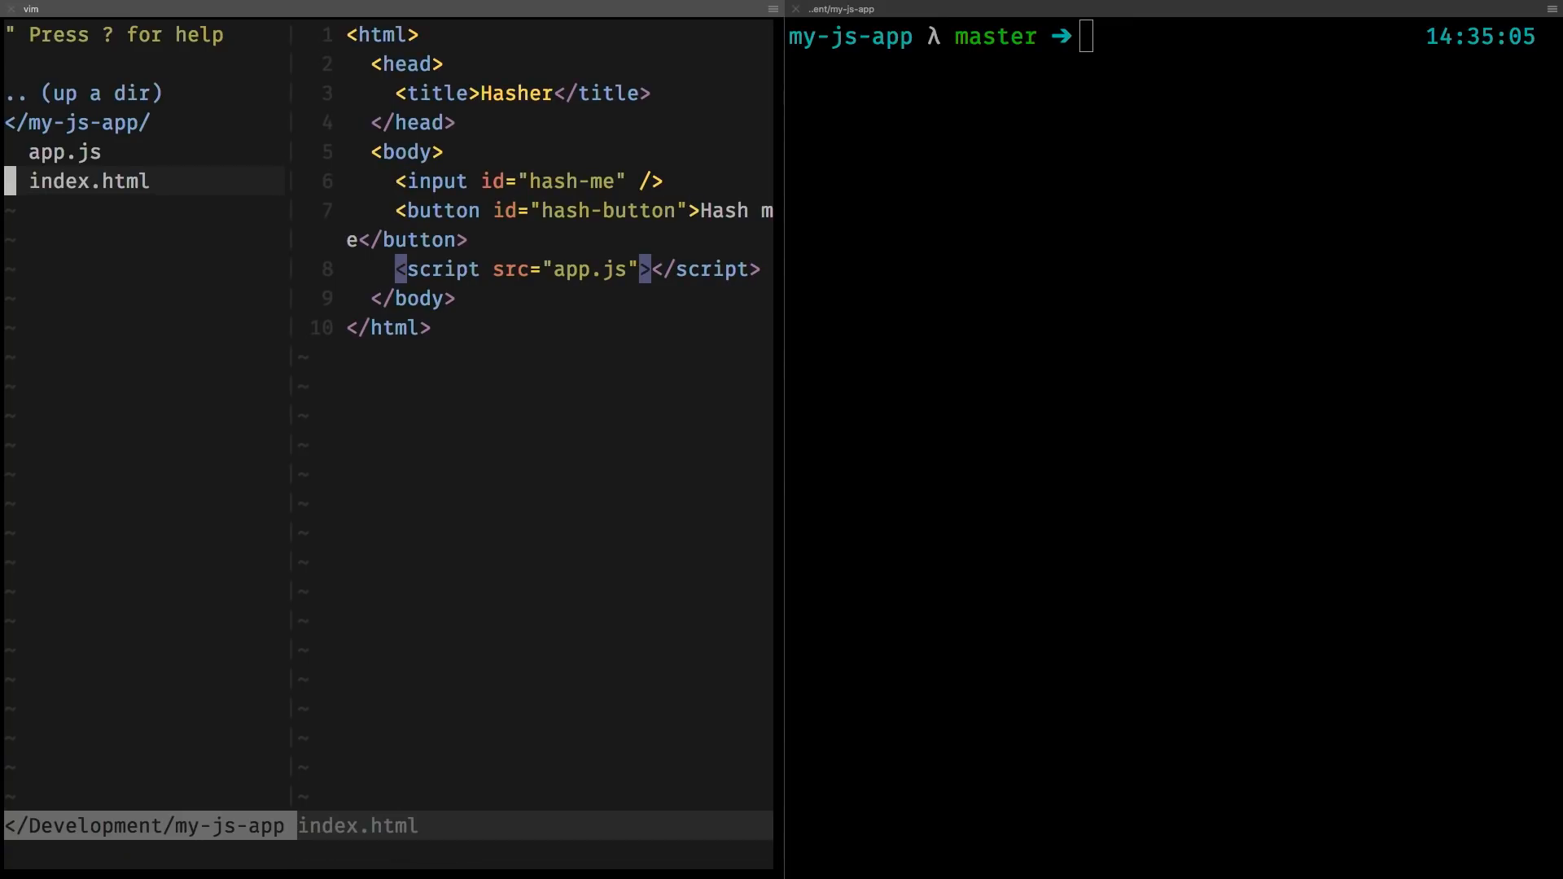
left_click(63, 151)
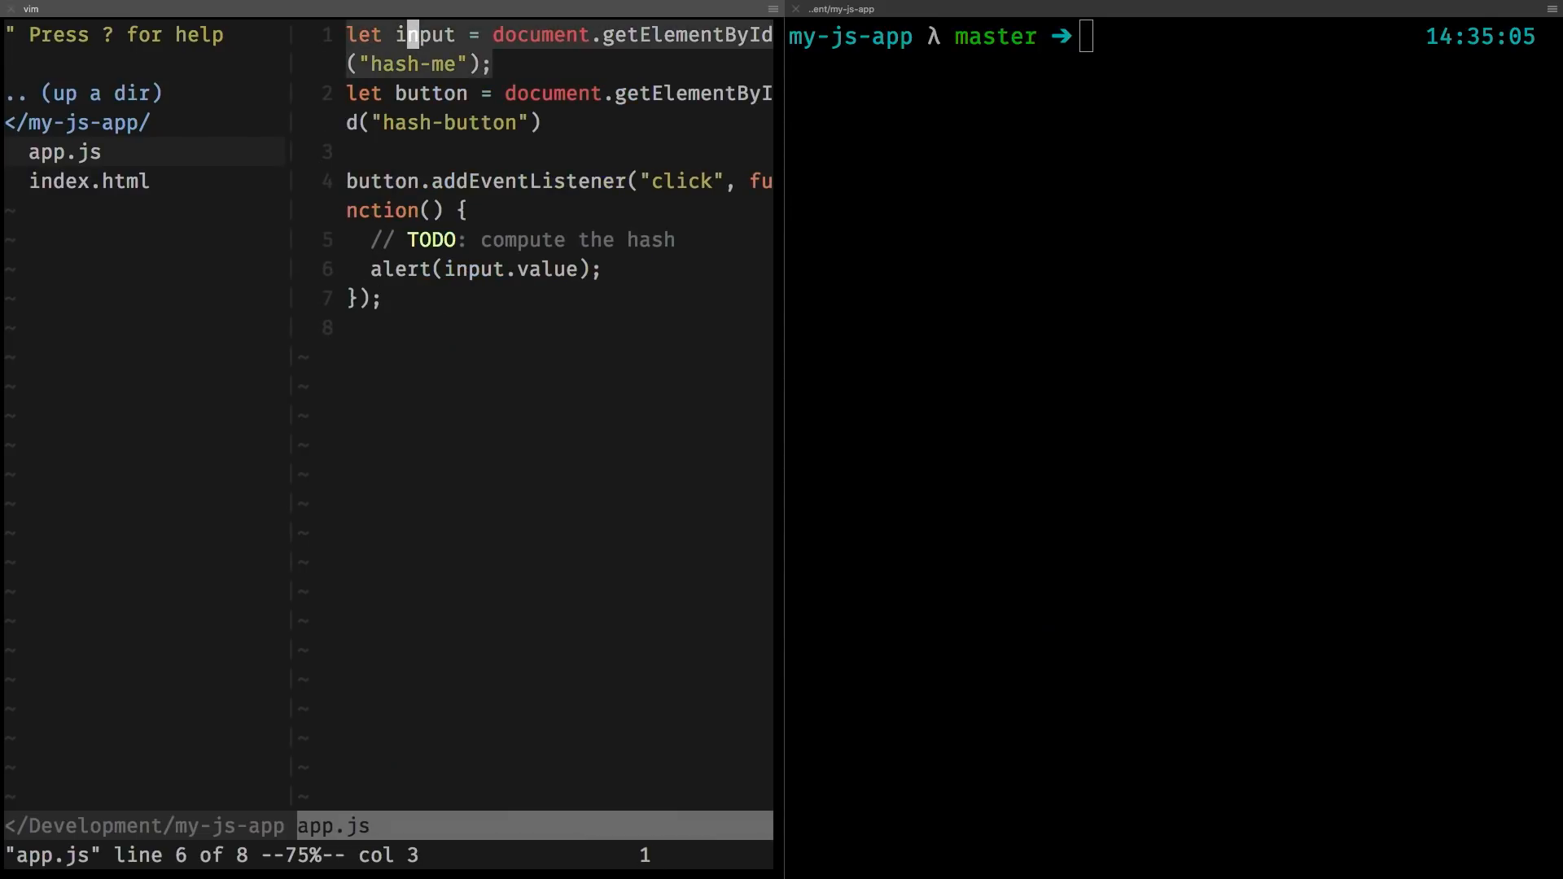
key("j")
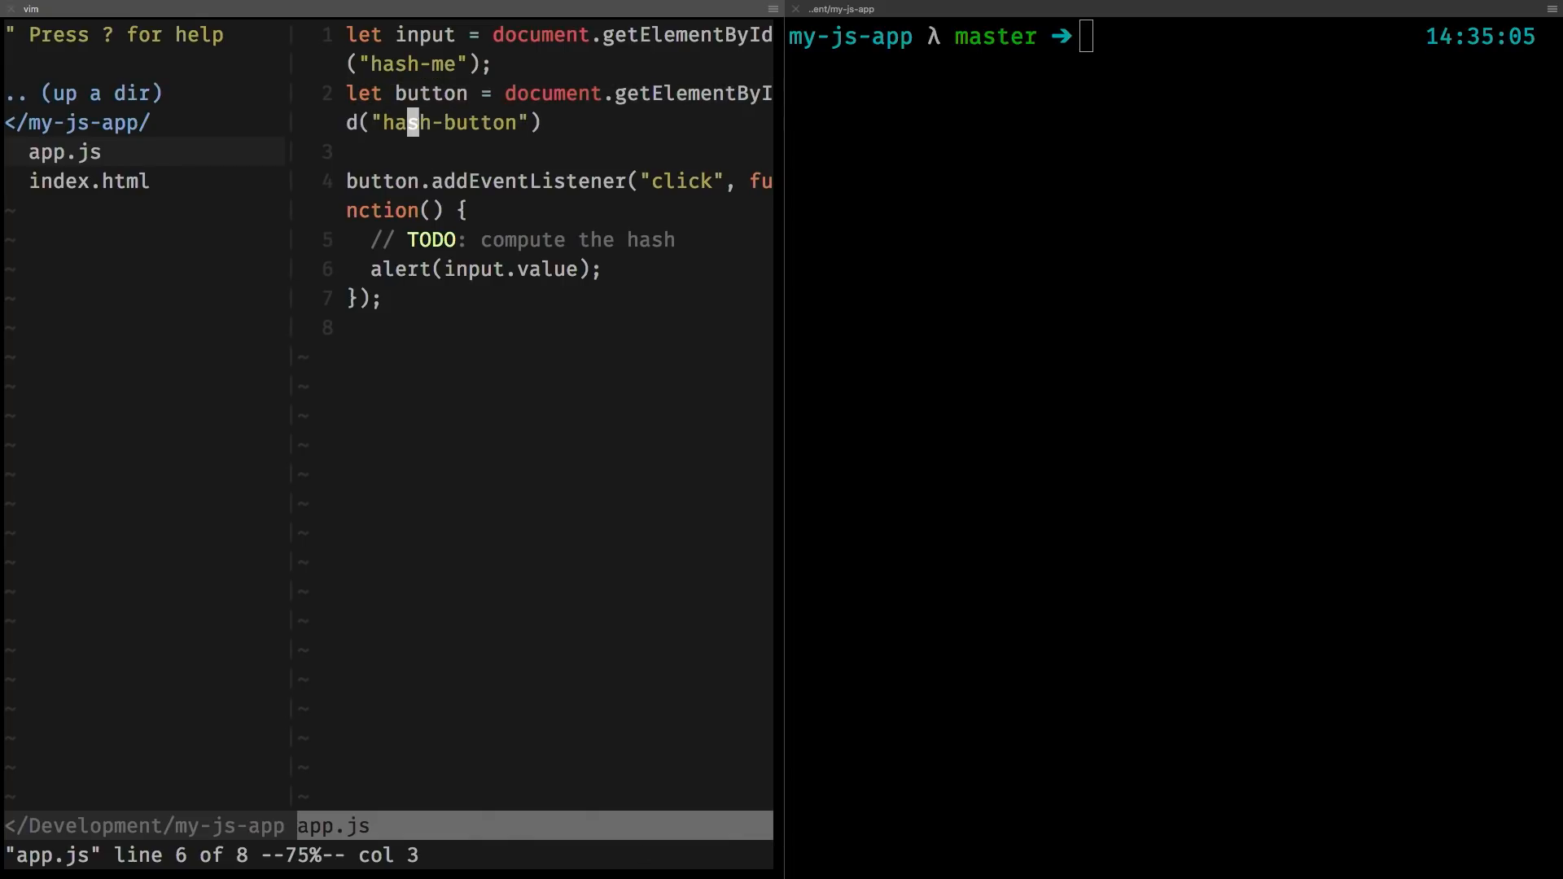
key("j")
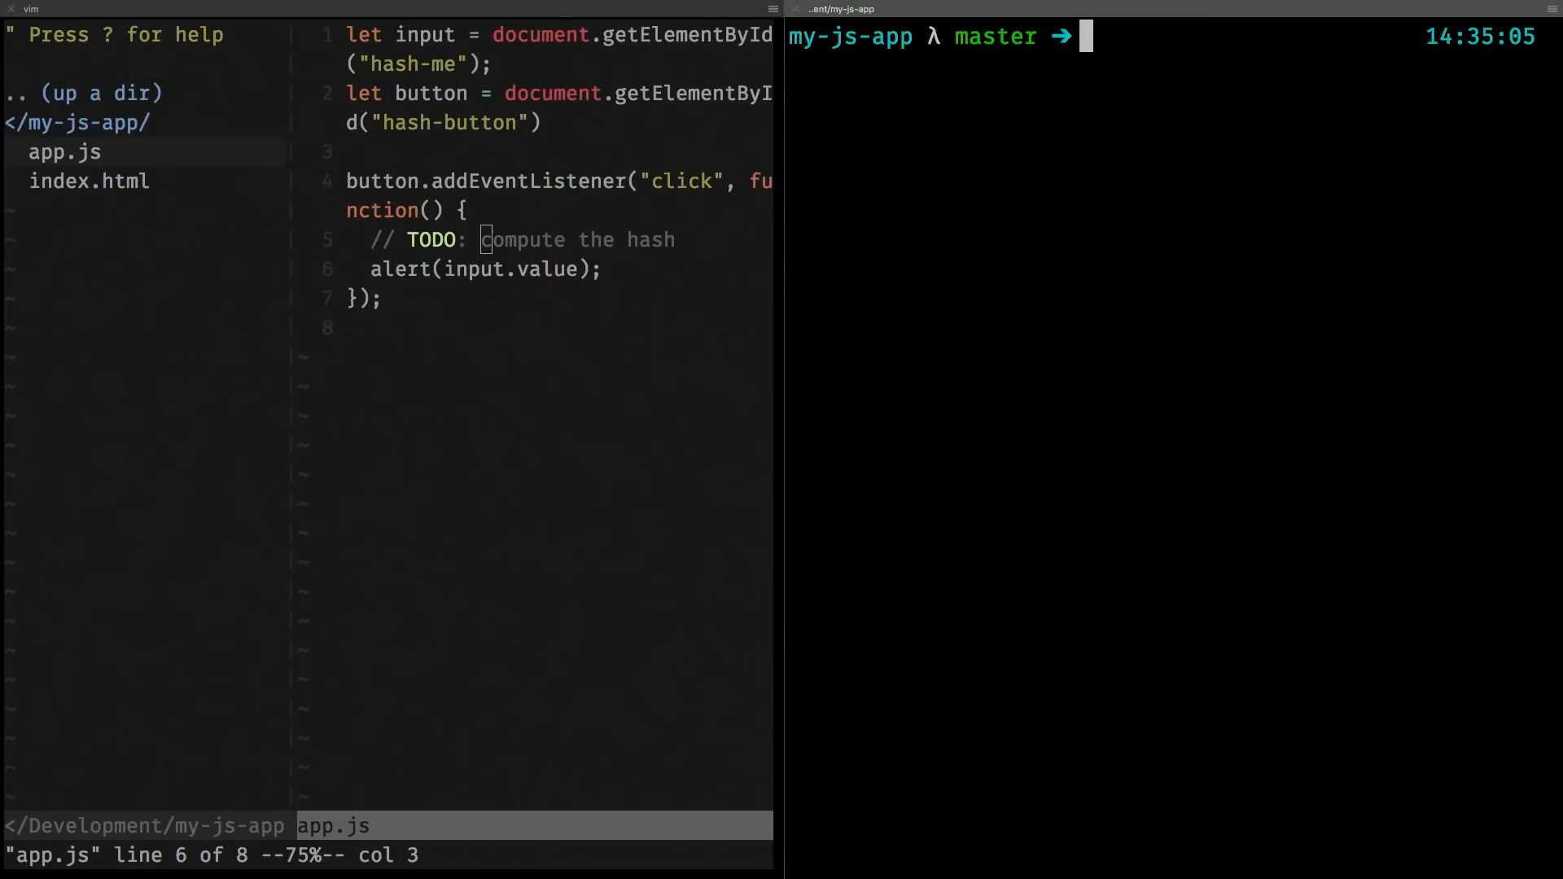
Create the hasher library crate with cargo new hasher --lib and cd into it.
type("cargo")
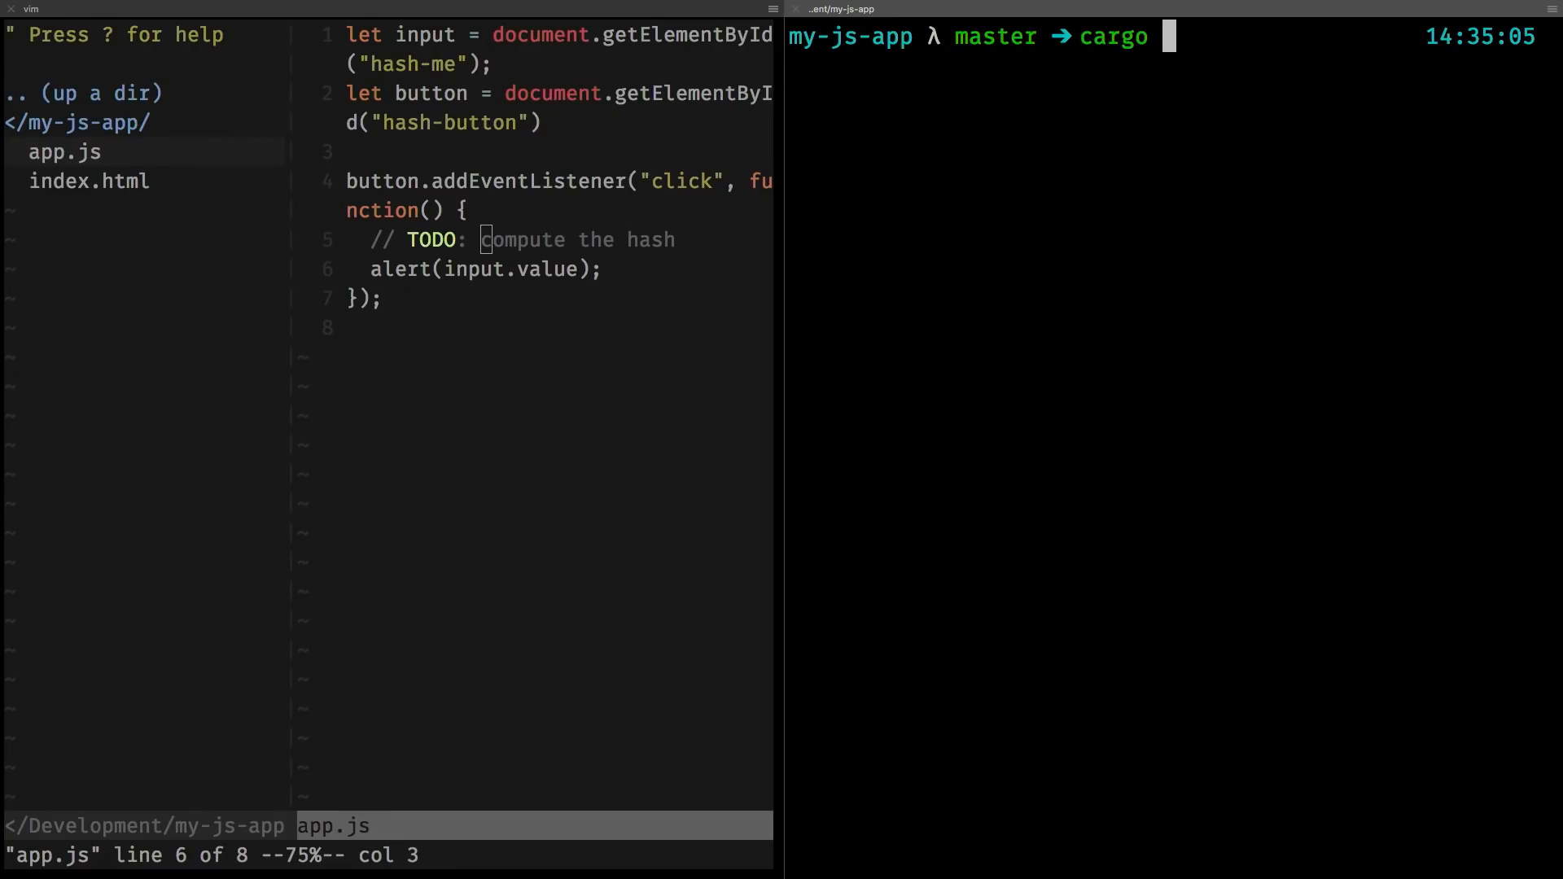
type("new")
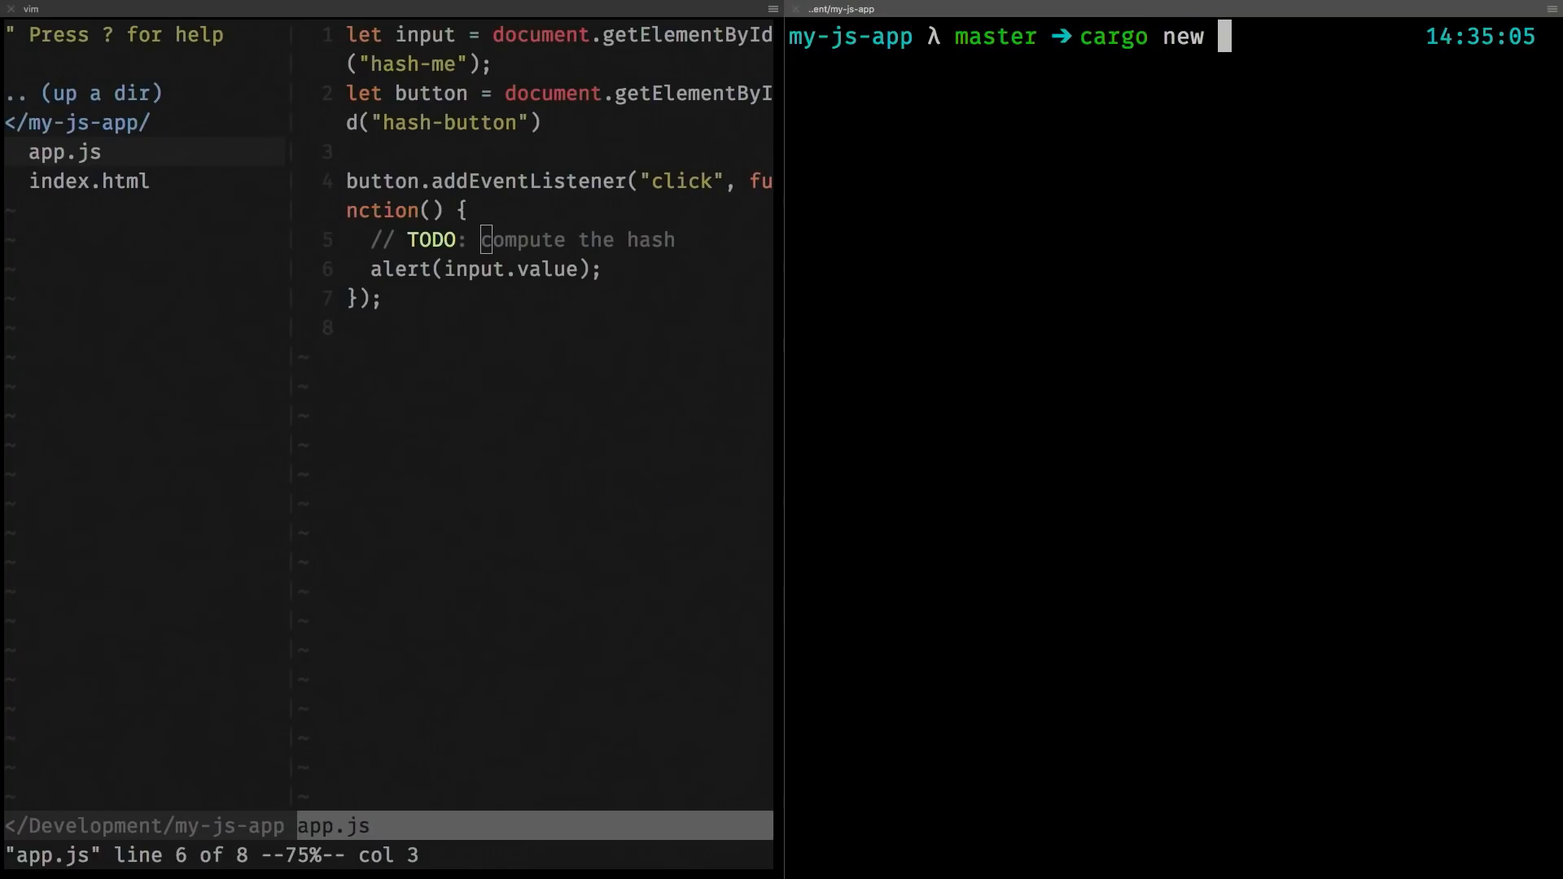
type("hash")
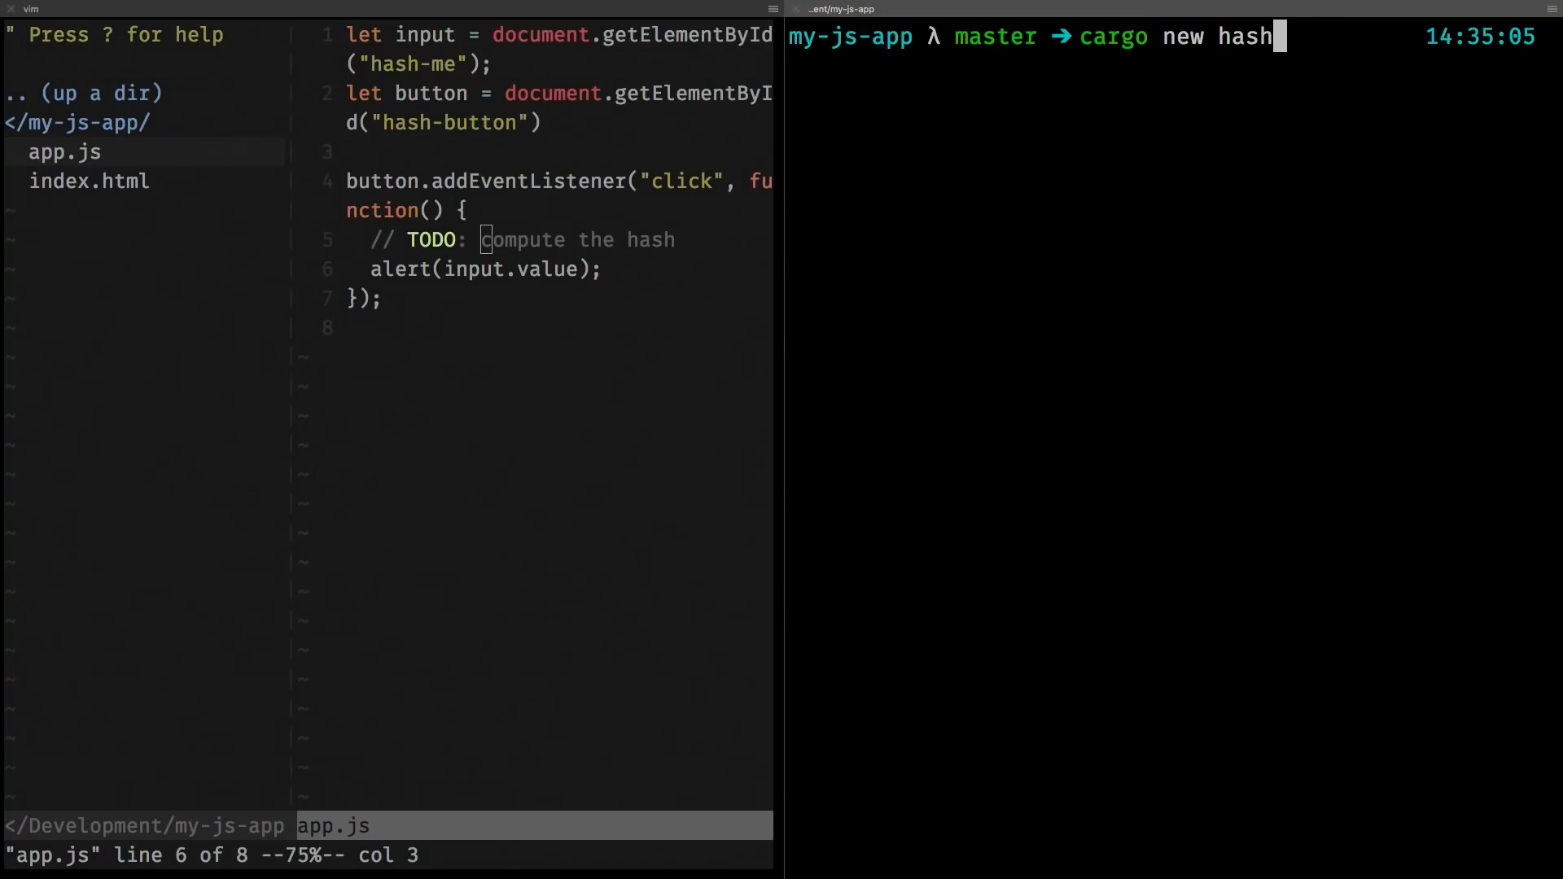
type("er --lib")
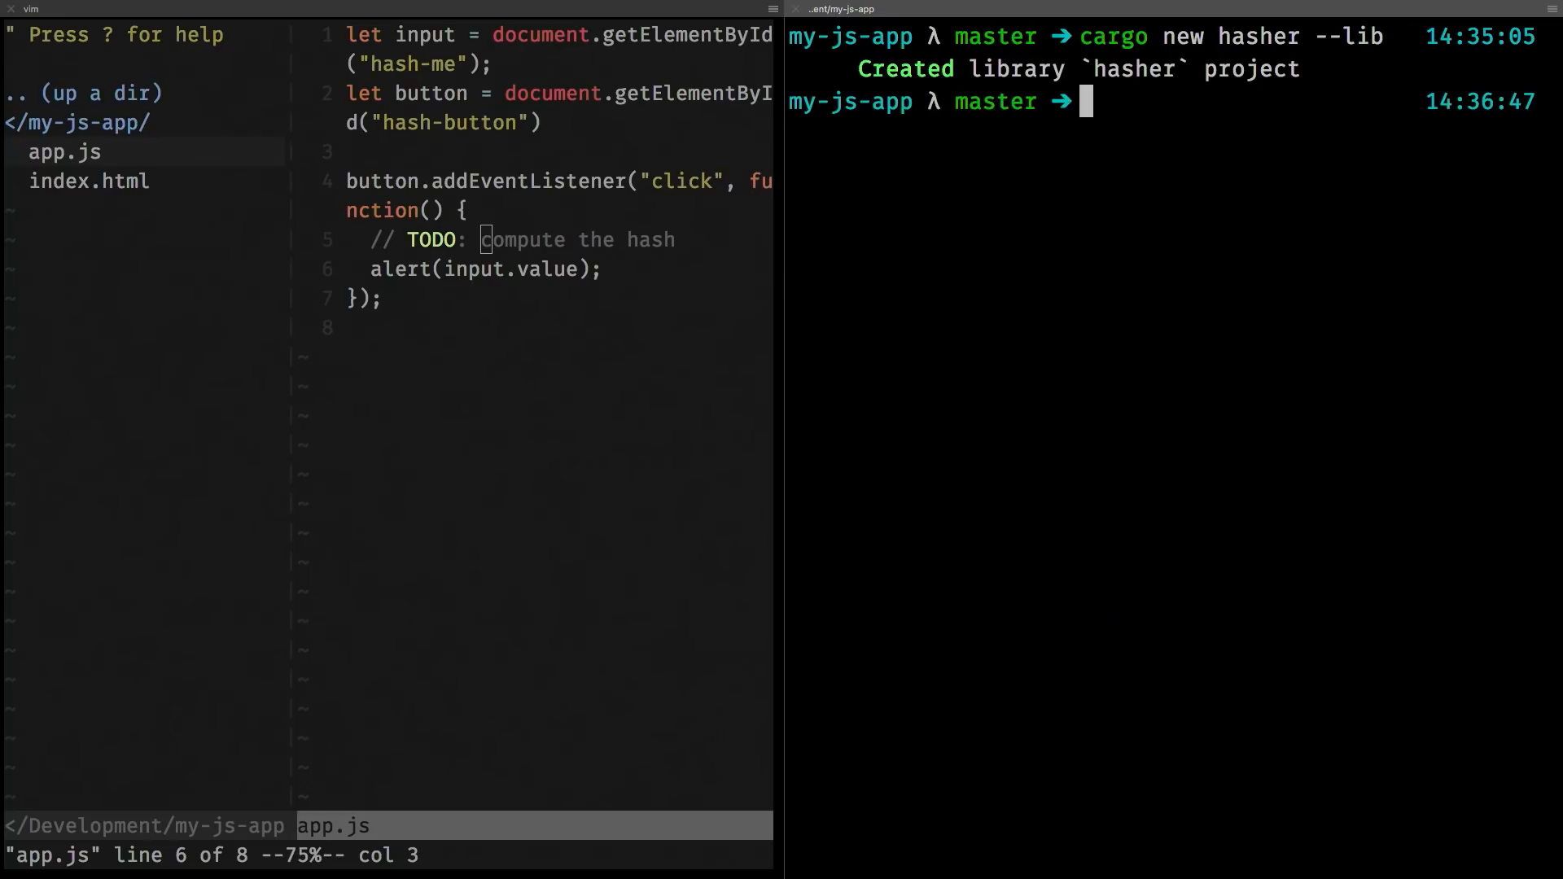
type("cd hahser")
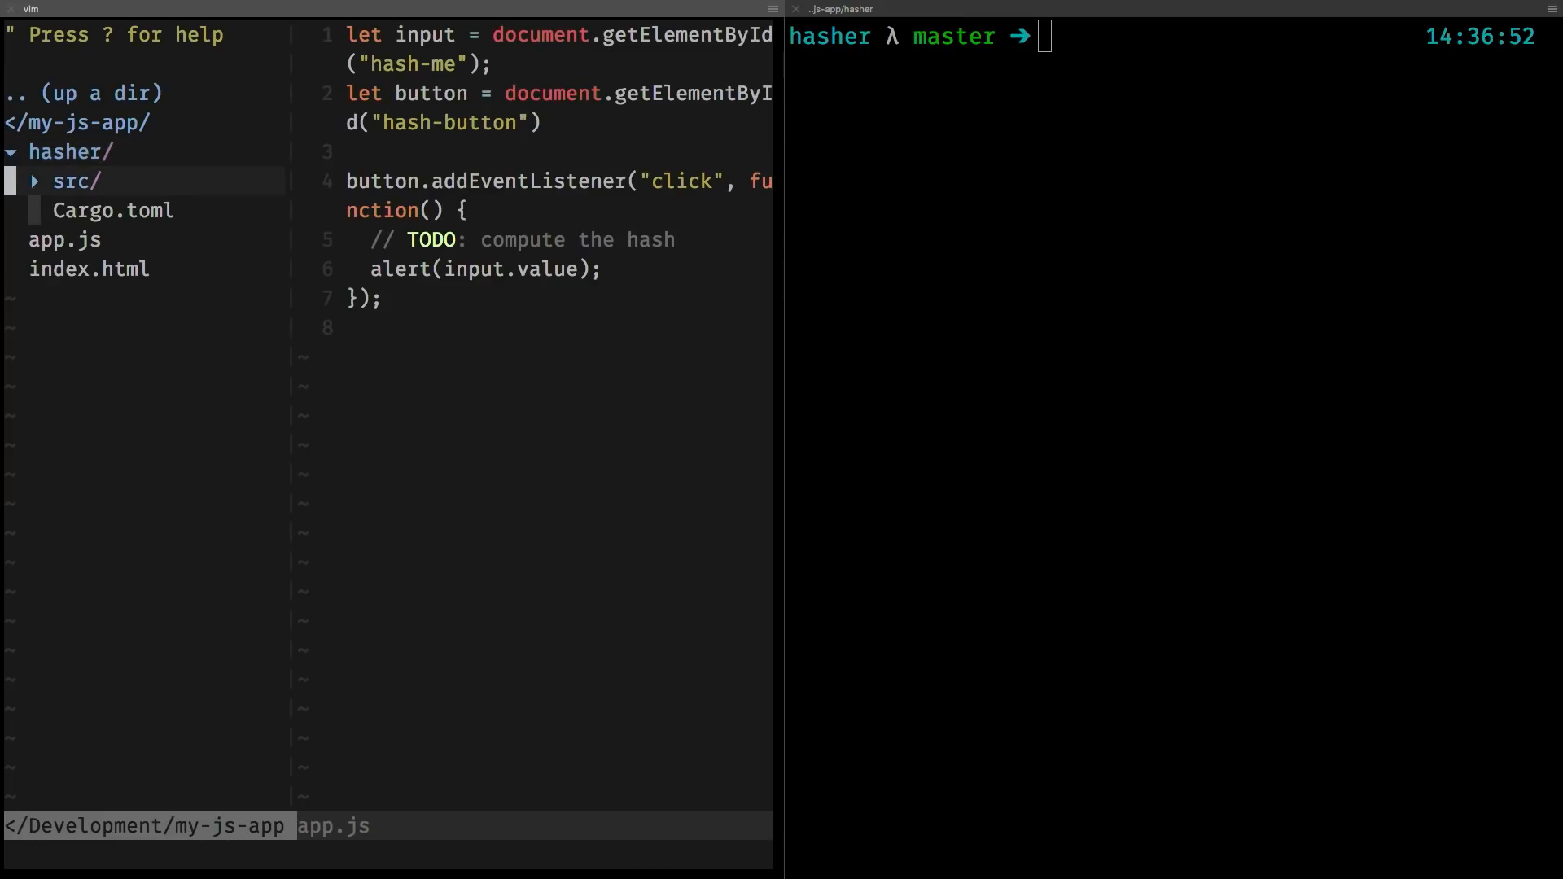
Reveal the hasher project's source files in the NERDTree pane.
left_click(75, 181)
type("#![feature(proc_macro, wasm_custom_section, wasm_import_module")
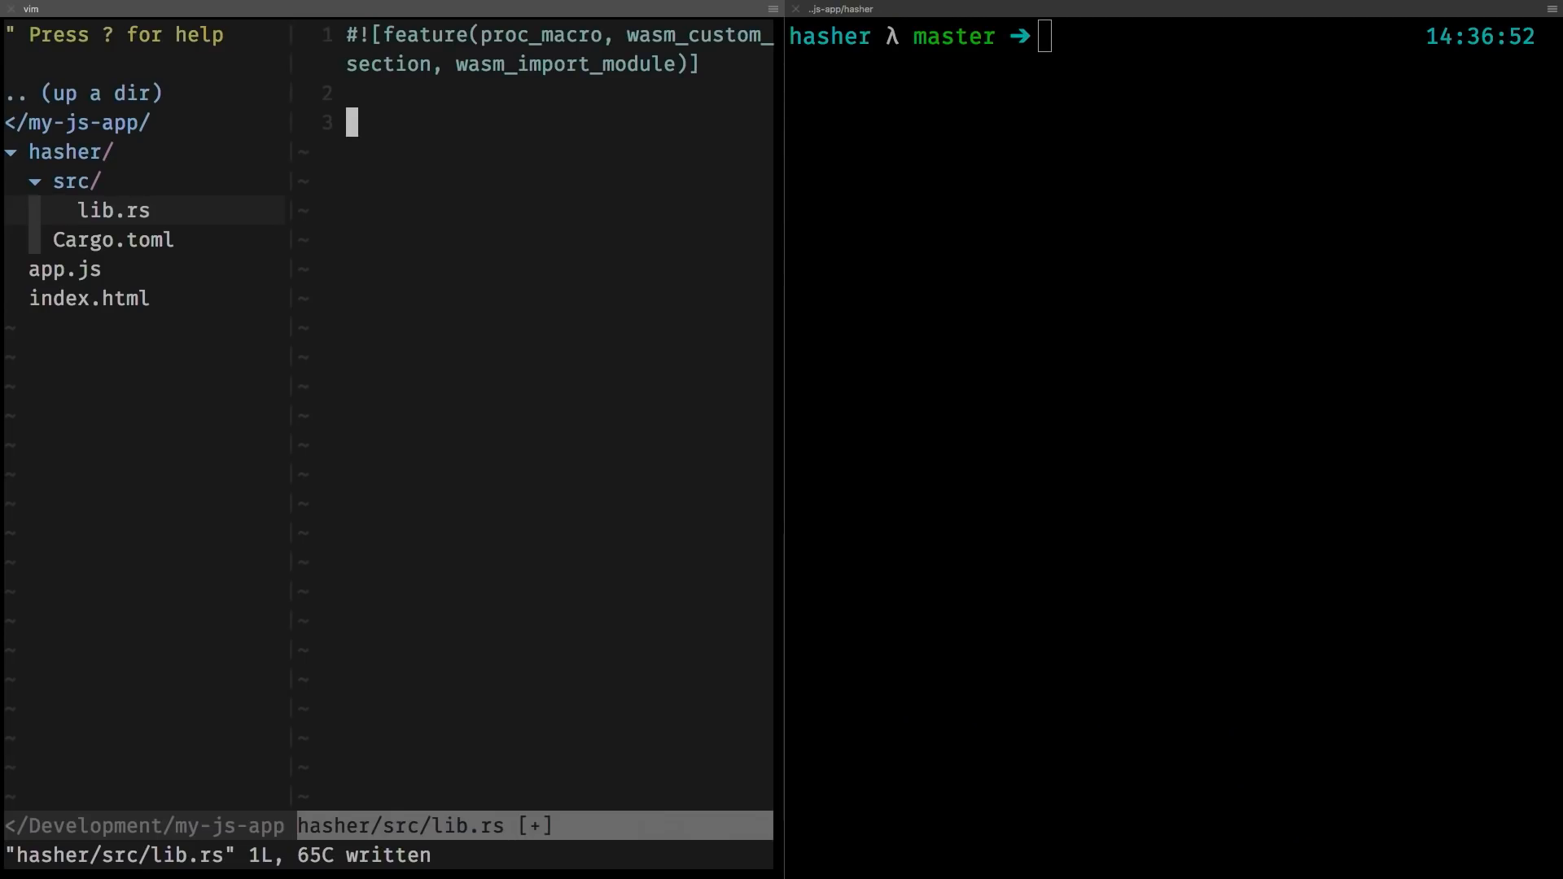
Add extern crate wasm_bindgen and use wasm_bindgen::prelude::*;.
type("extern")
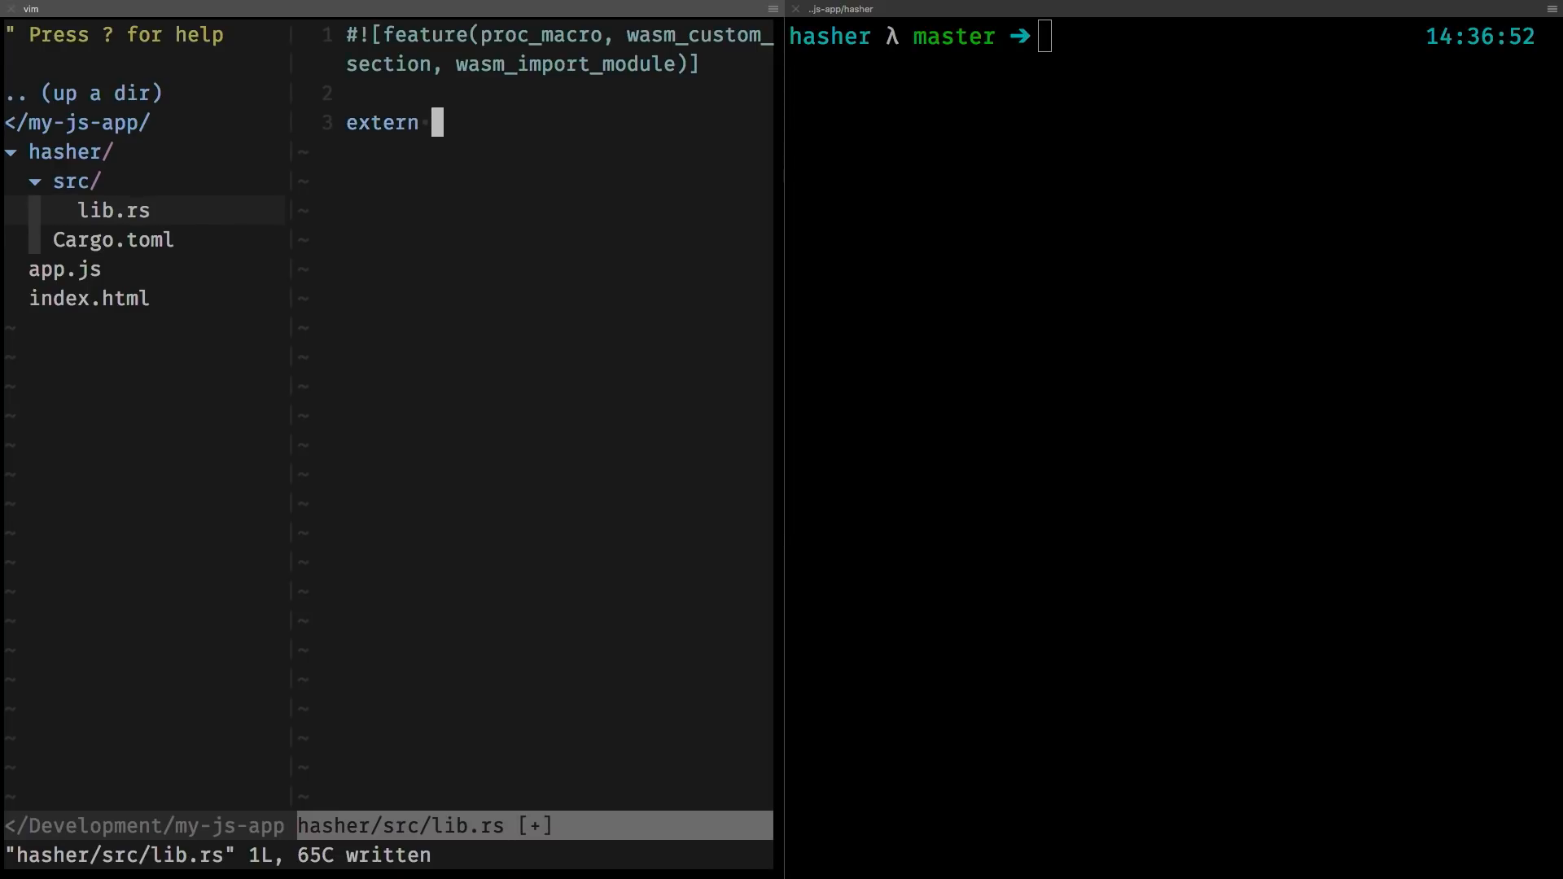
type("cra")
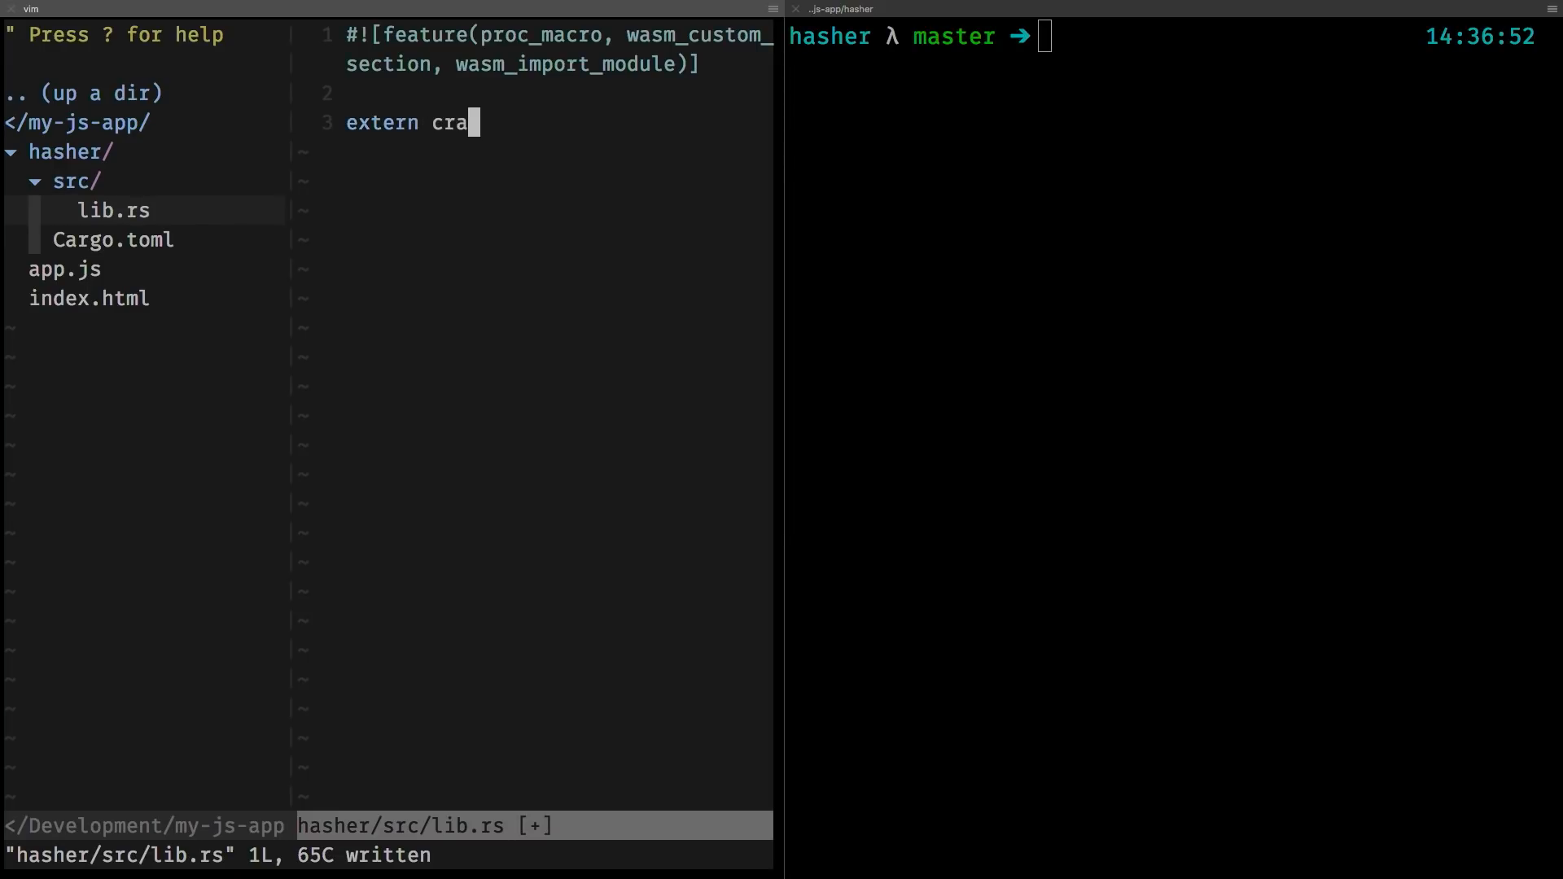
type("te")
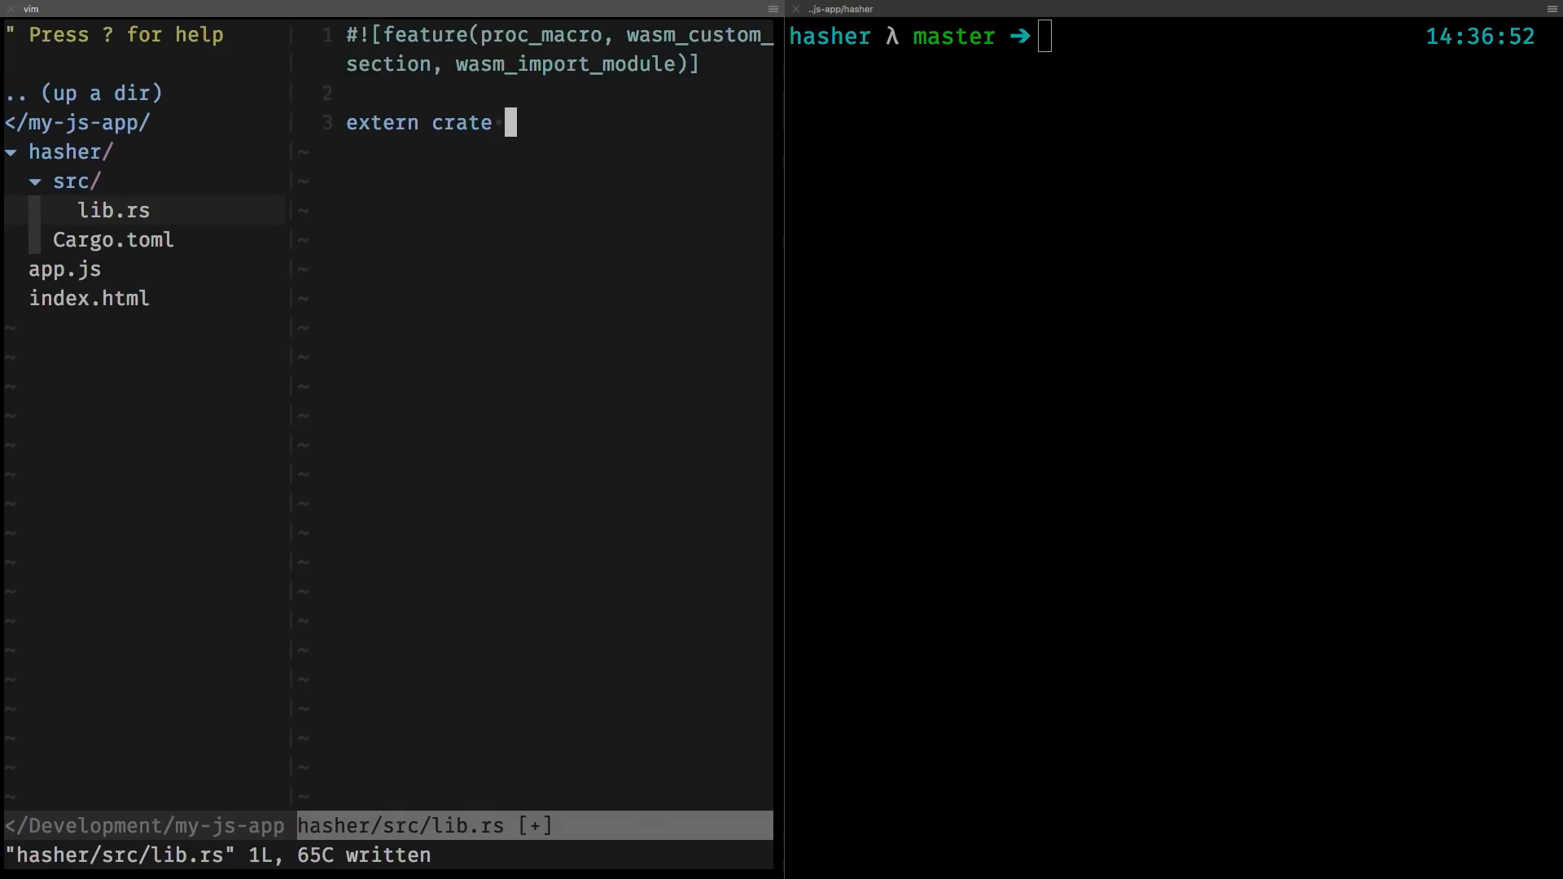
type("wasm_bindgen;")
type("use wasm")
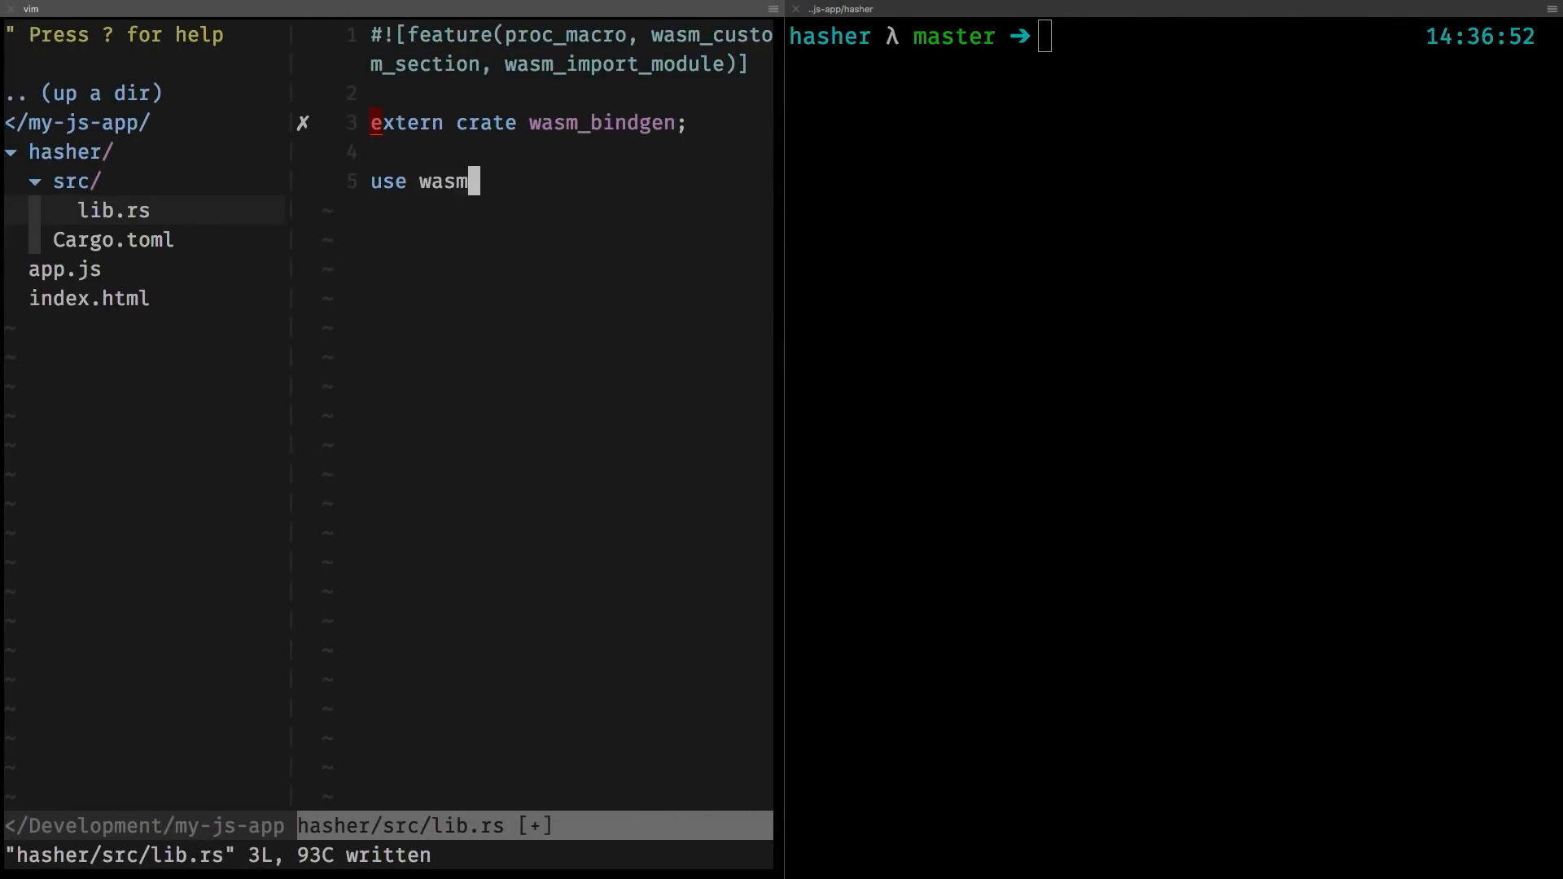
type("_bindgen")
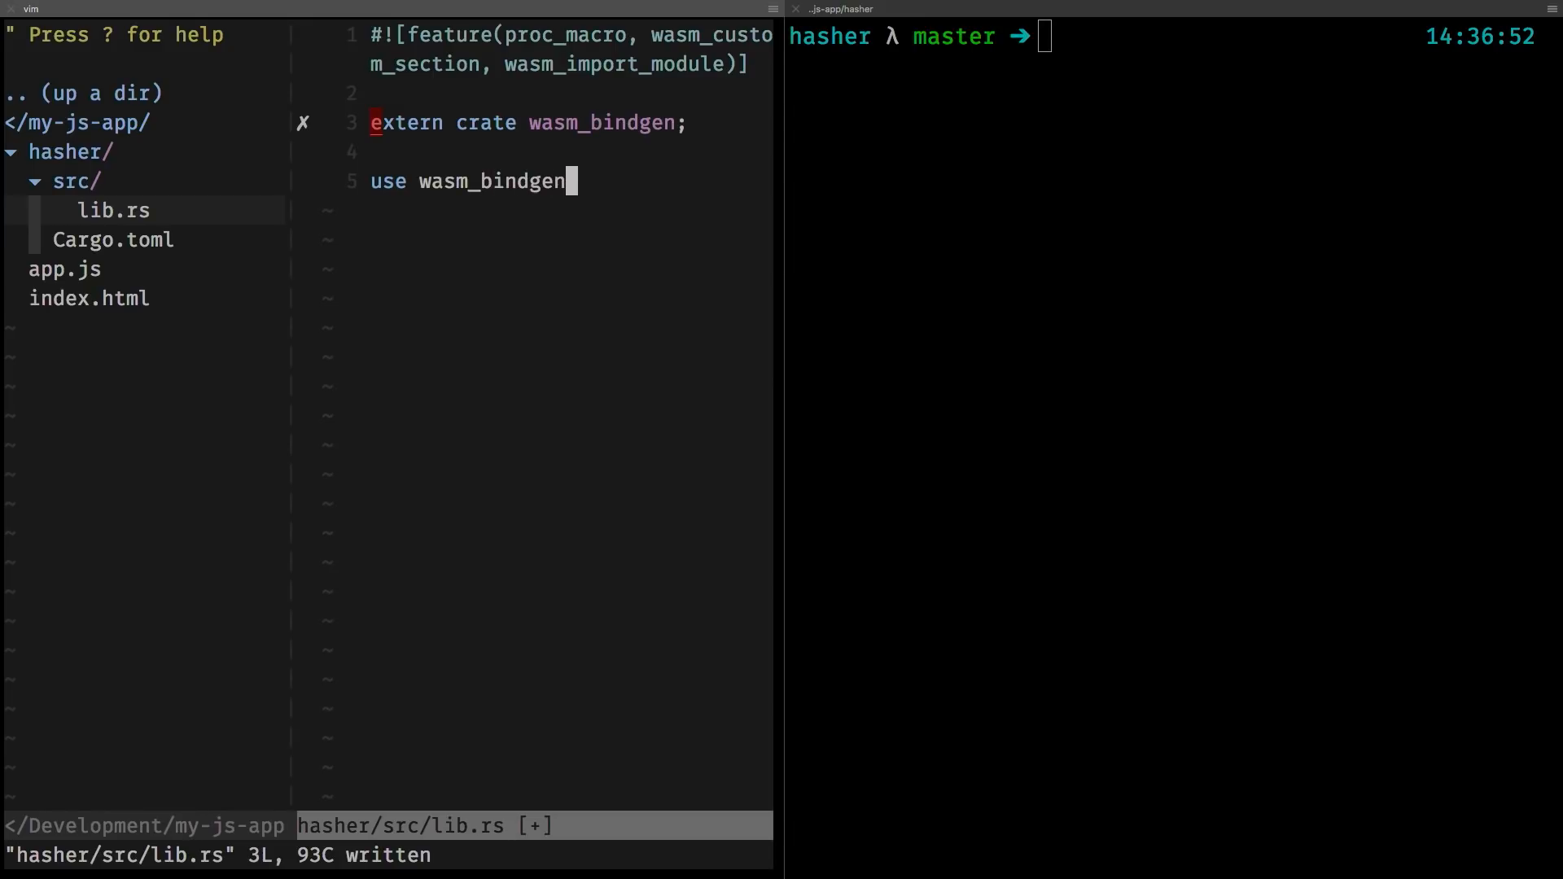
type("::")
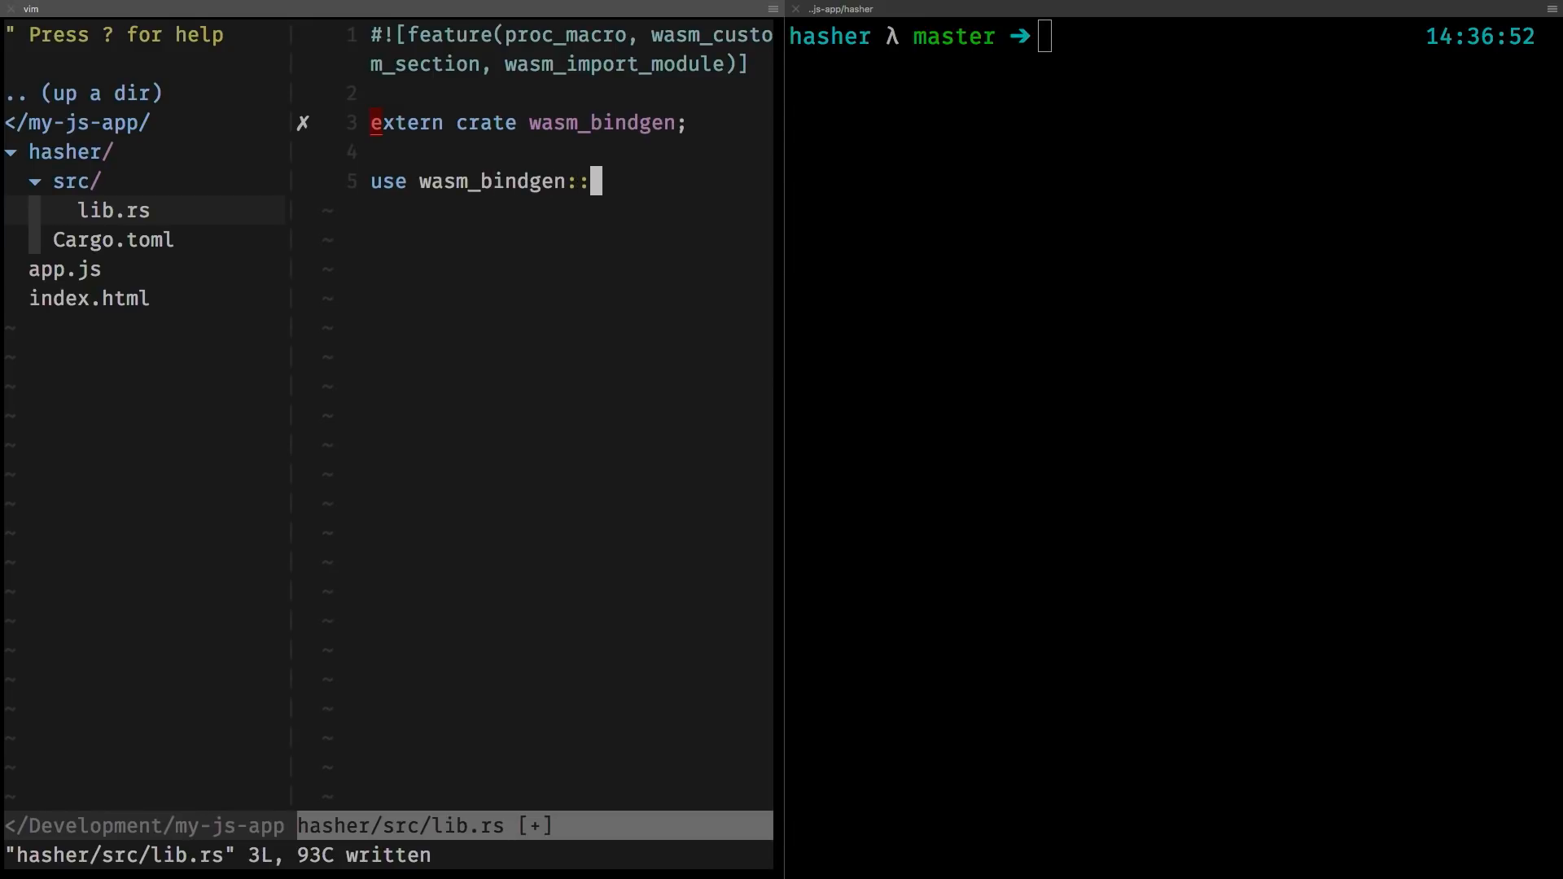
type("predlo")
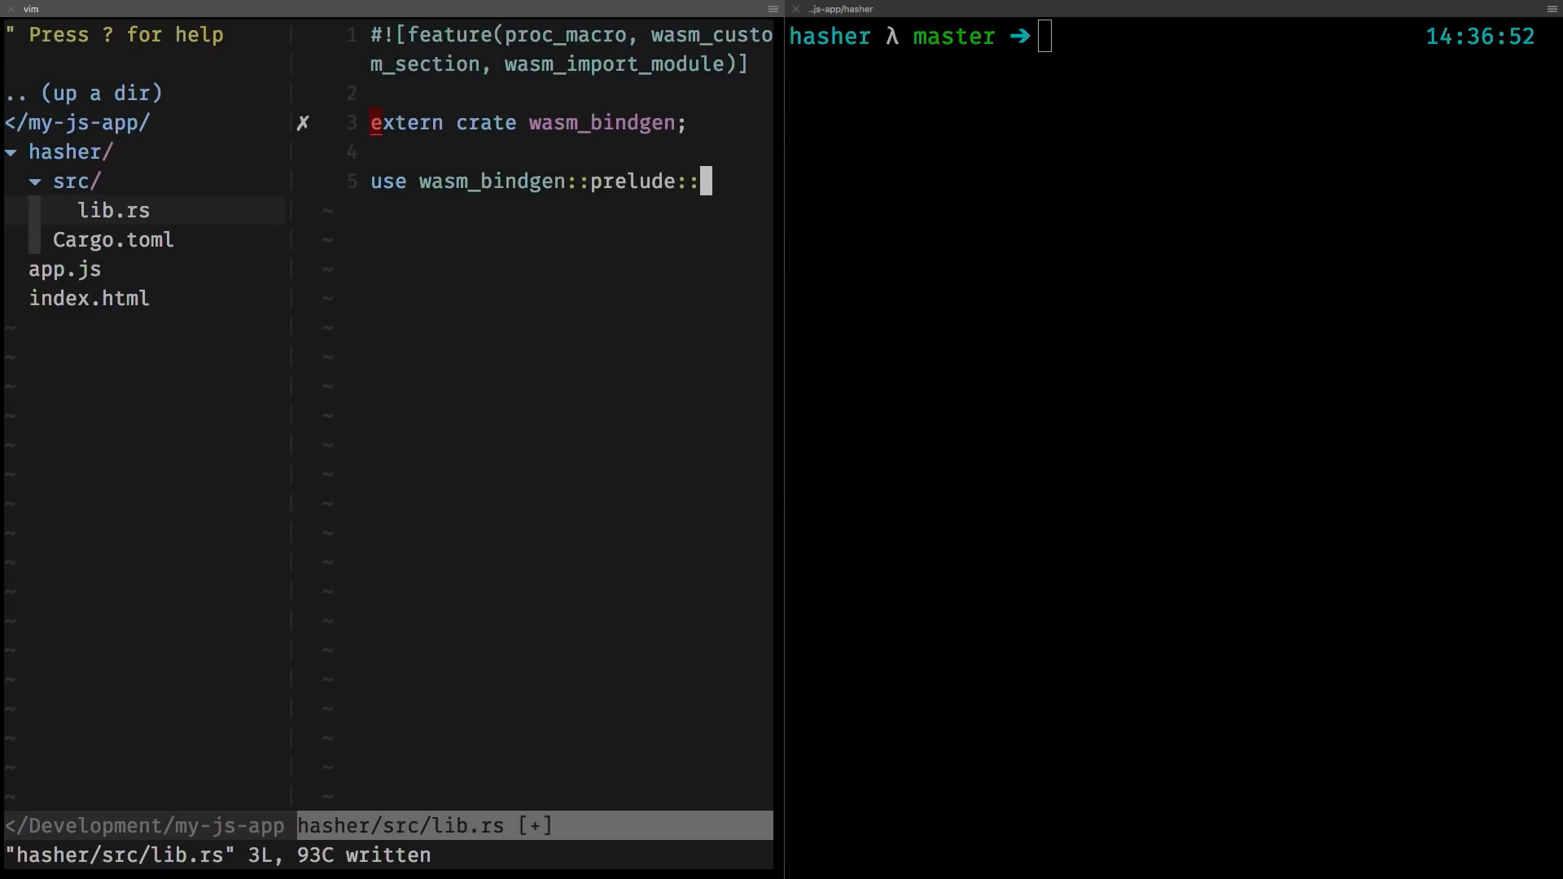
type("*;")
type("#[")
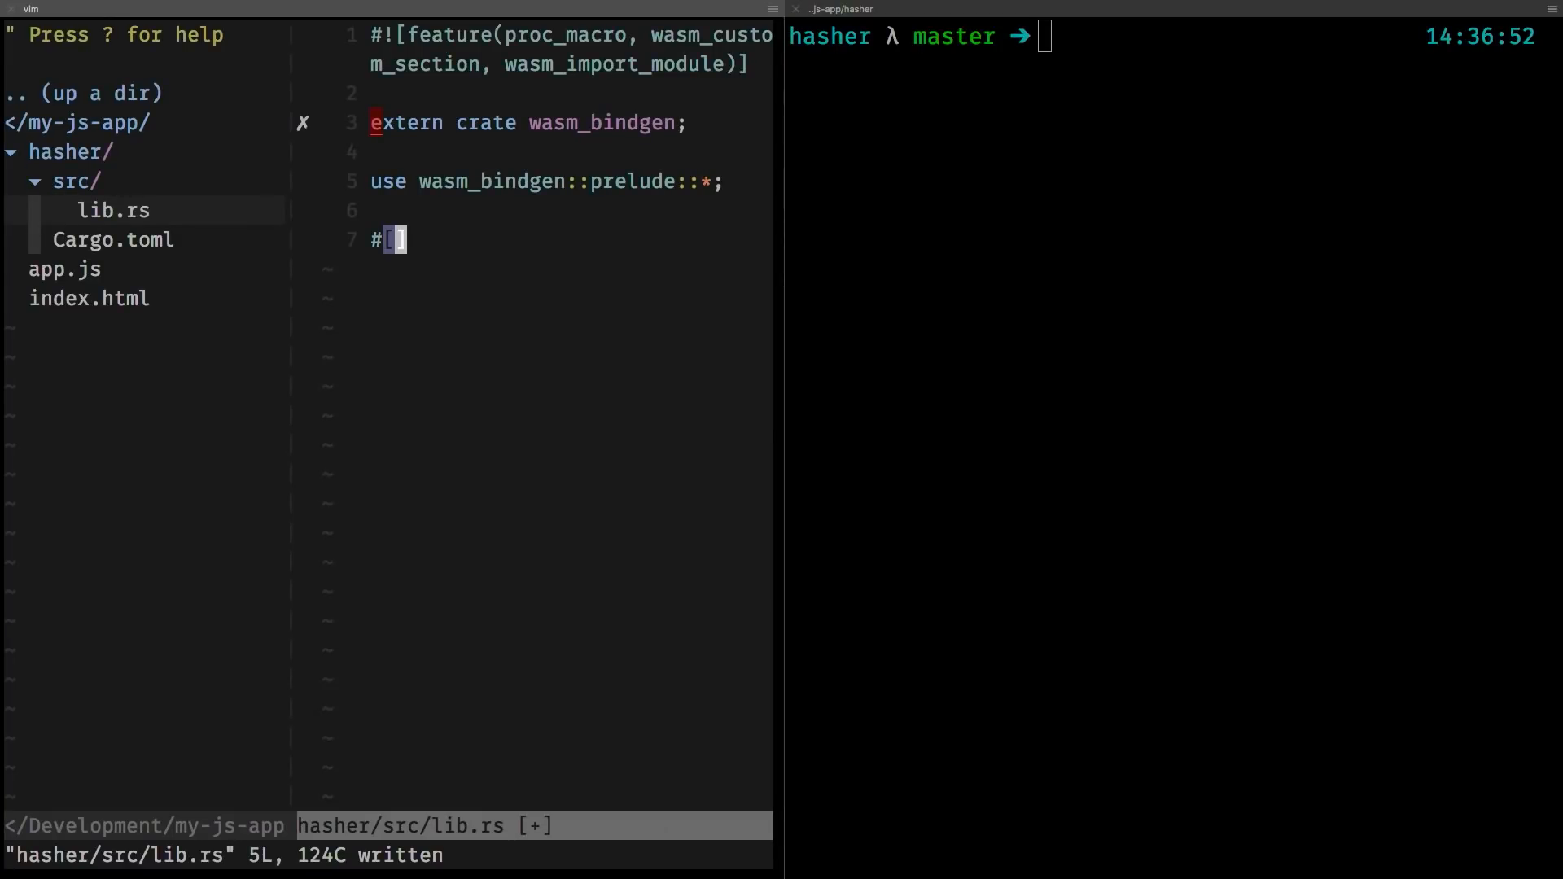
Write #[wasm_bindgen] pub fn hash(input: &str) -> String returning format!("hashed({})", input).
type("wasm_bind")
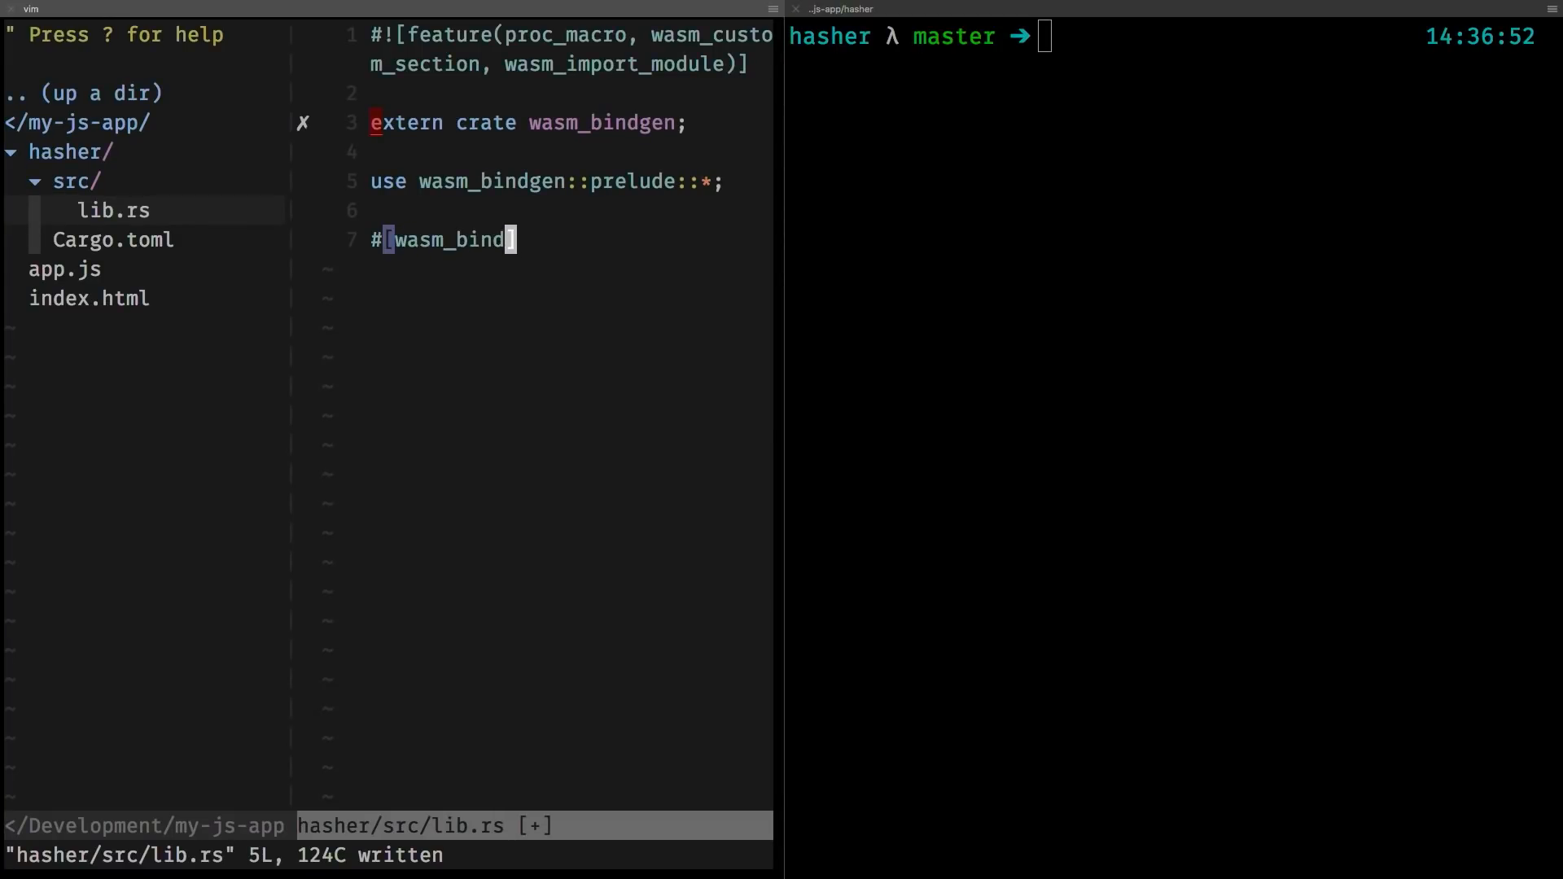
type("gen")
type("fn")
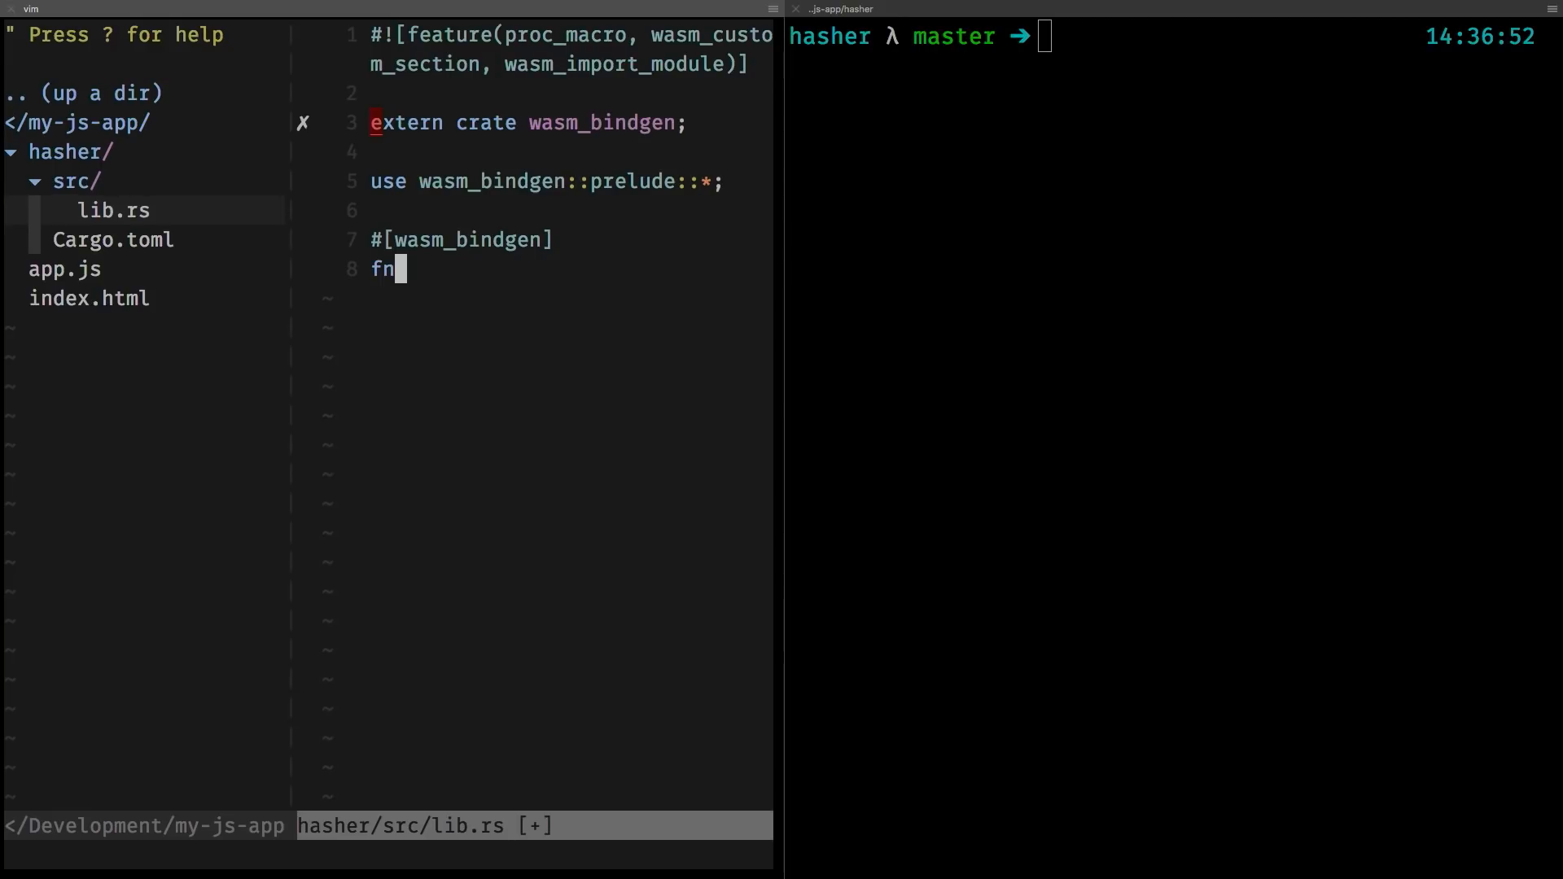
type("pub")
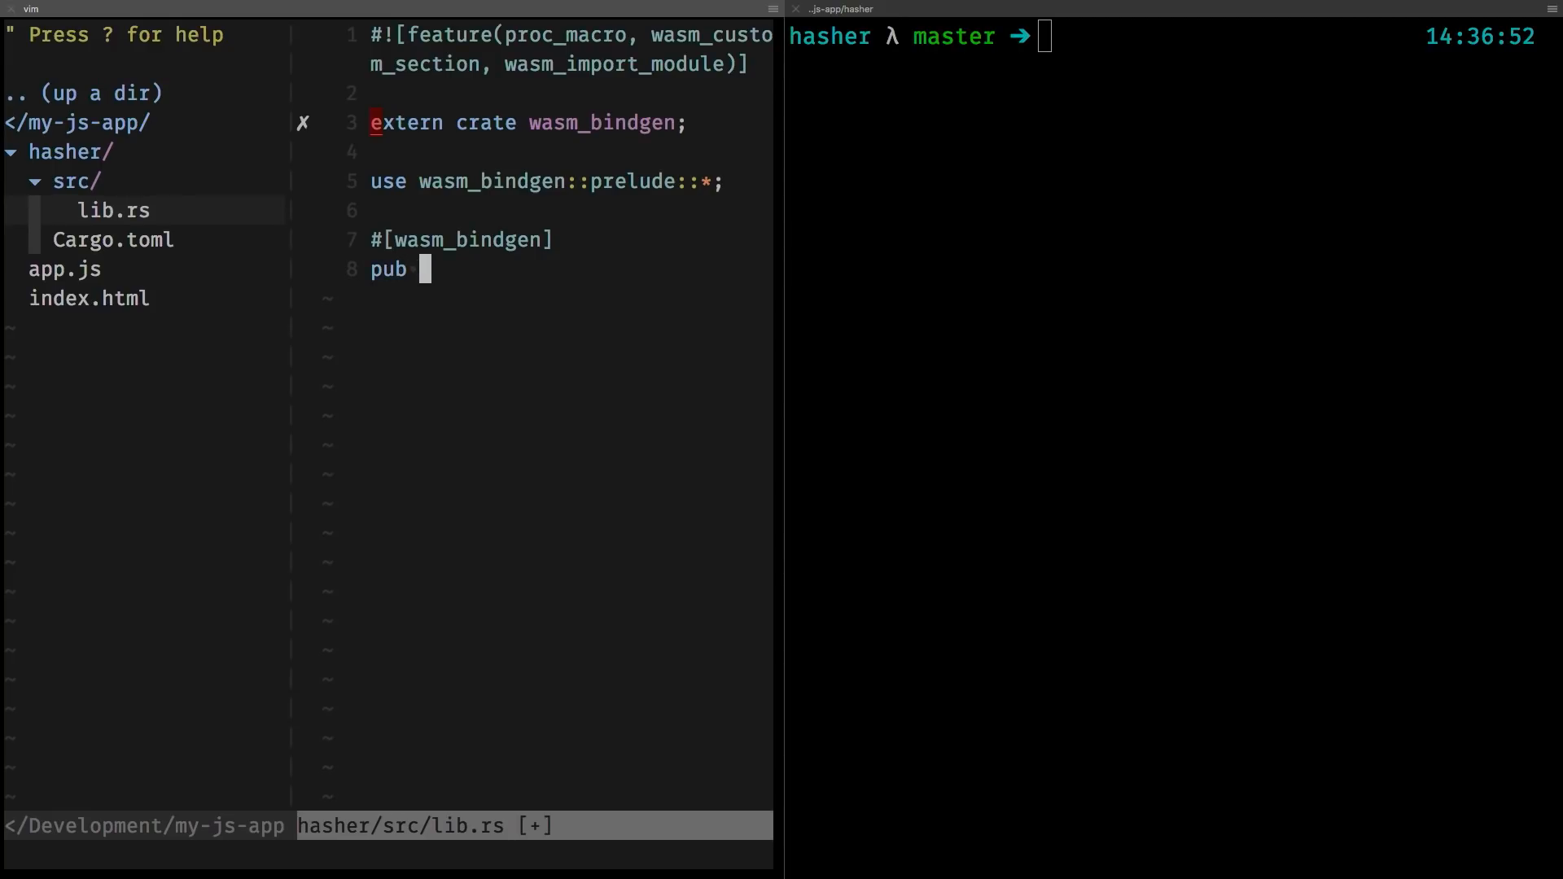
type("fn hash(input")
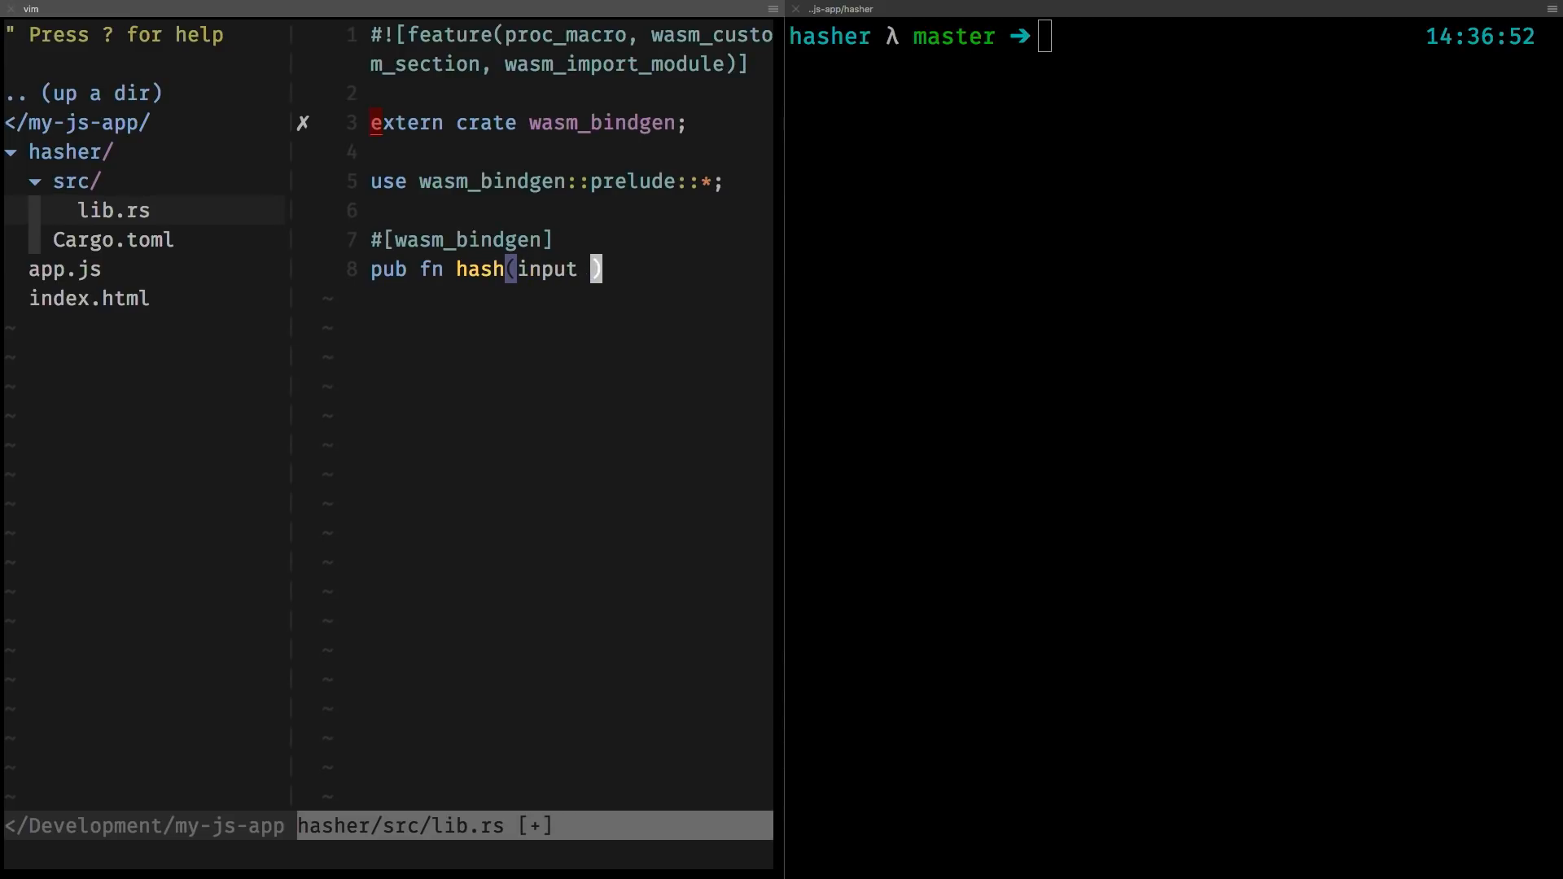
type(":")
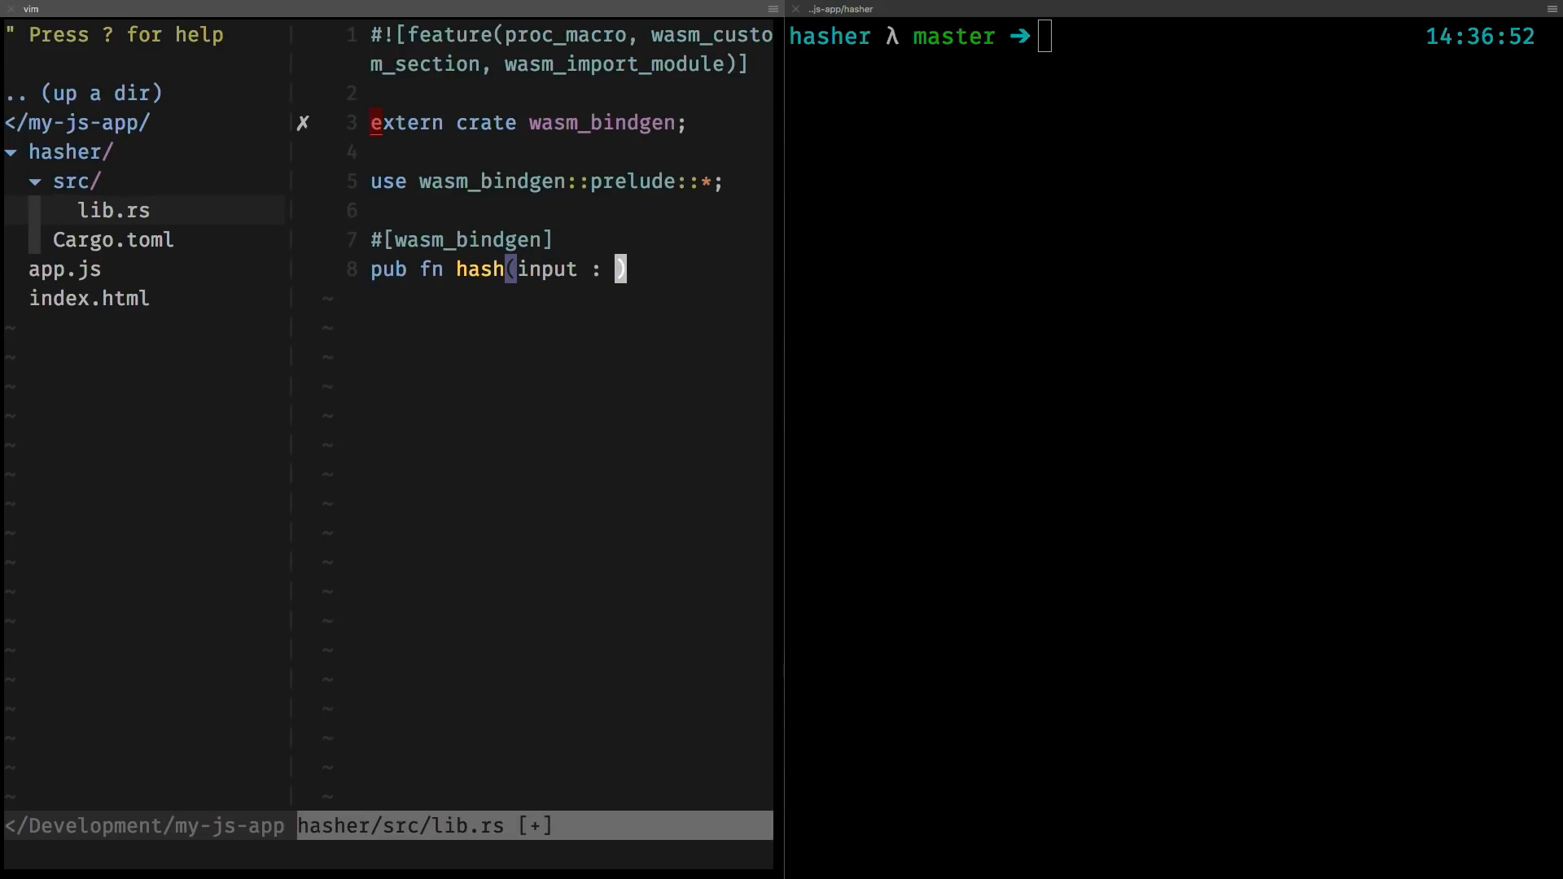
key("BackSpace")
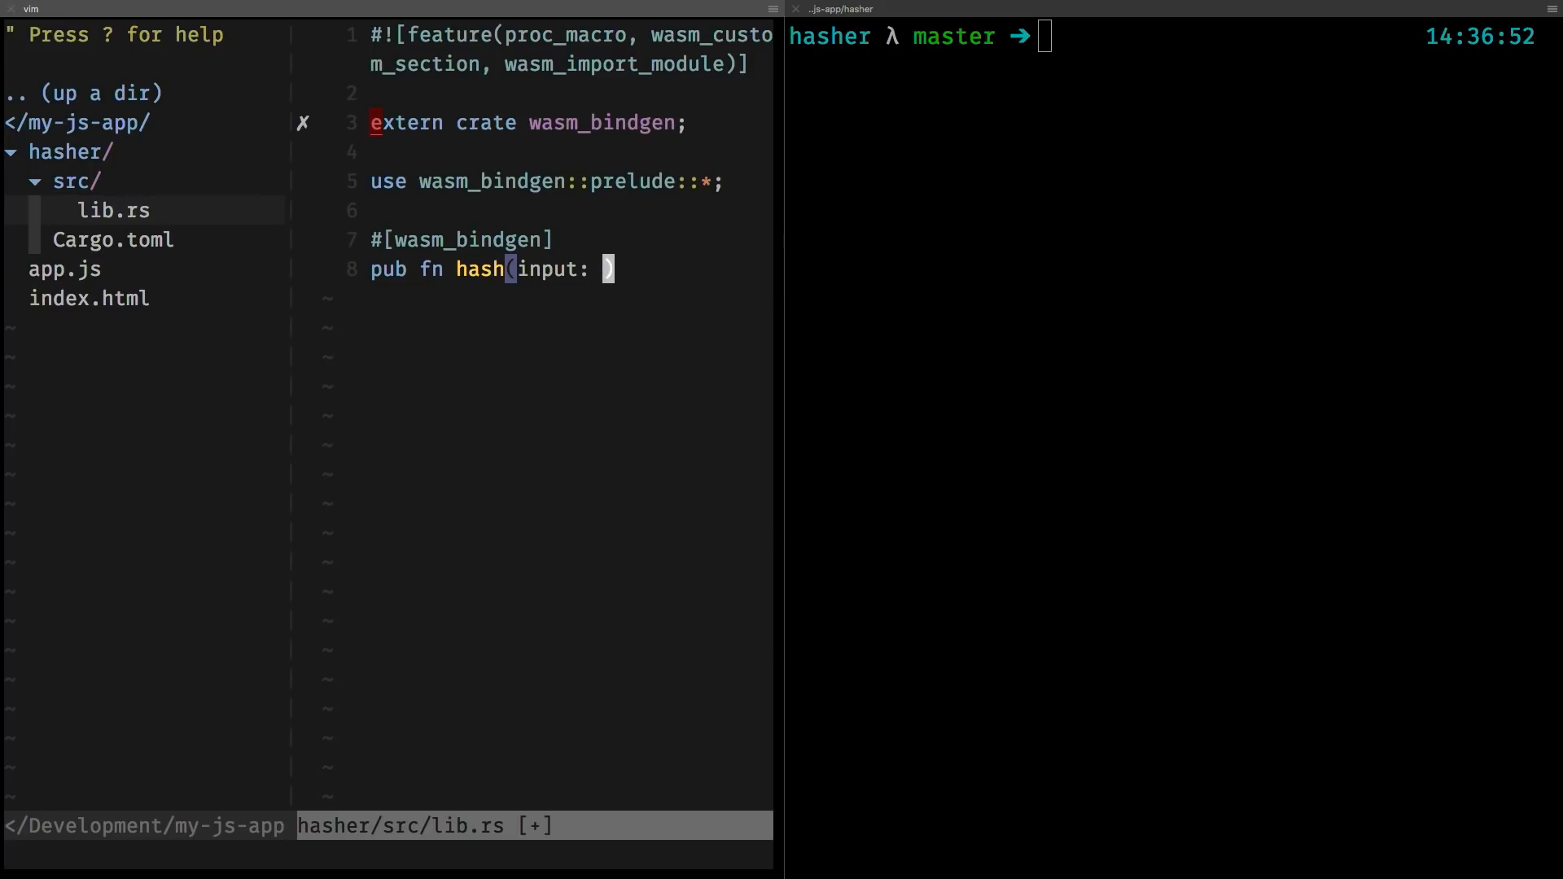
type("&str")
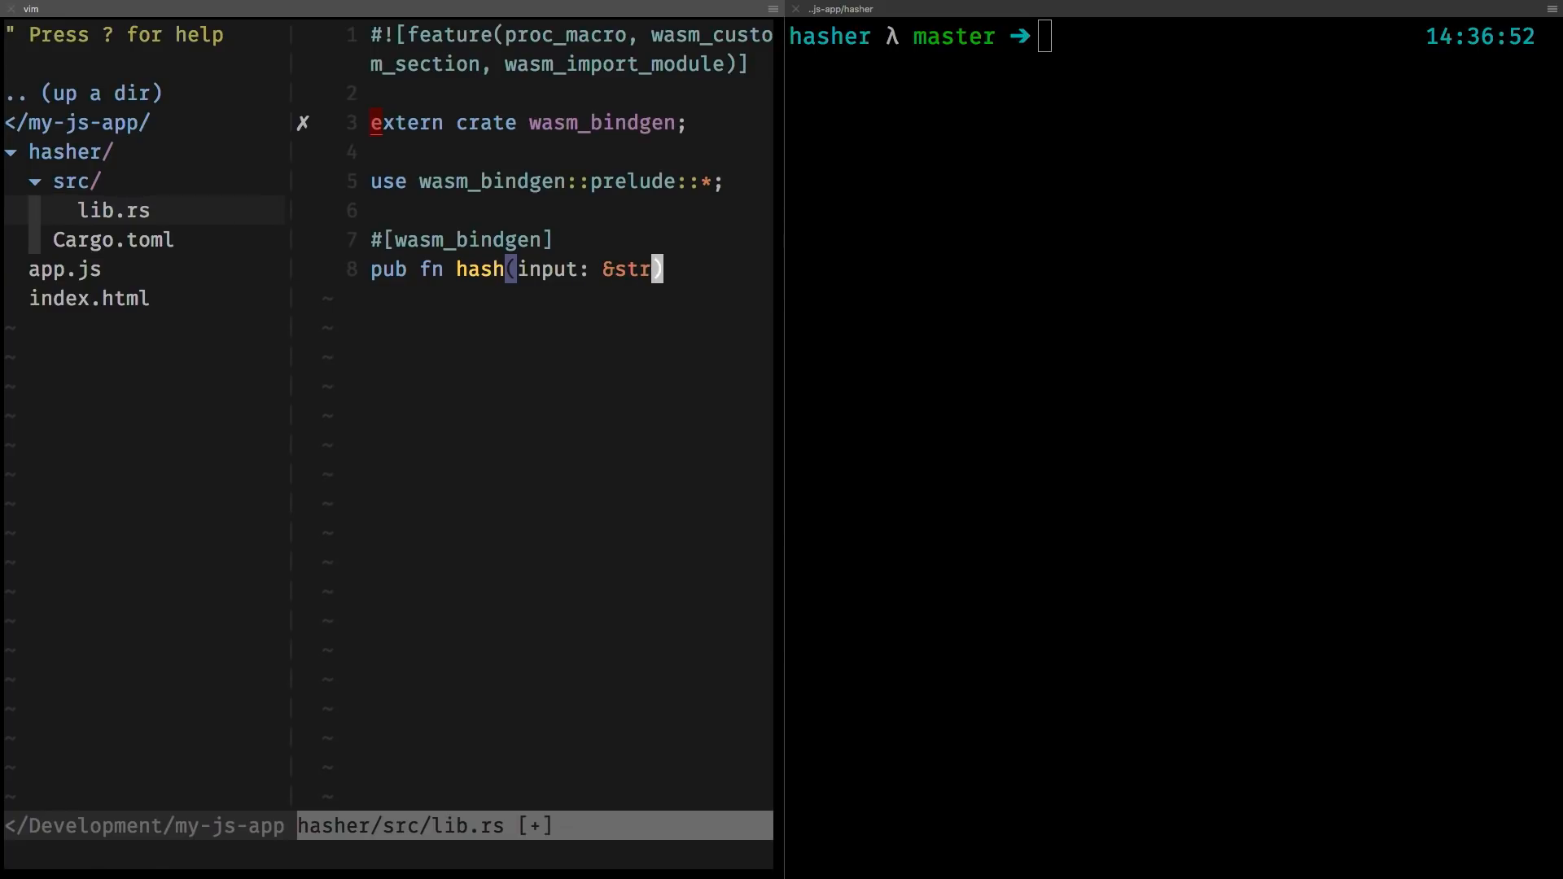
type("-> String")
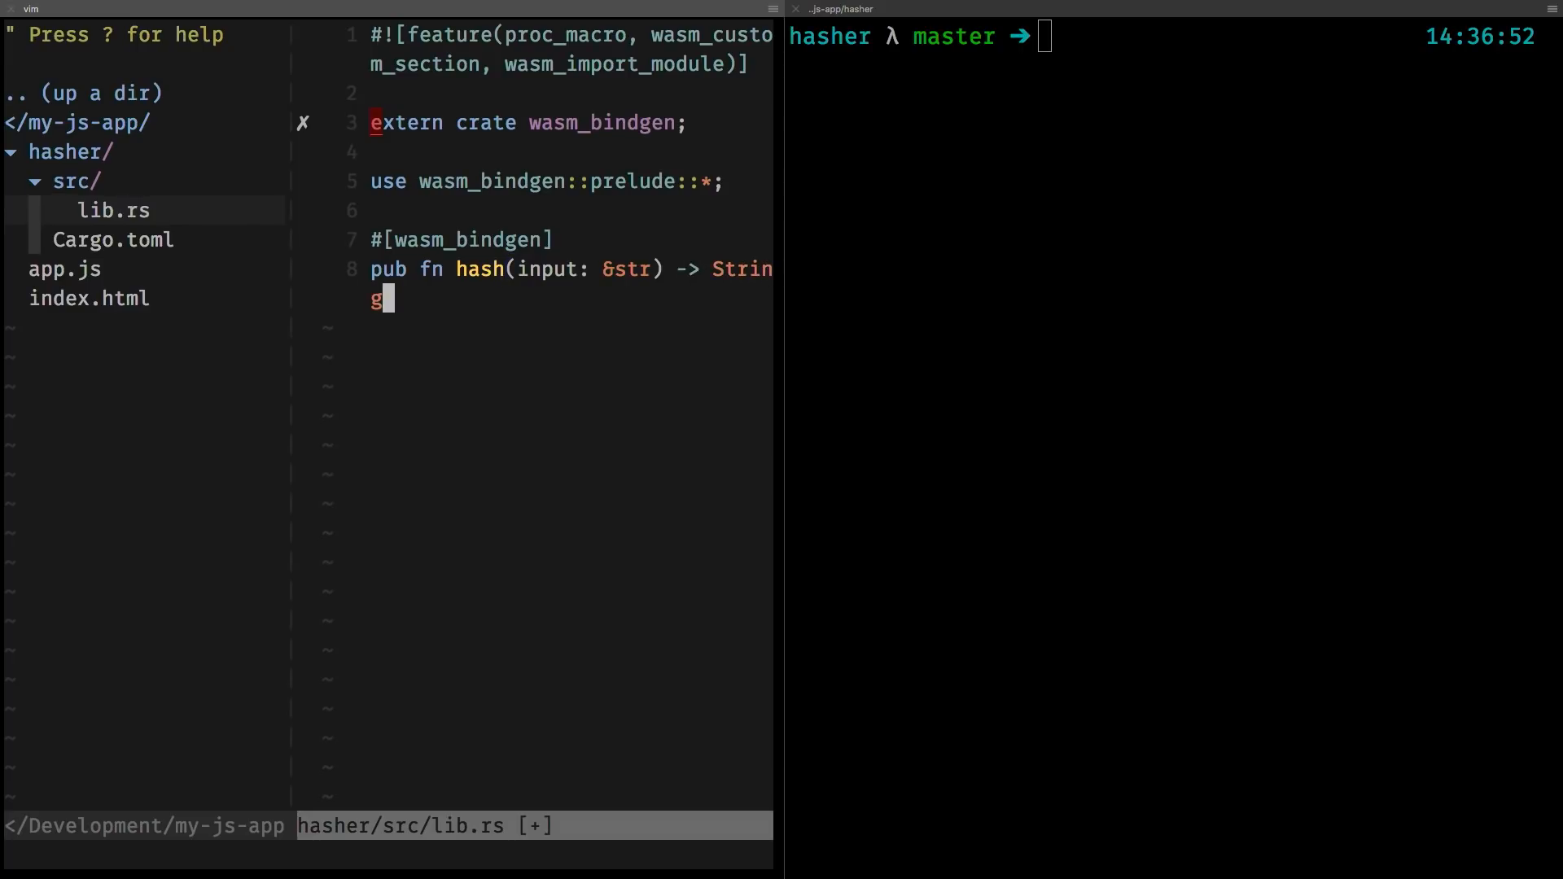
type("{")
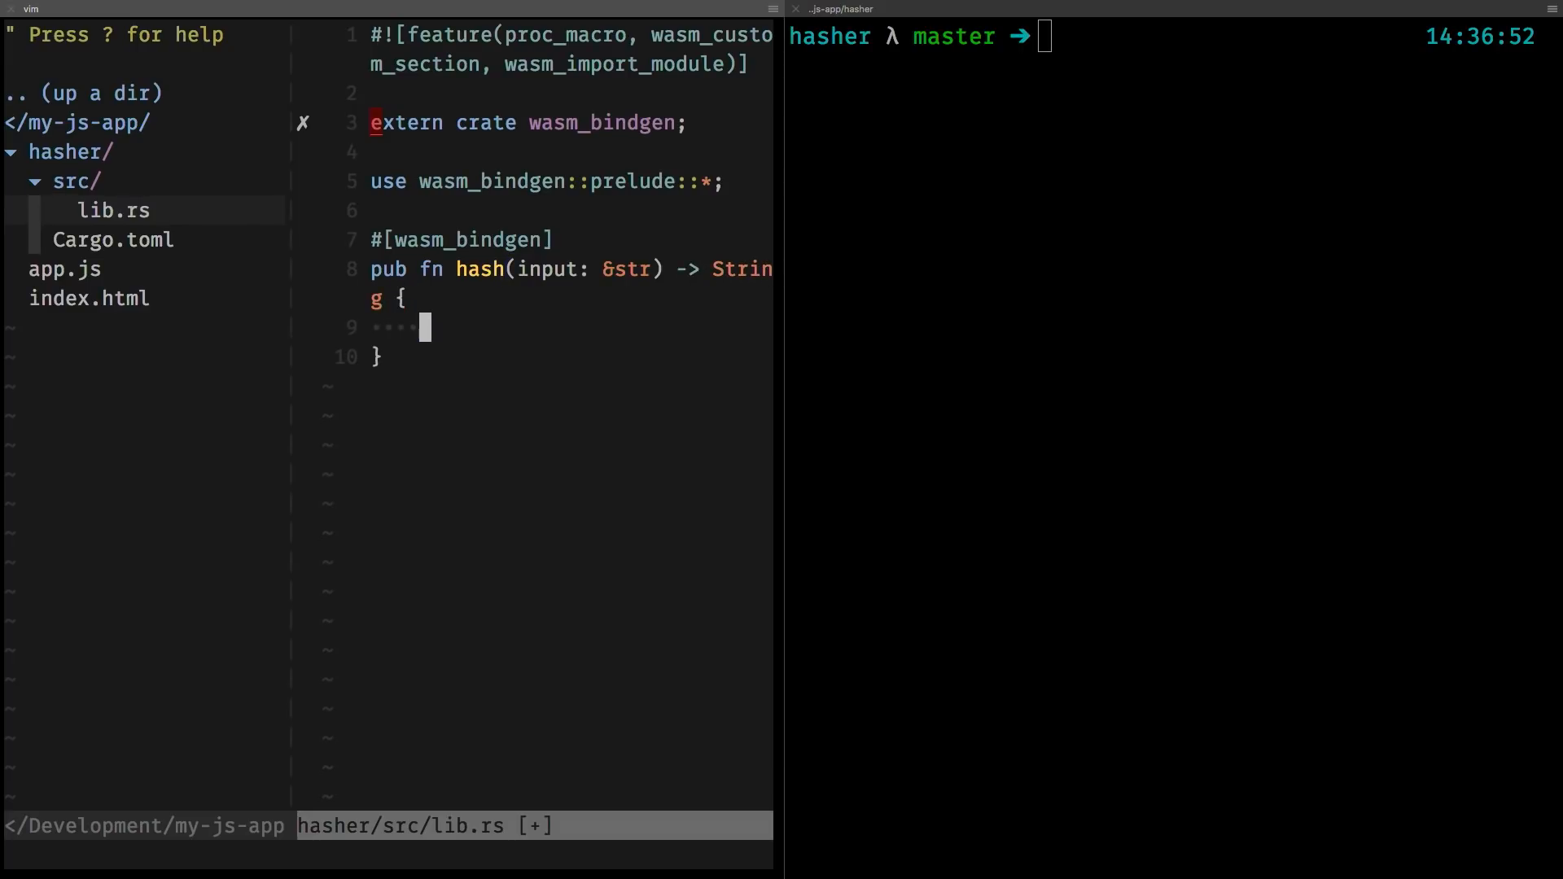
type("return format(")
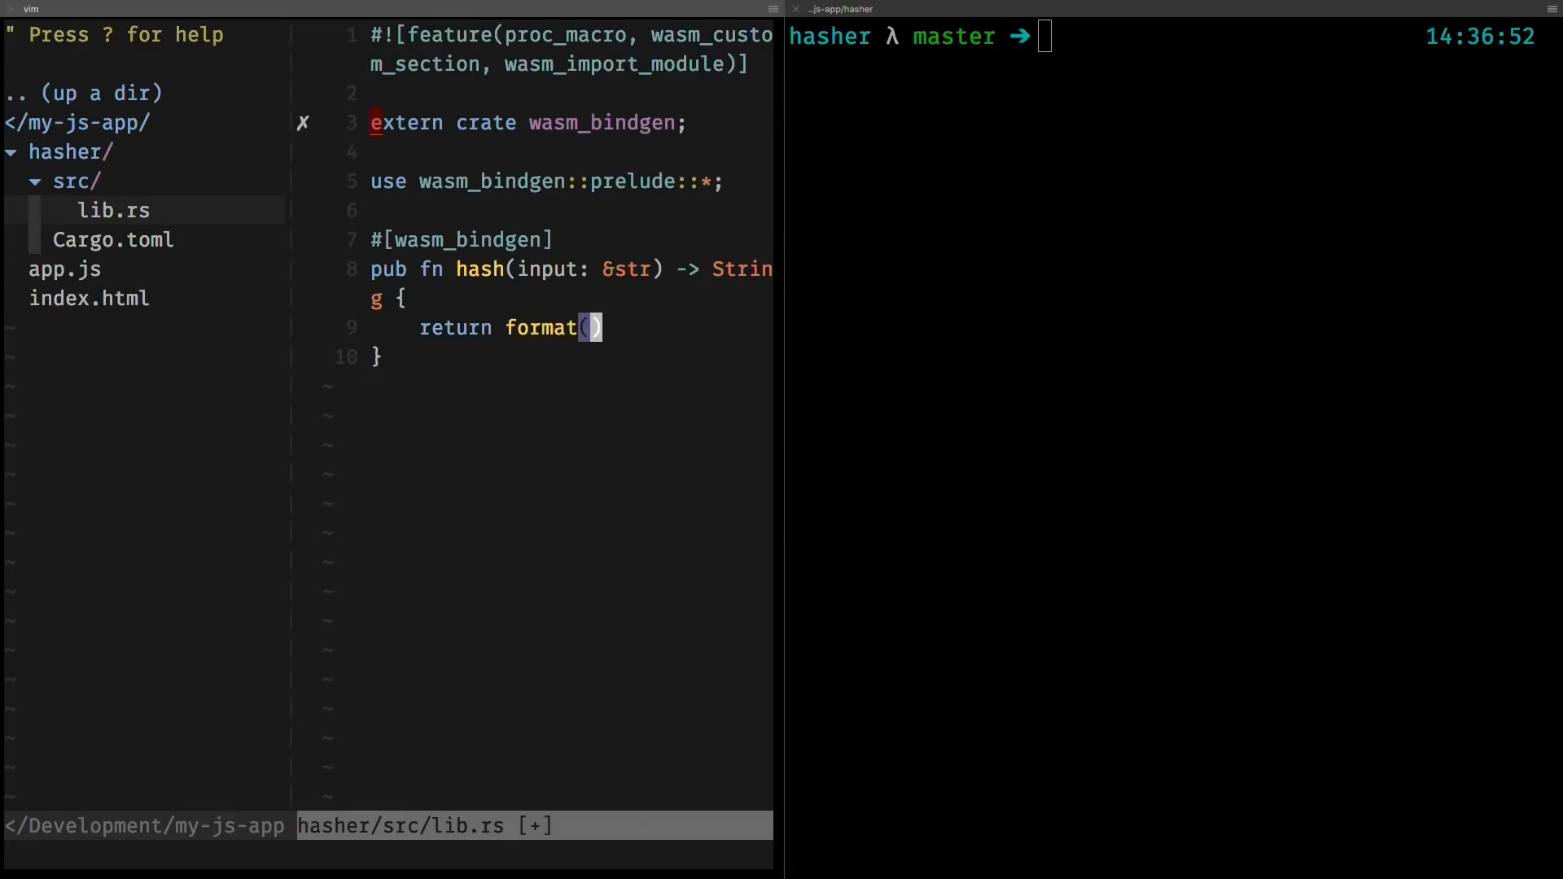
type("!\"hash")
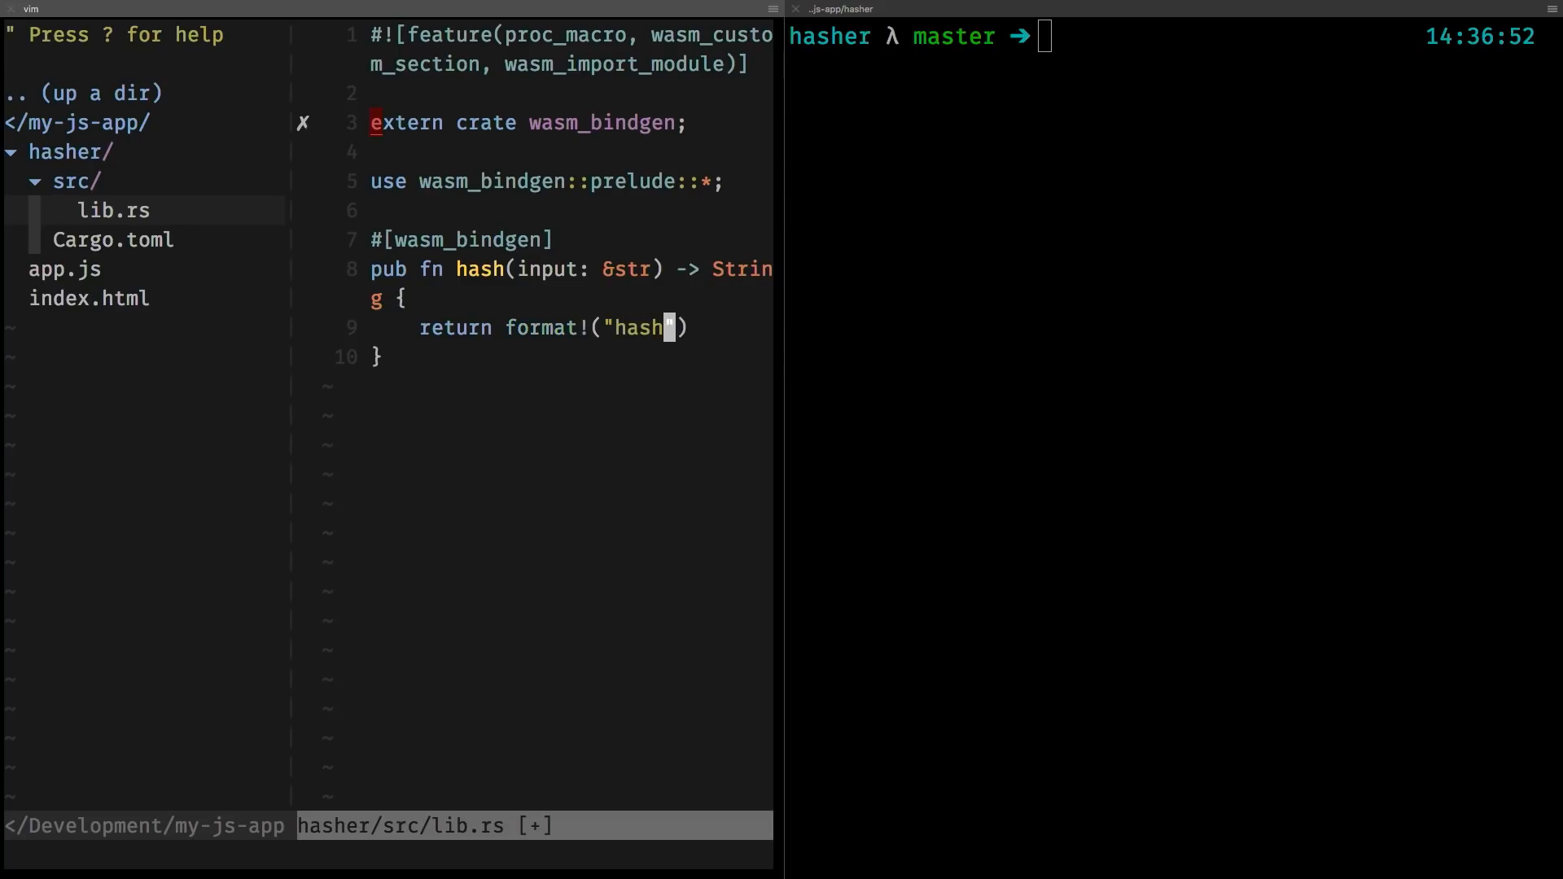
type("ed()")
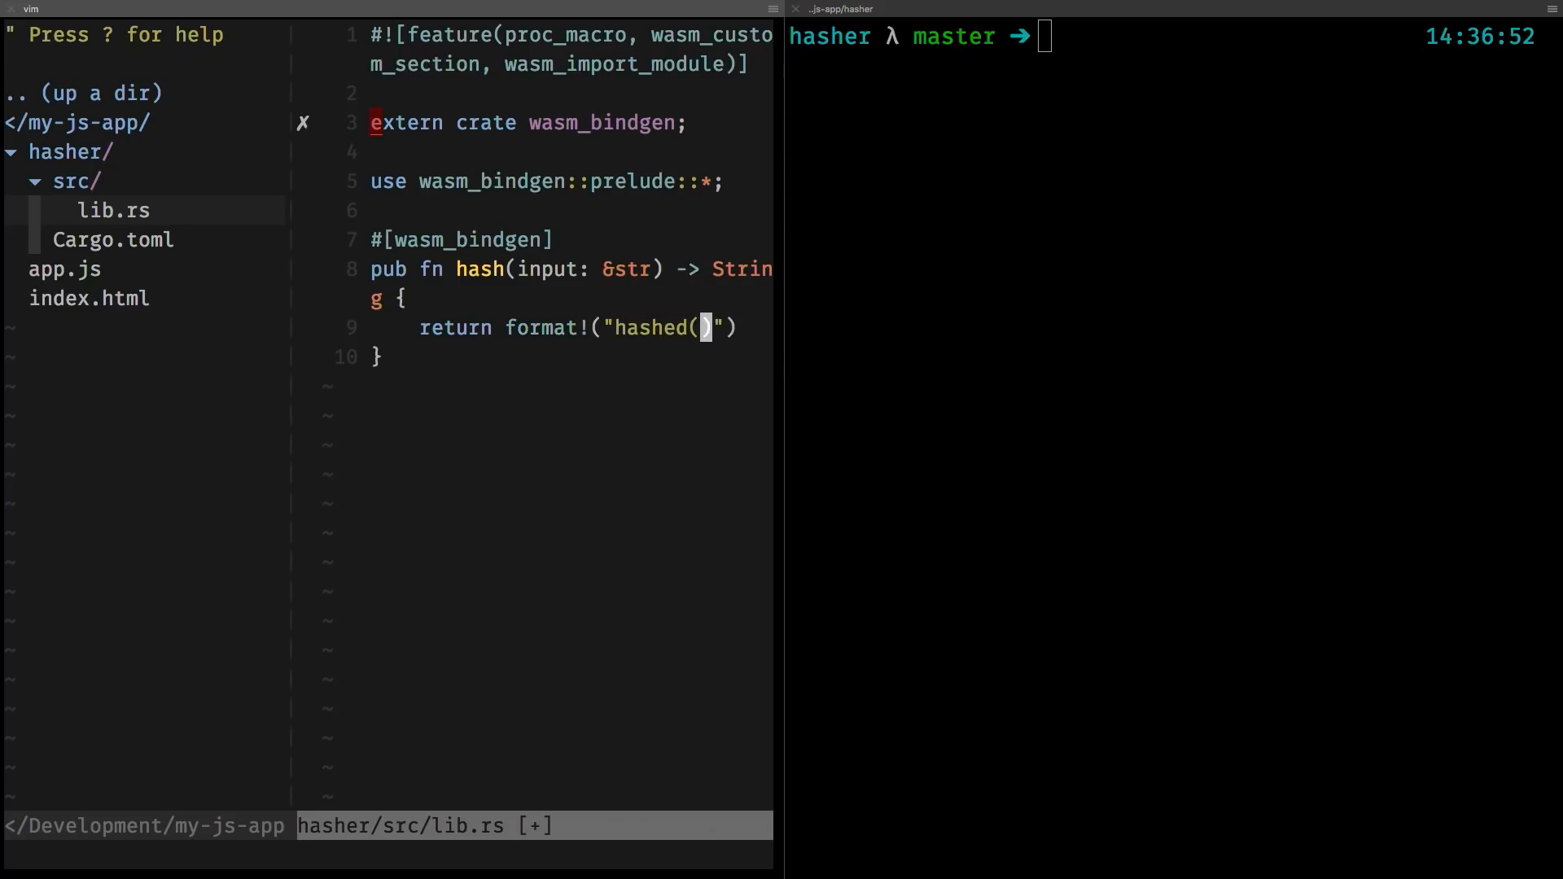
type("{}\", input")
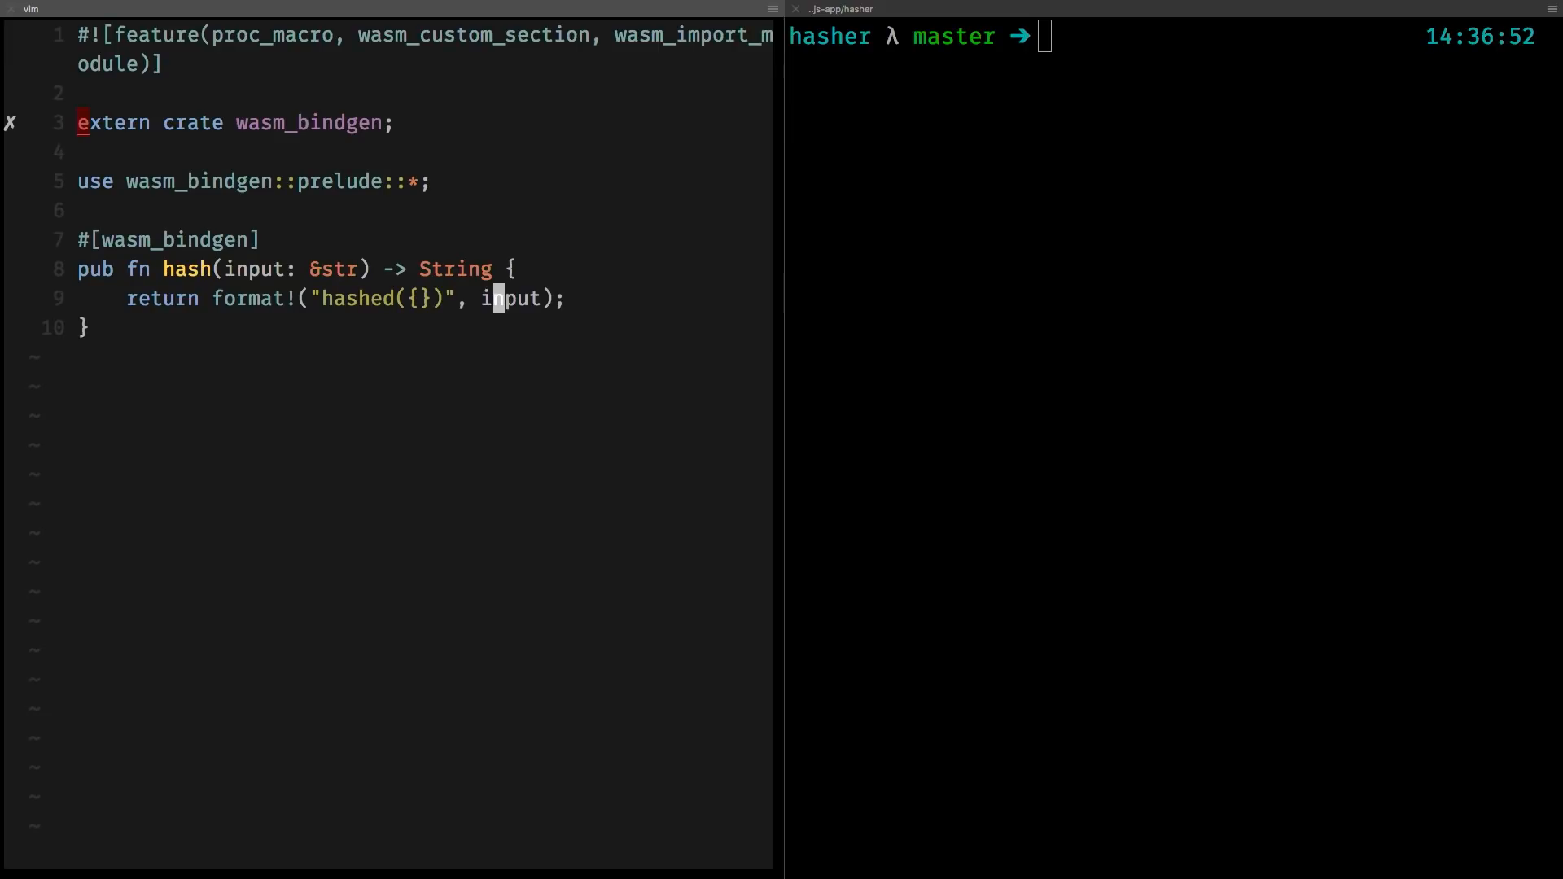
Save lib.rs and run cargo build --target wasm32-unknown-unknown in the terminal.
key("Enter")
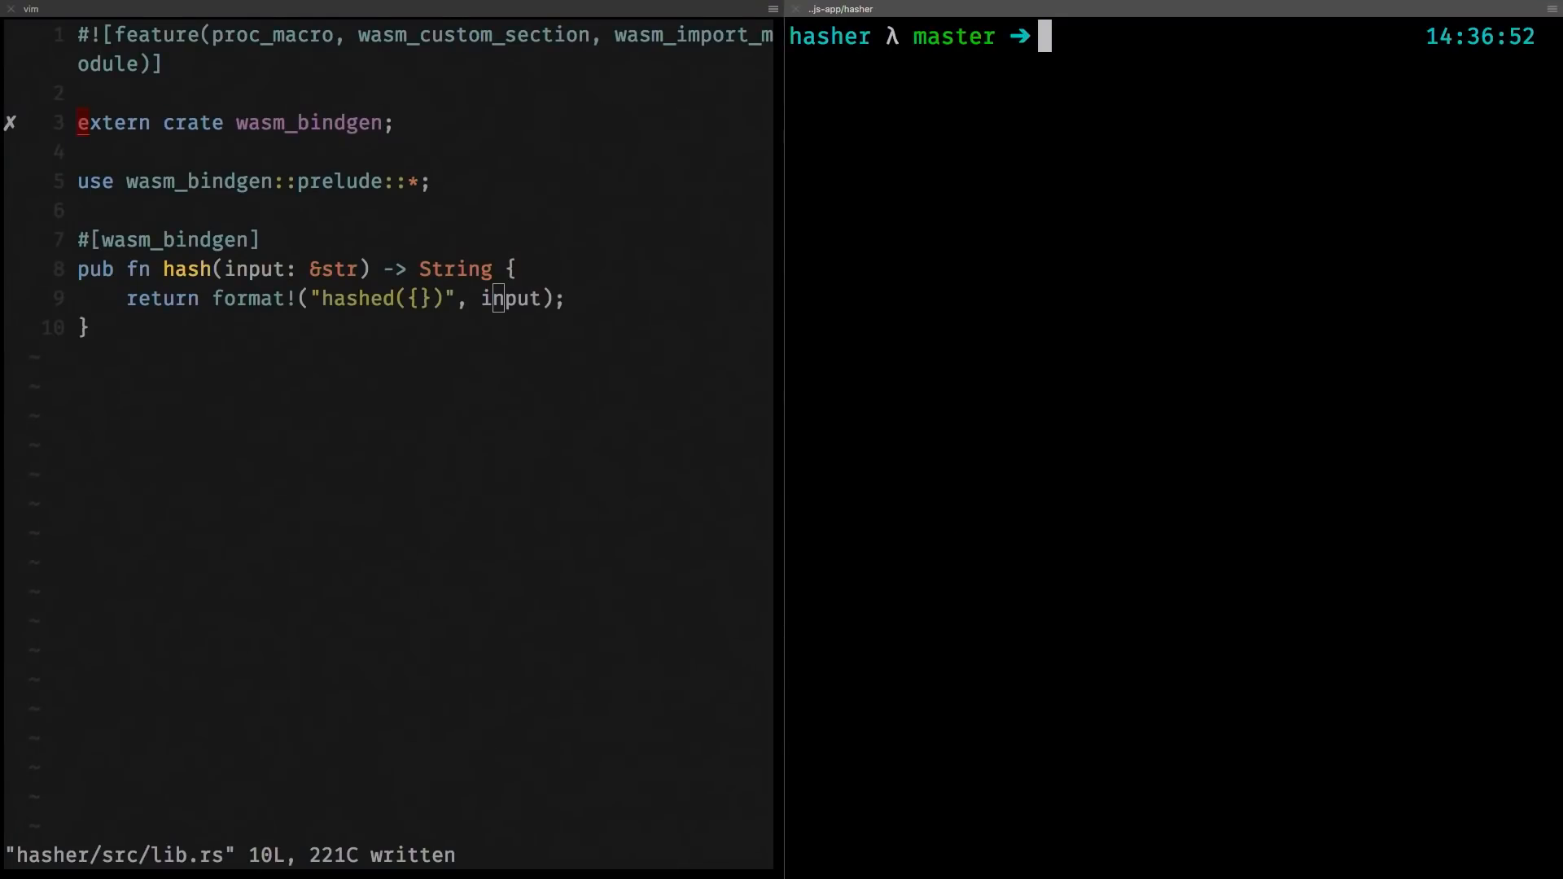
type("cargo")
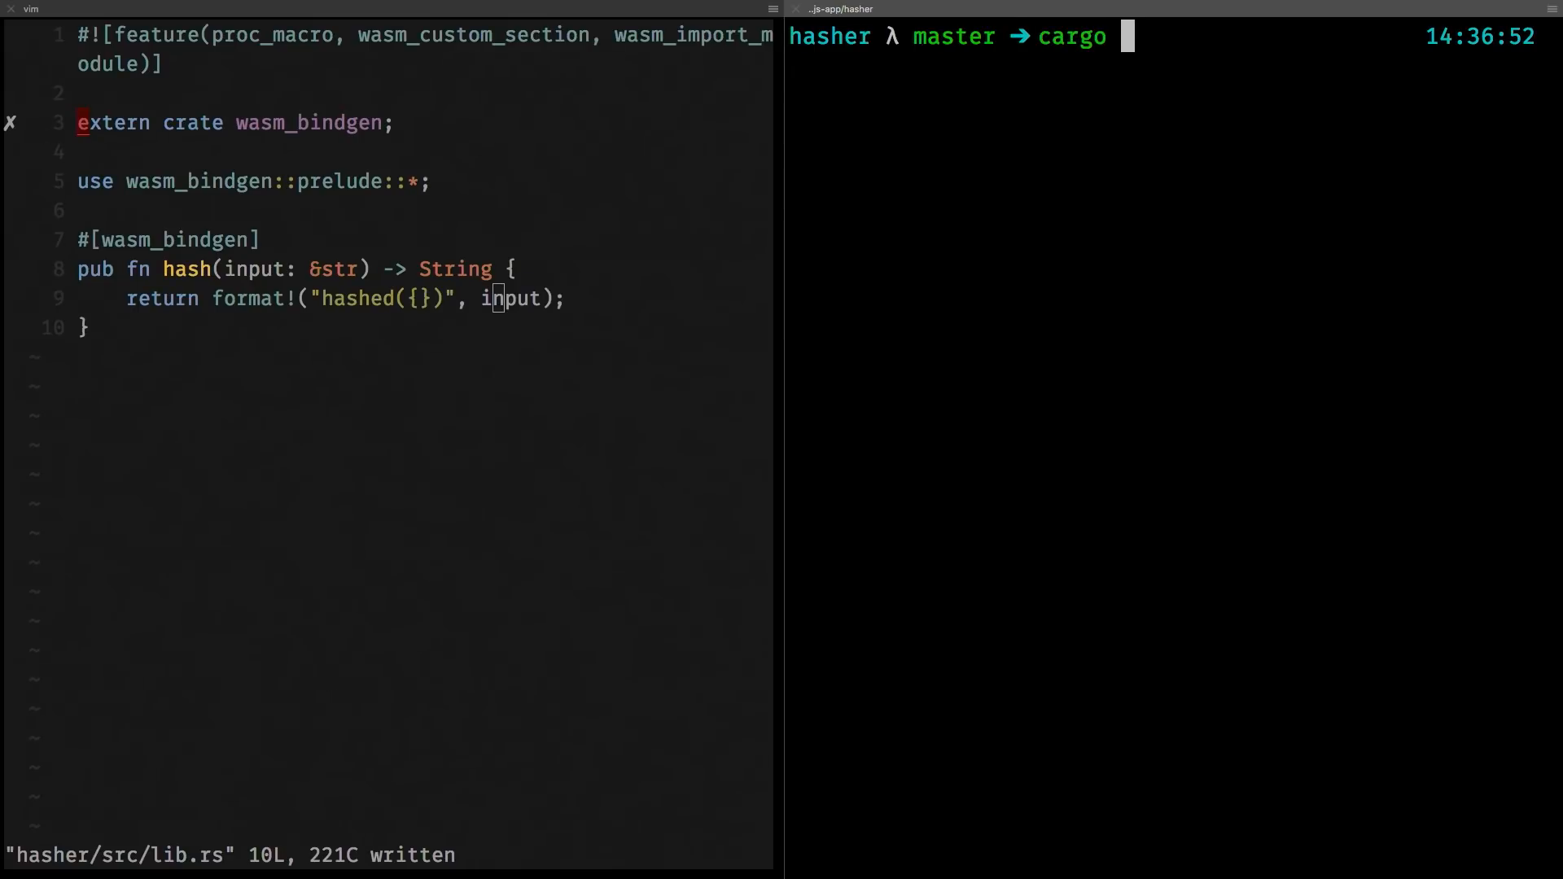
type("build")
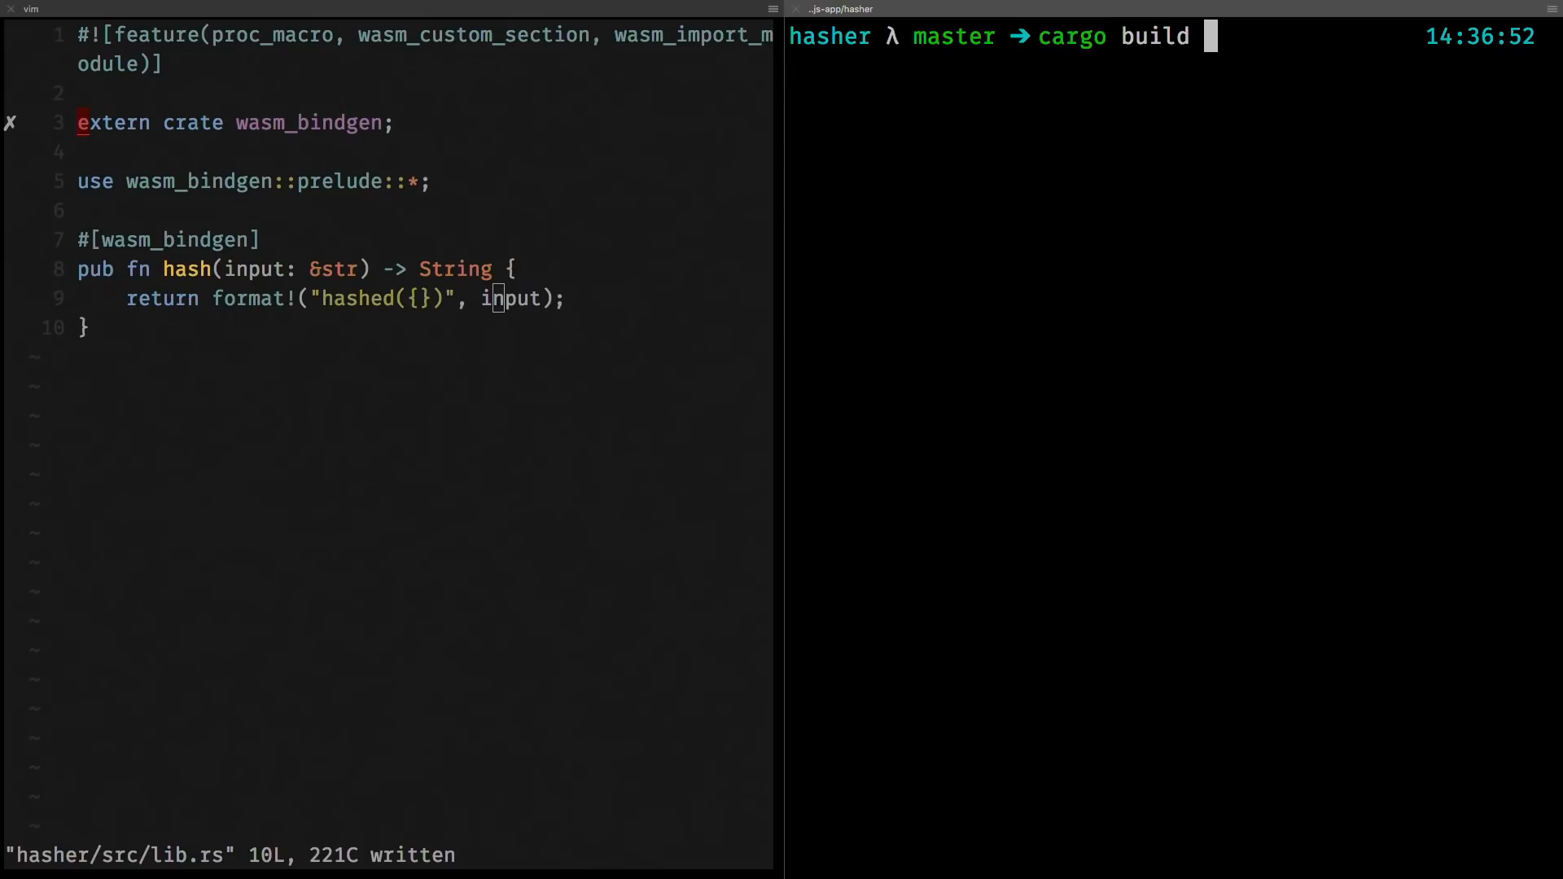
type("--target")
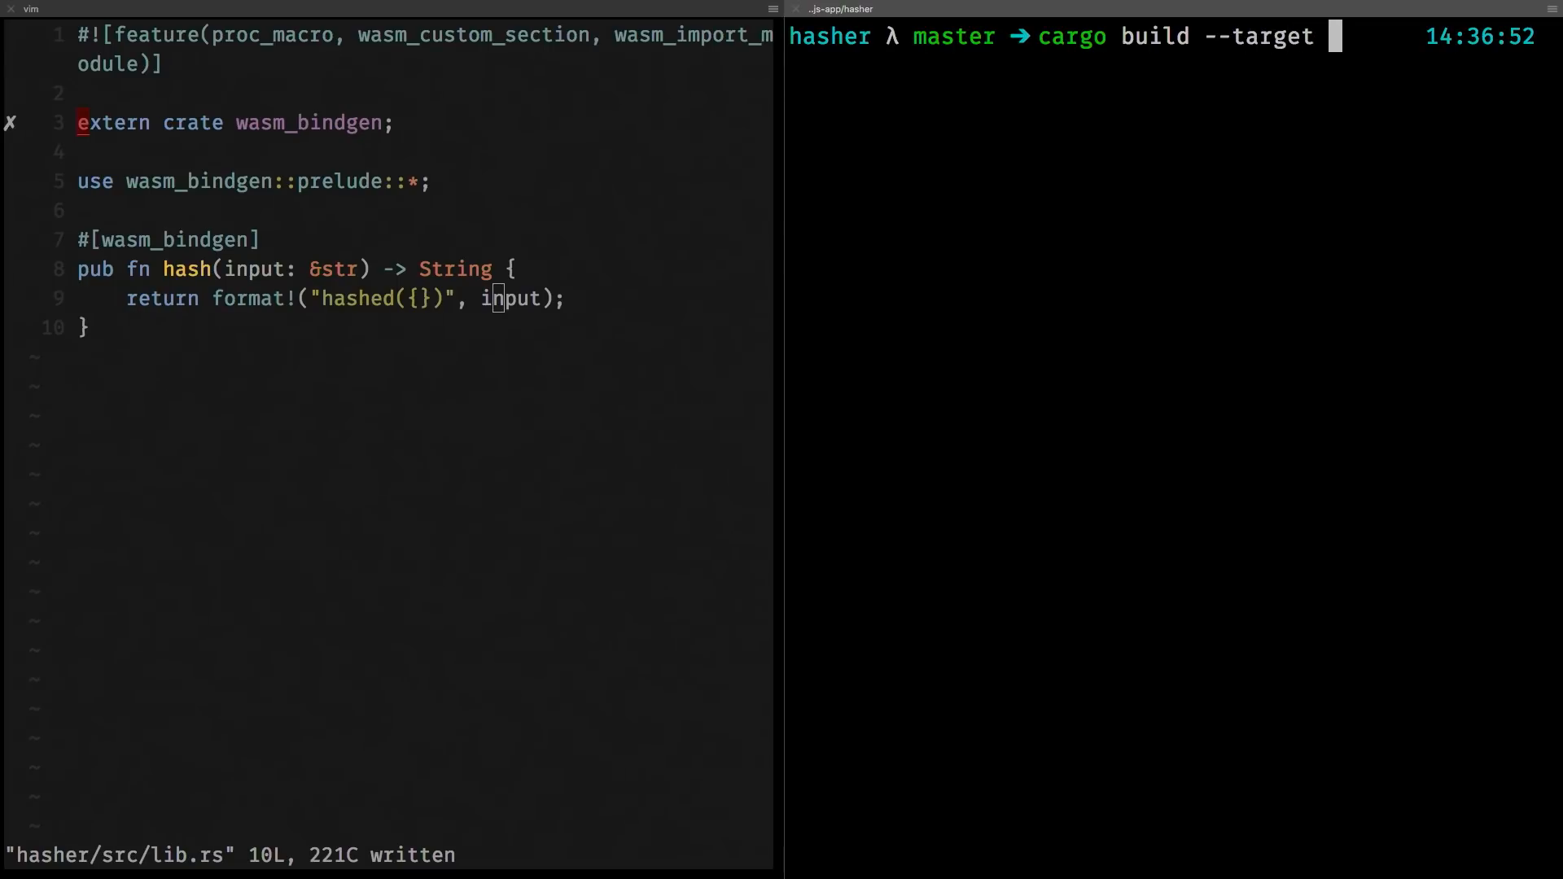
type("wasm32-un")
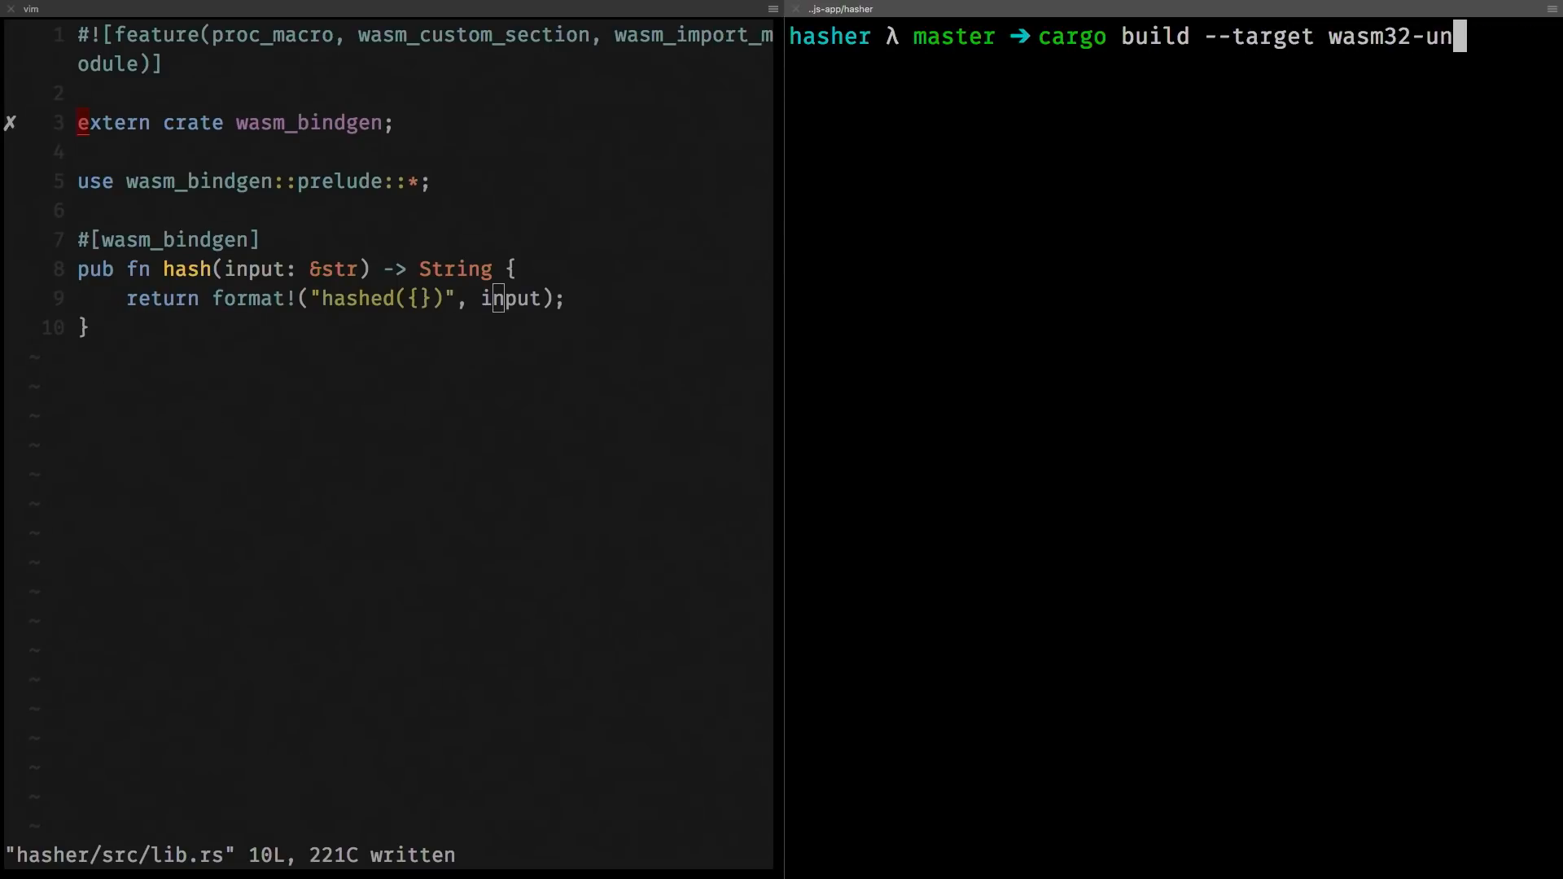
type("known-")
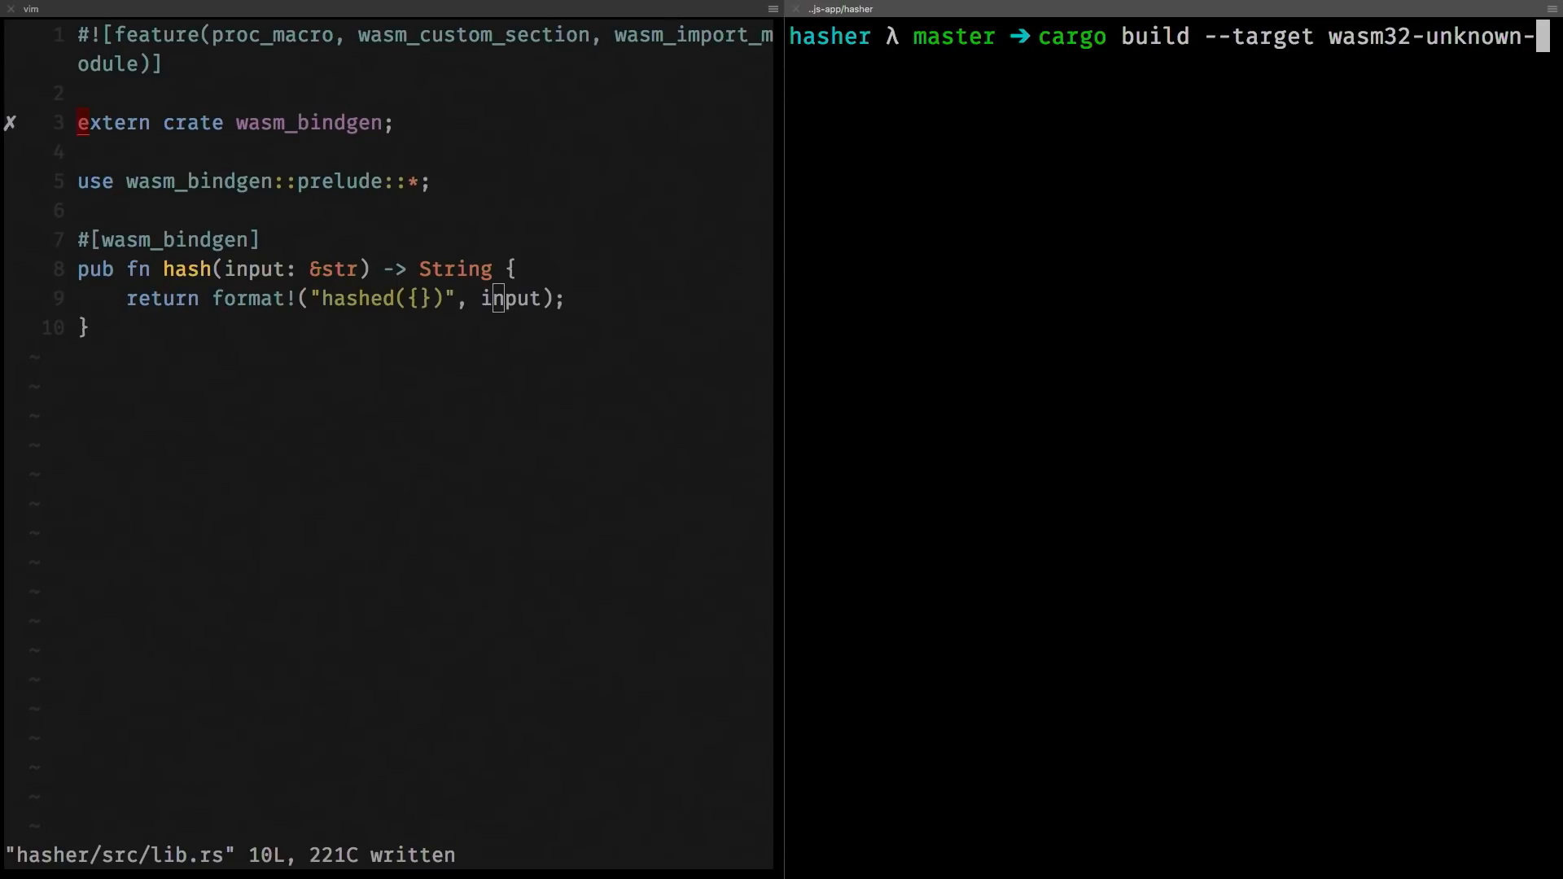
type("nkown")
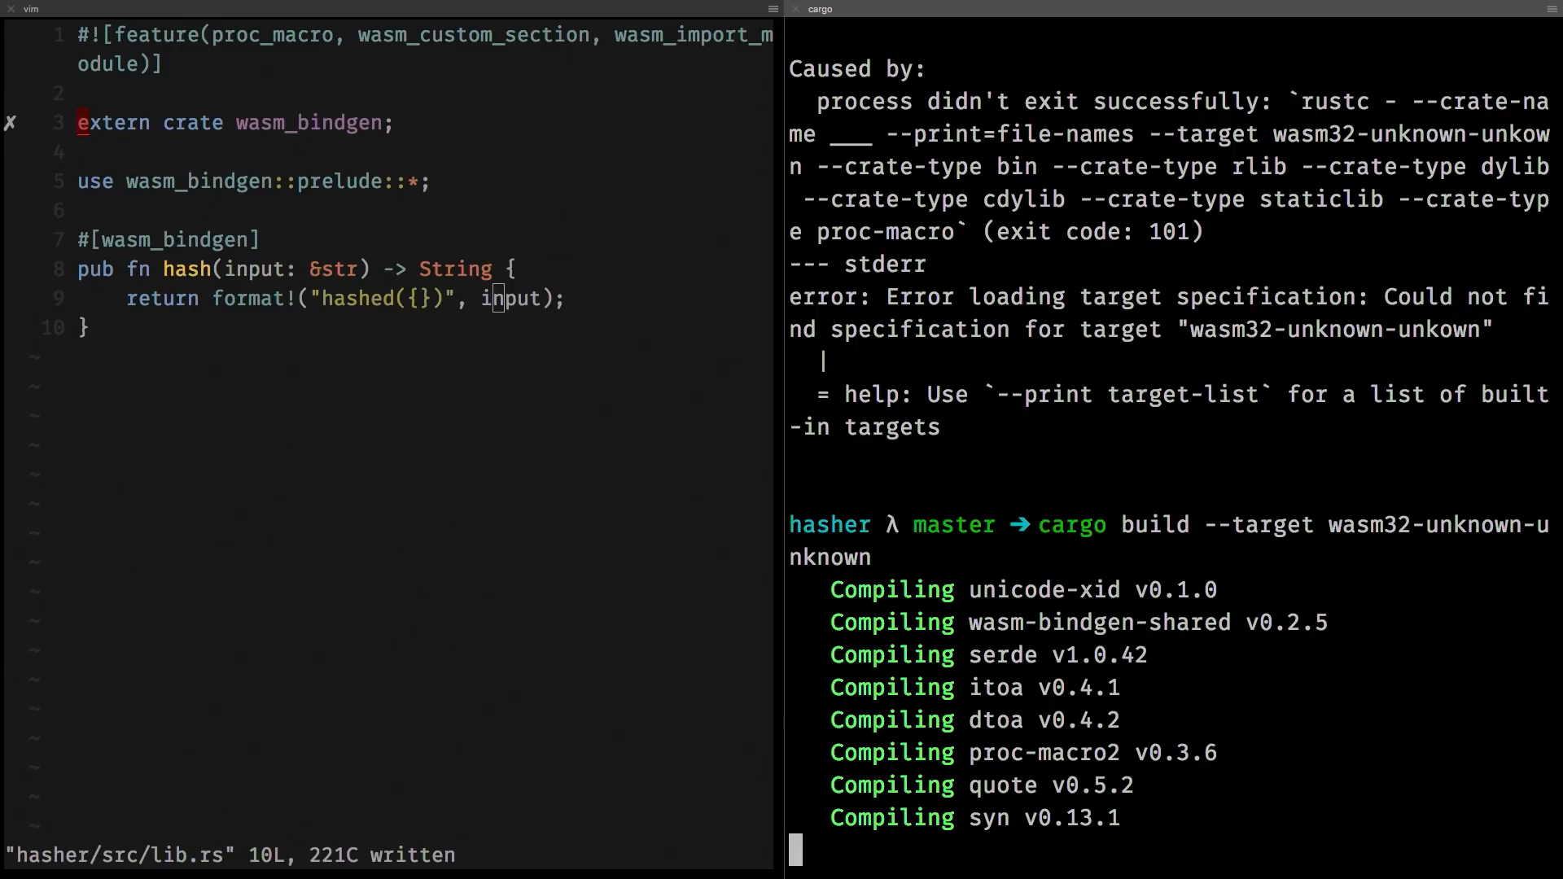
Scroll the terminal output as the wasm build compiles.
scroll("down", 3)
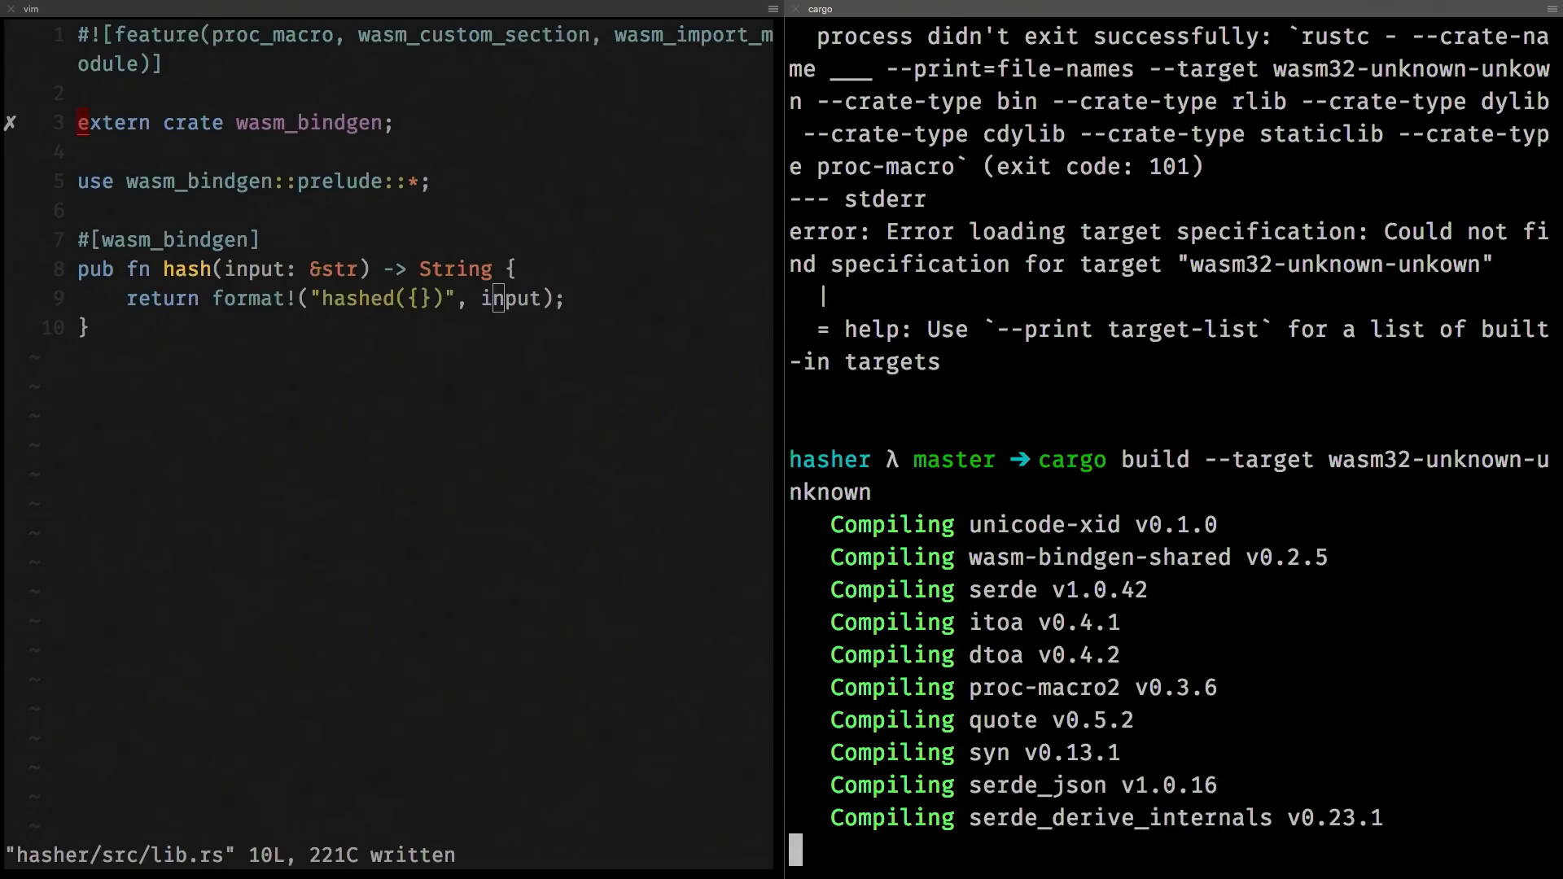
scroll("down", 3)
type("cargo build --target wasm32-unknown-unknown")
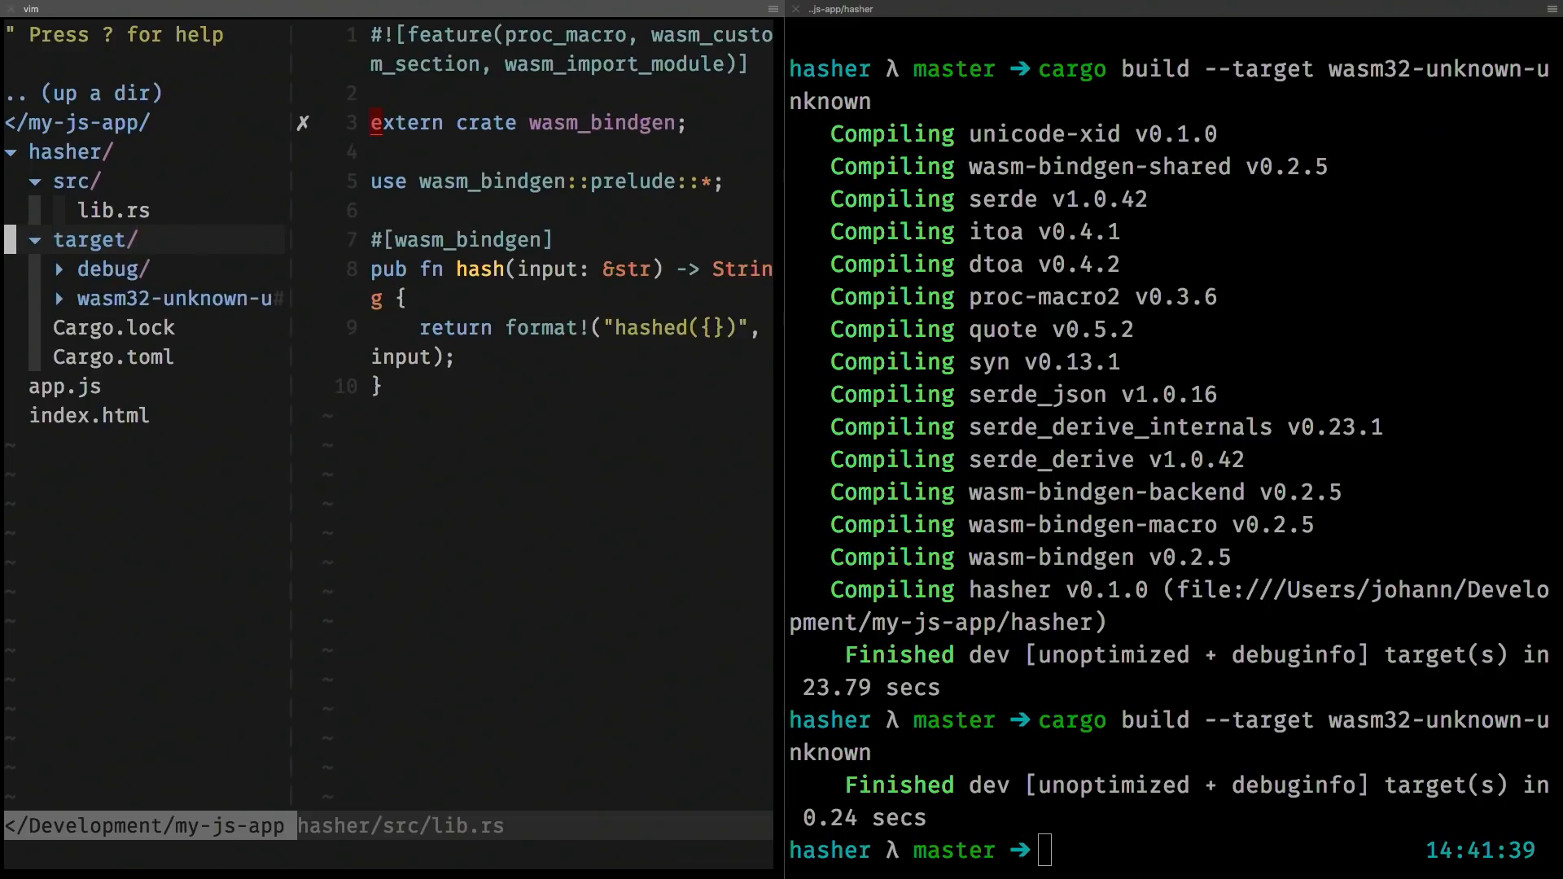
Expand the wasm32-unknown-unknown folder showing hasher.wasm and begin typing wasmdump.
left_click(174, 298)
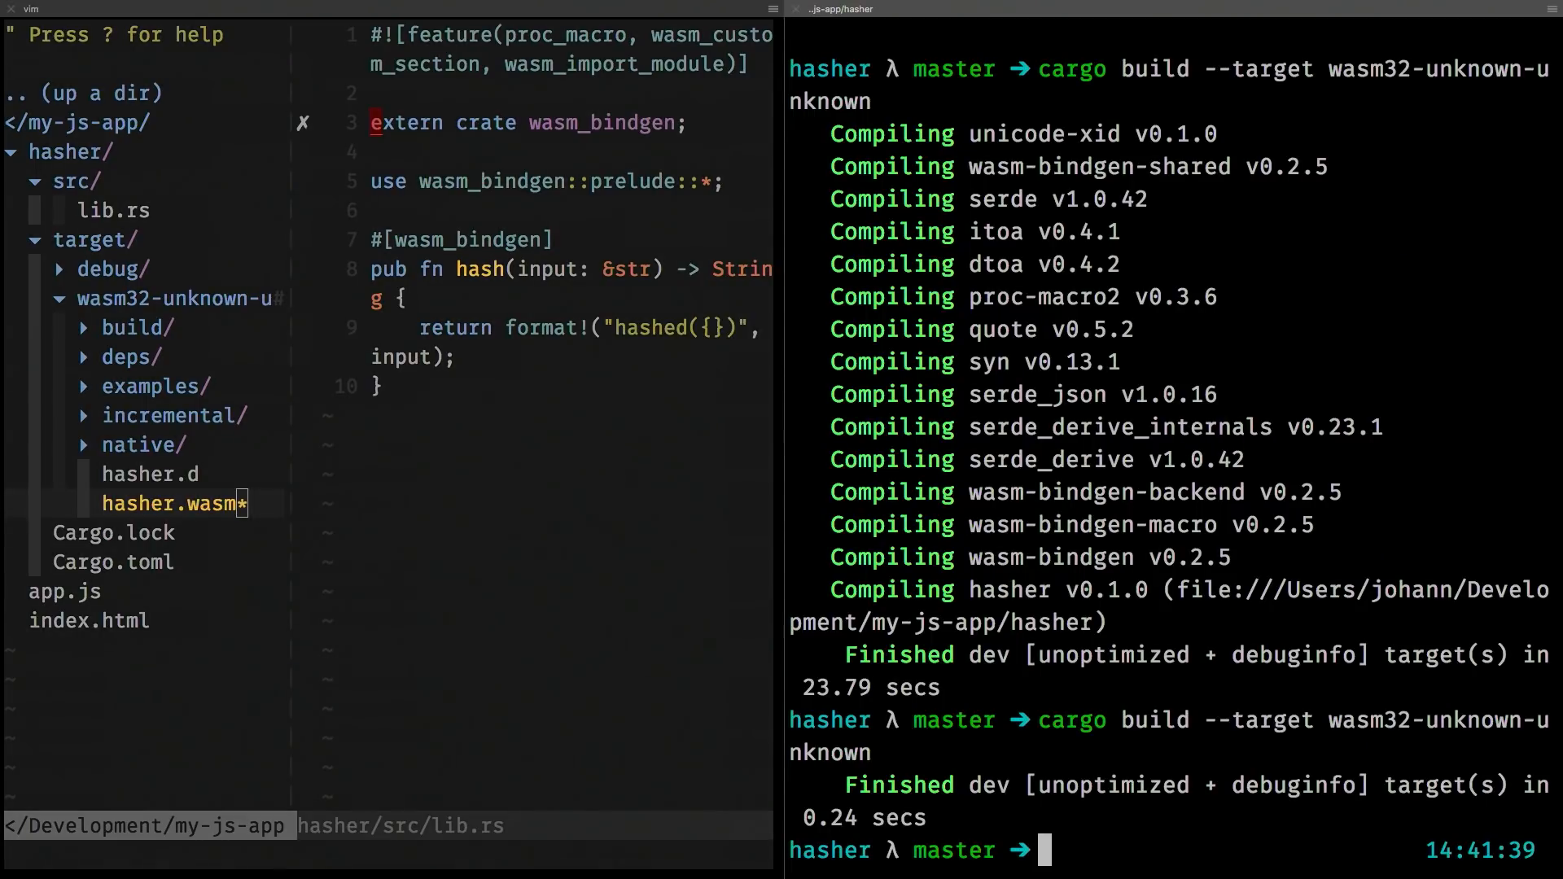
type("wasmdump target/")
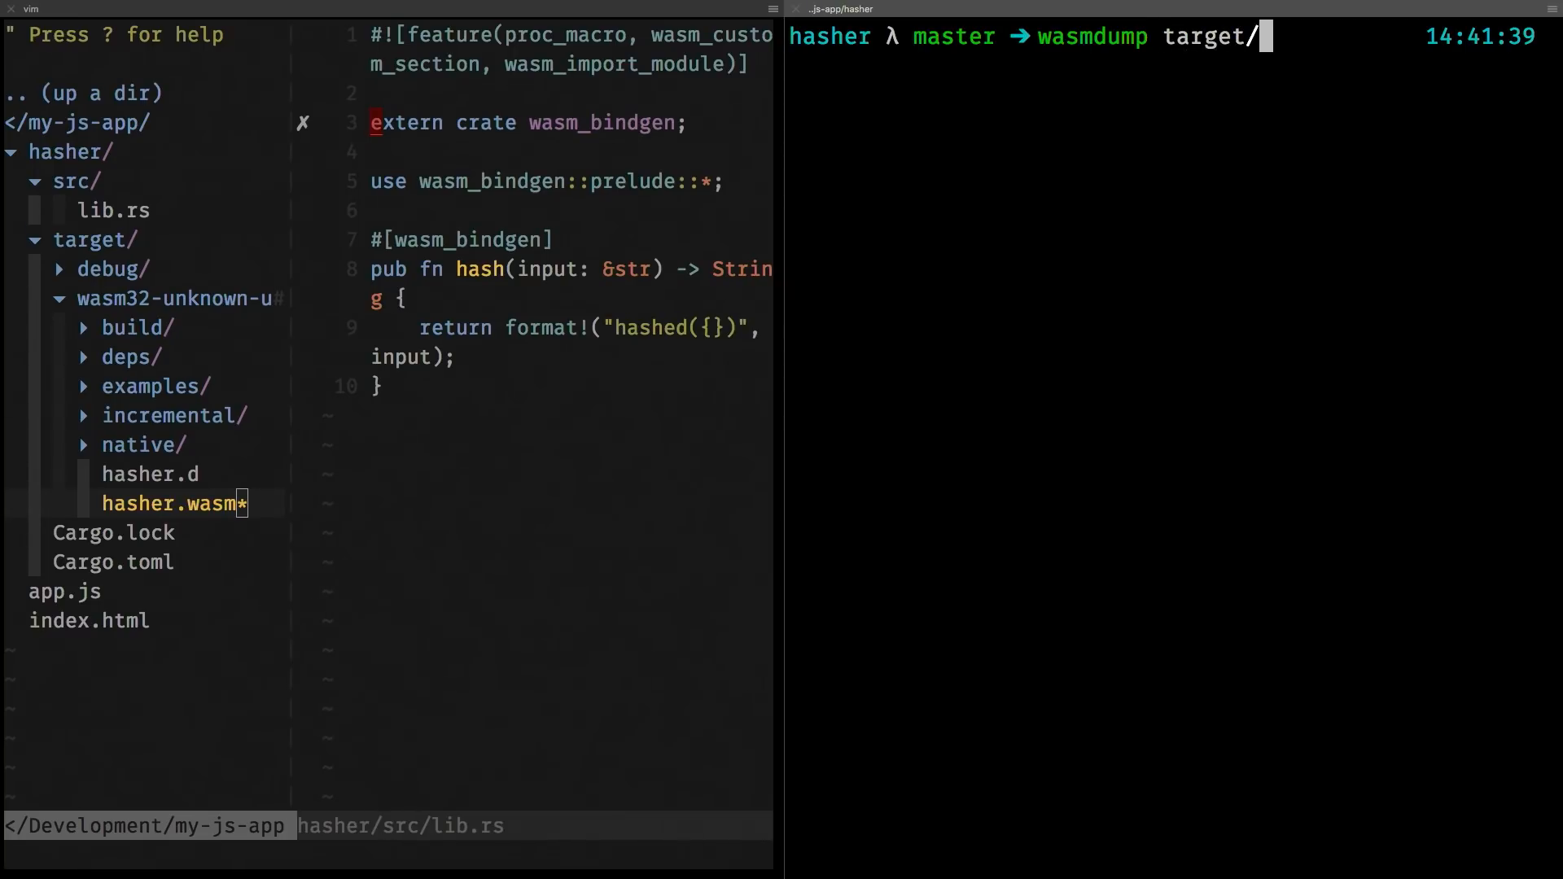
Run wasmdump target/wasm32-unknown-unknown/debug/hasher.wasm -h to list its sections.
key("Tab")
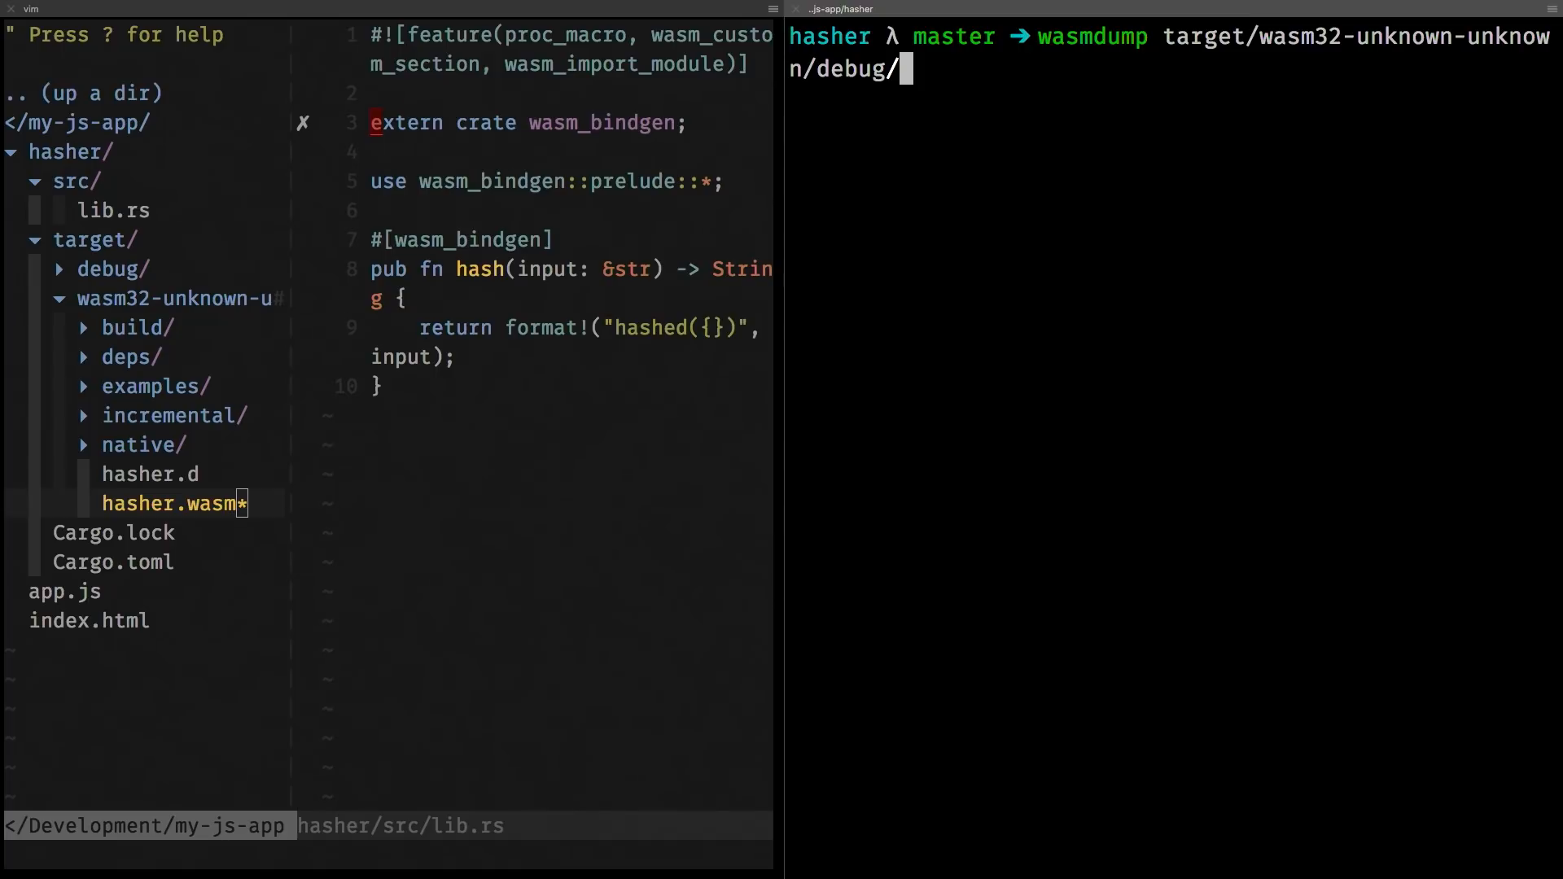
type("hasher.")
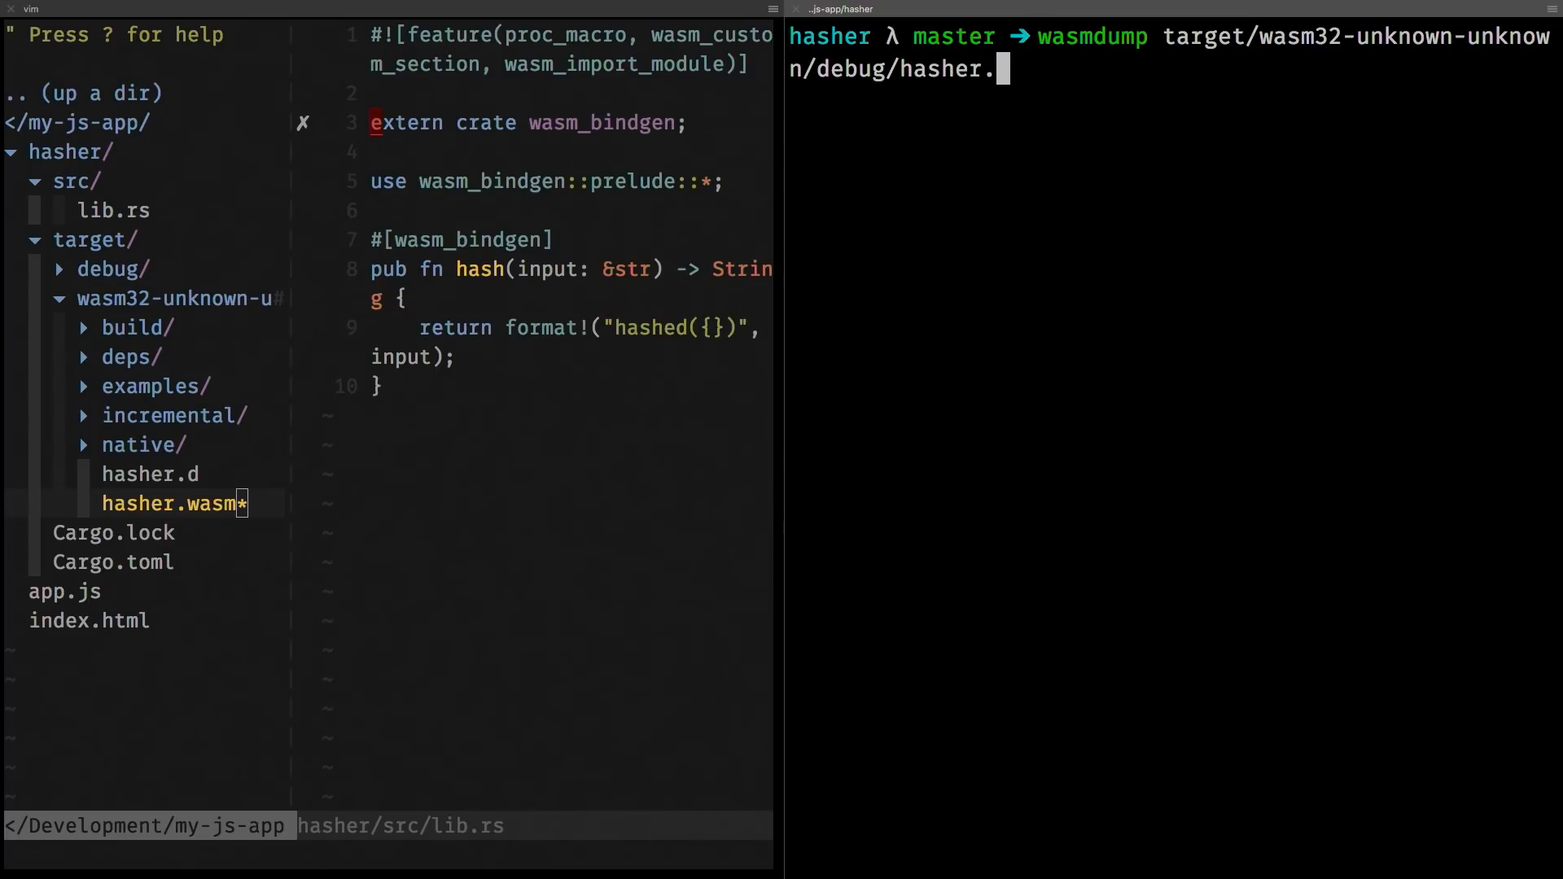
type("wasm")
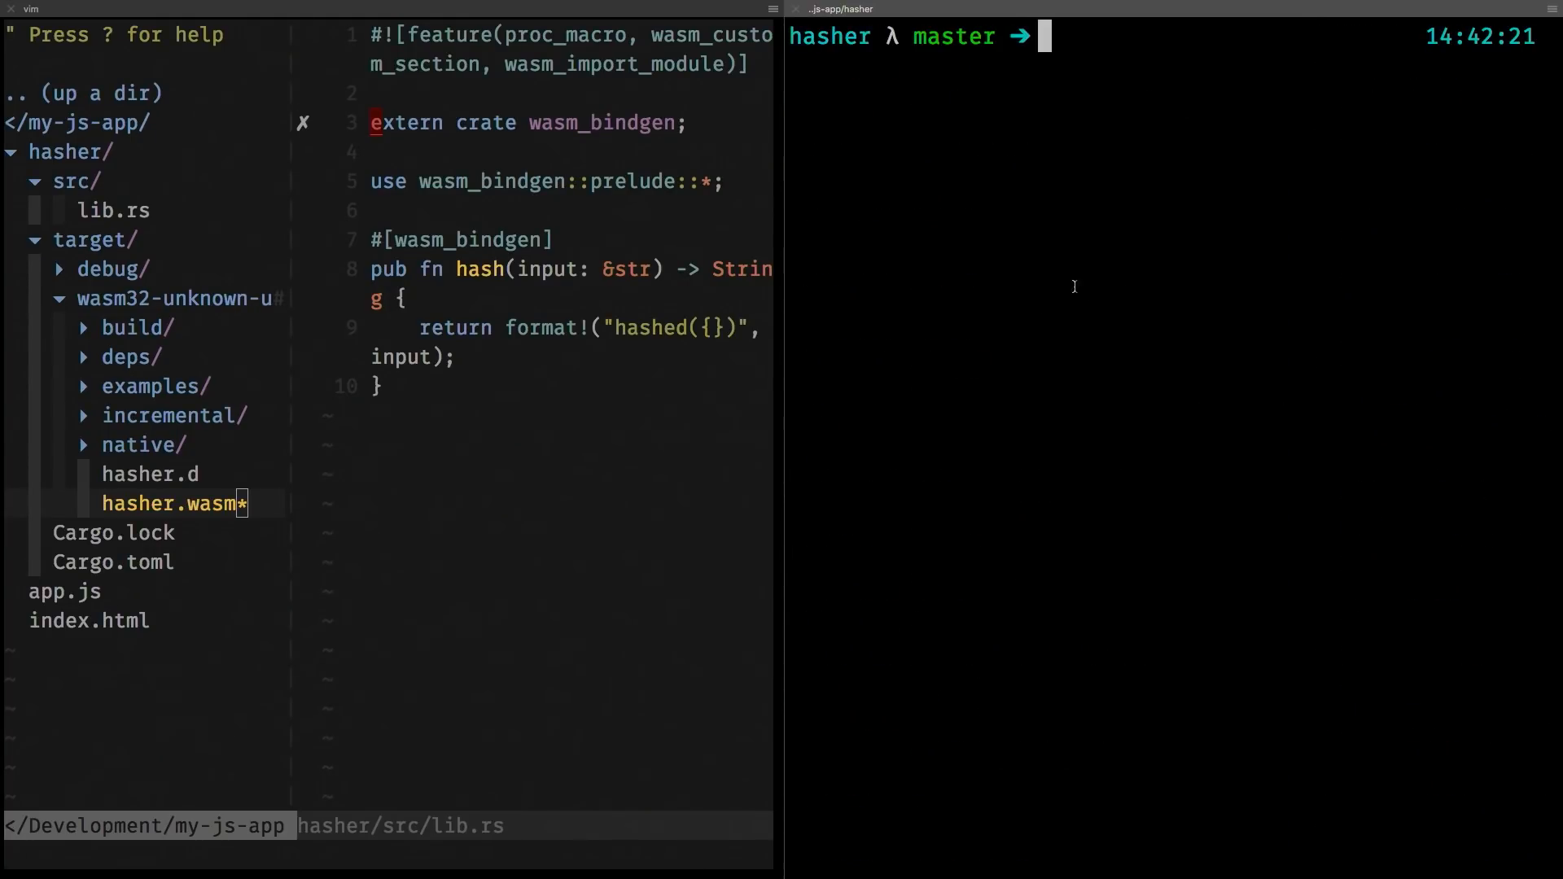
type("wasmdump target/wasm32-unknown-unknown/debug/hasher.wasm -")
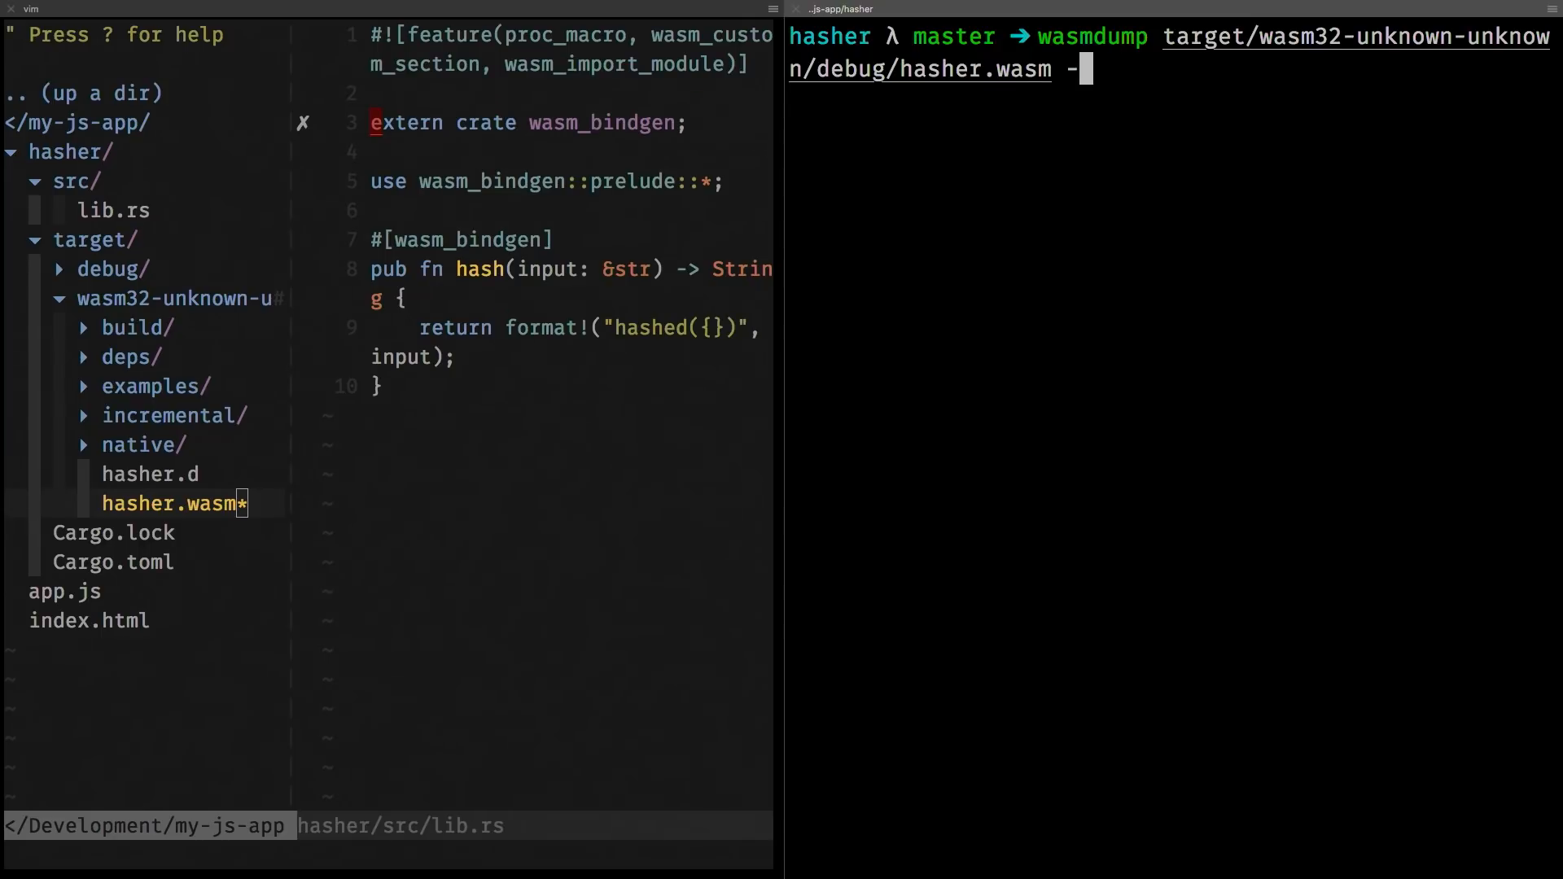
type("h")
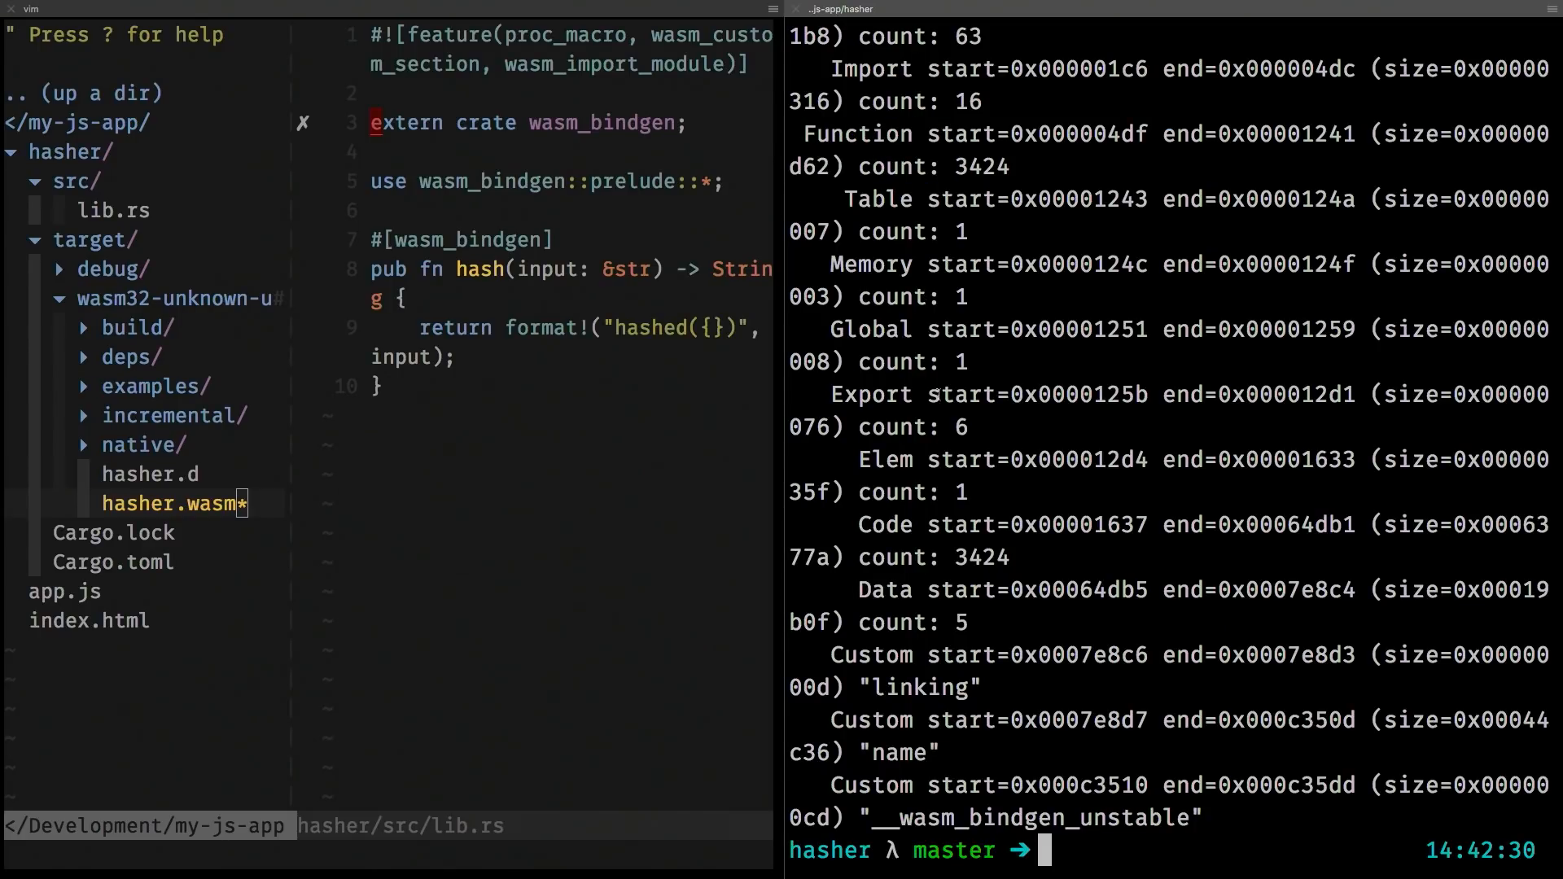
mouse_move(896, 540)
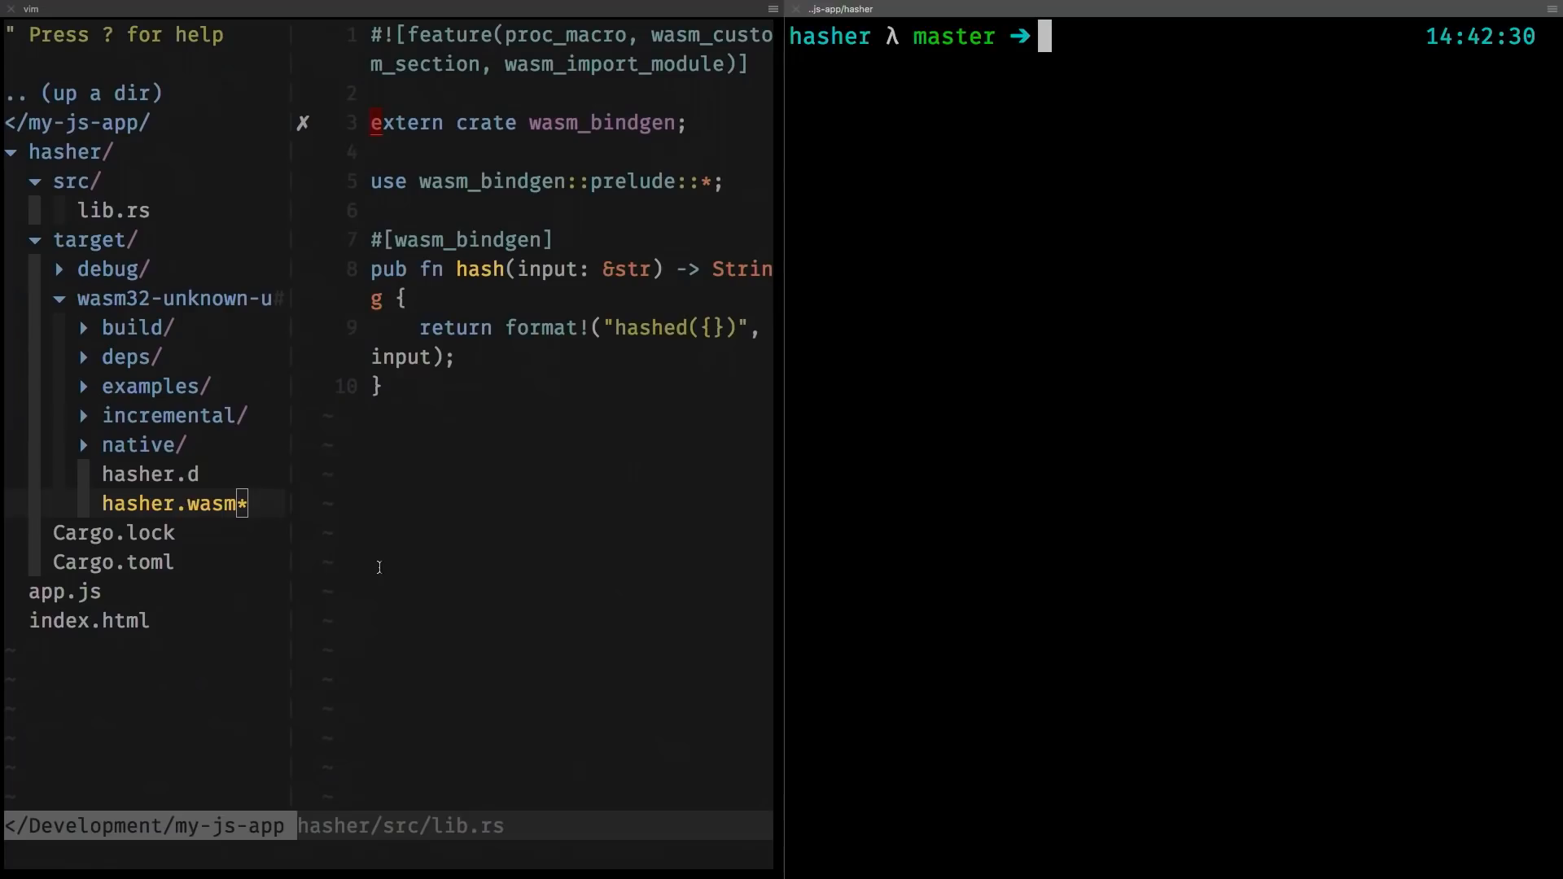
Run wasm-bindgen on debug/hasher.wasm with --out-dir ../ to generate JS bindings.
type("wasm")
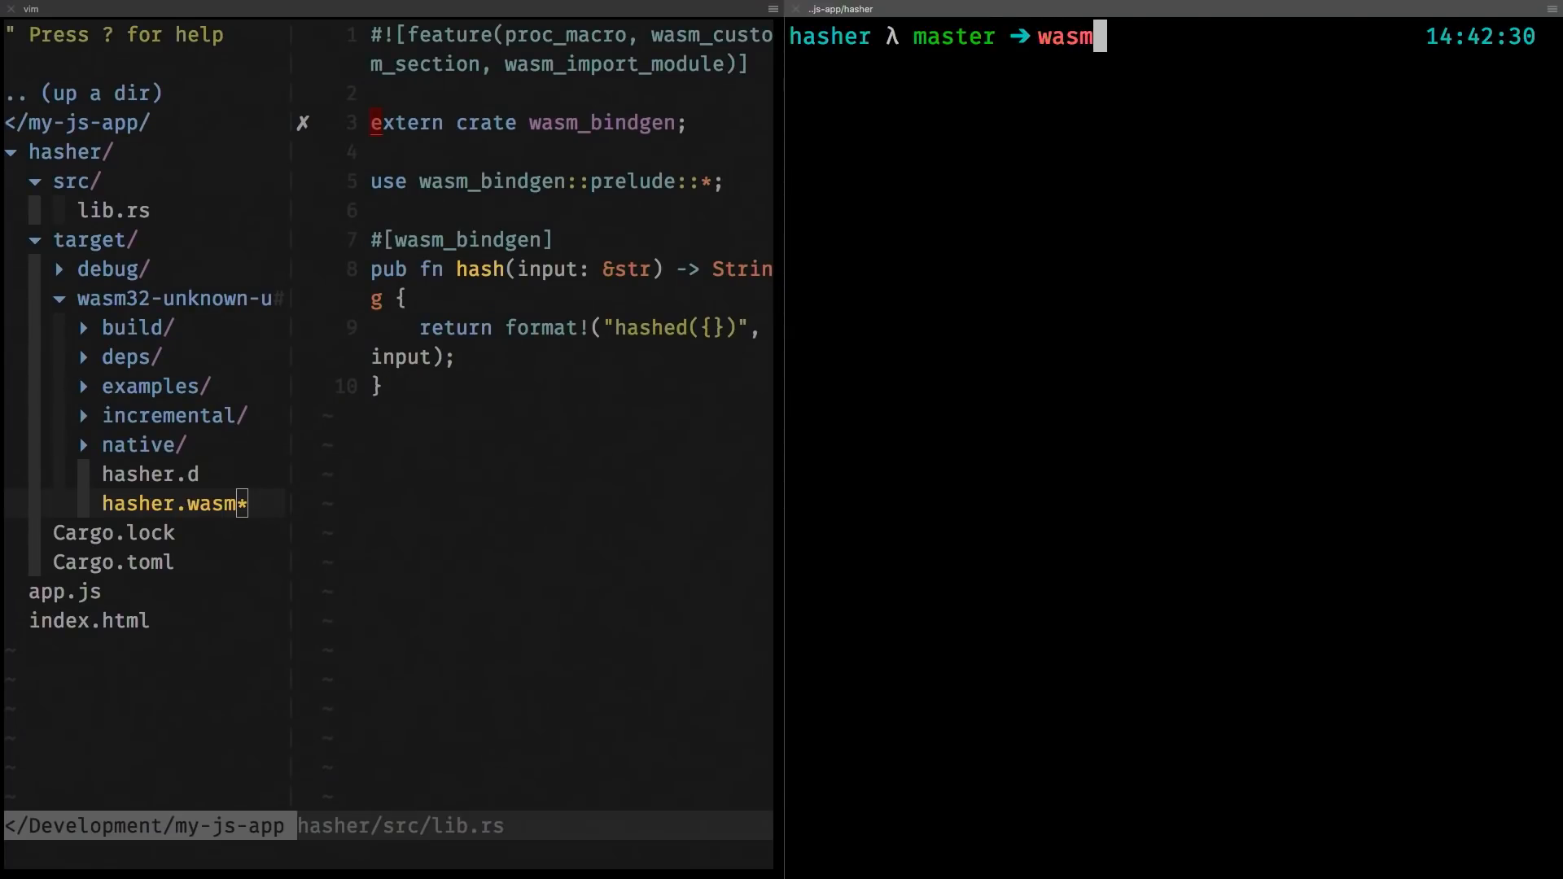
type("-bindgen")
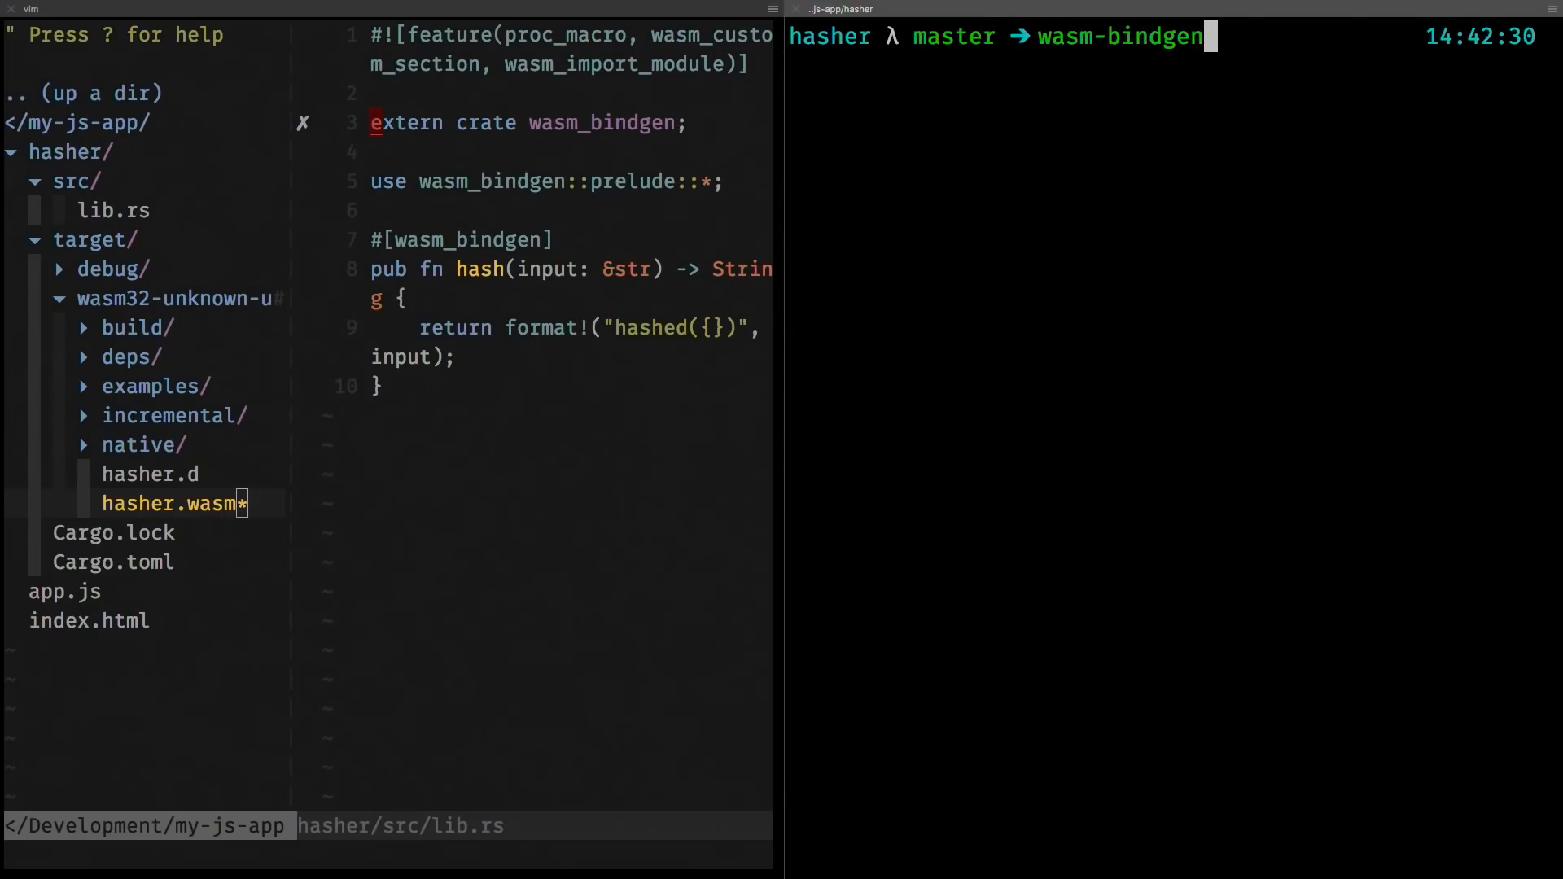
type("o")
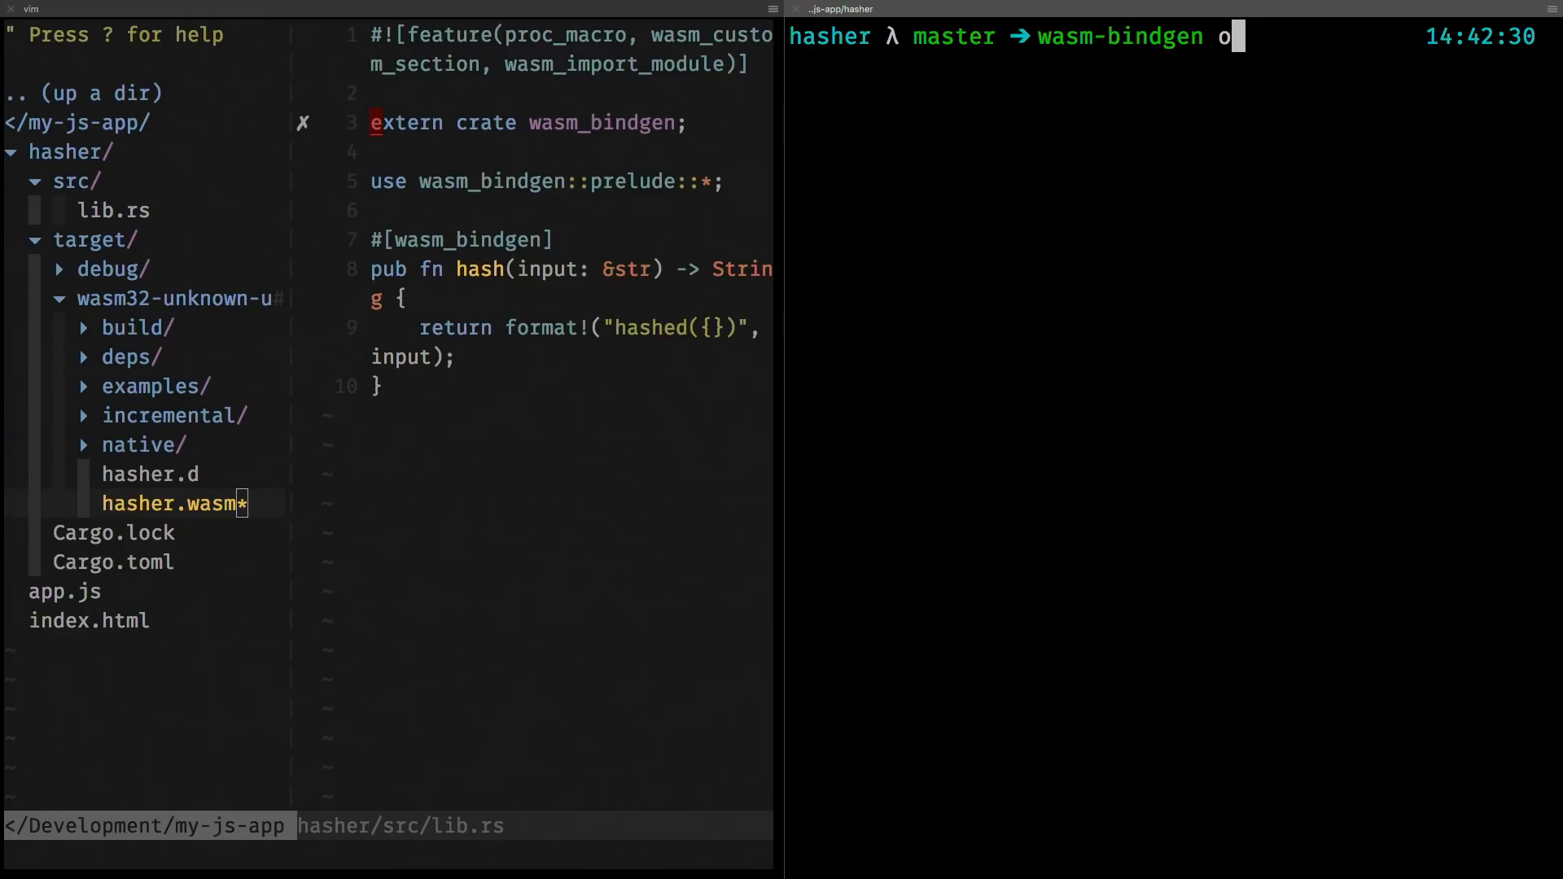
type("arget/wasm32-unknown-unknown/")
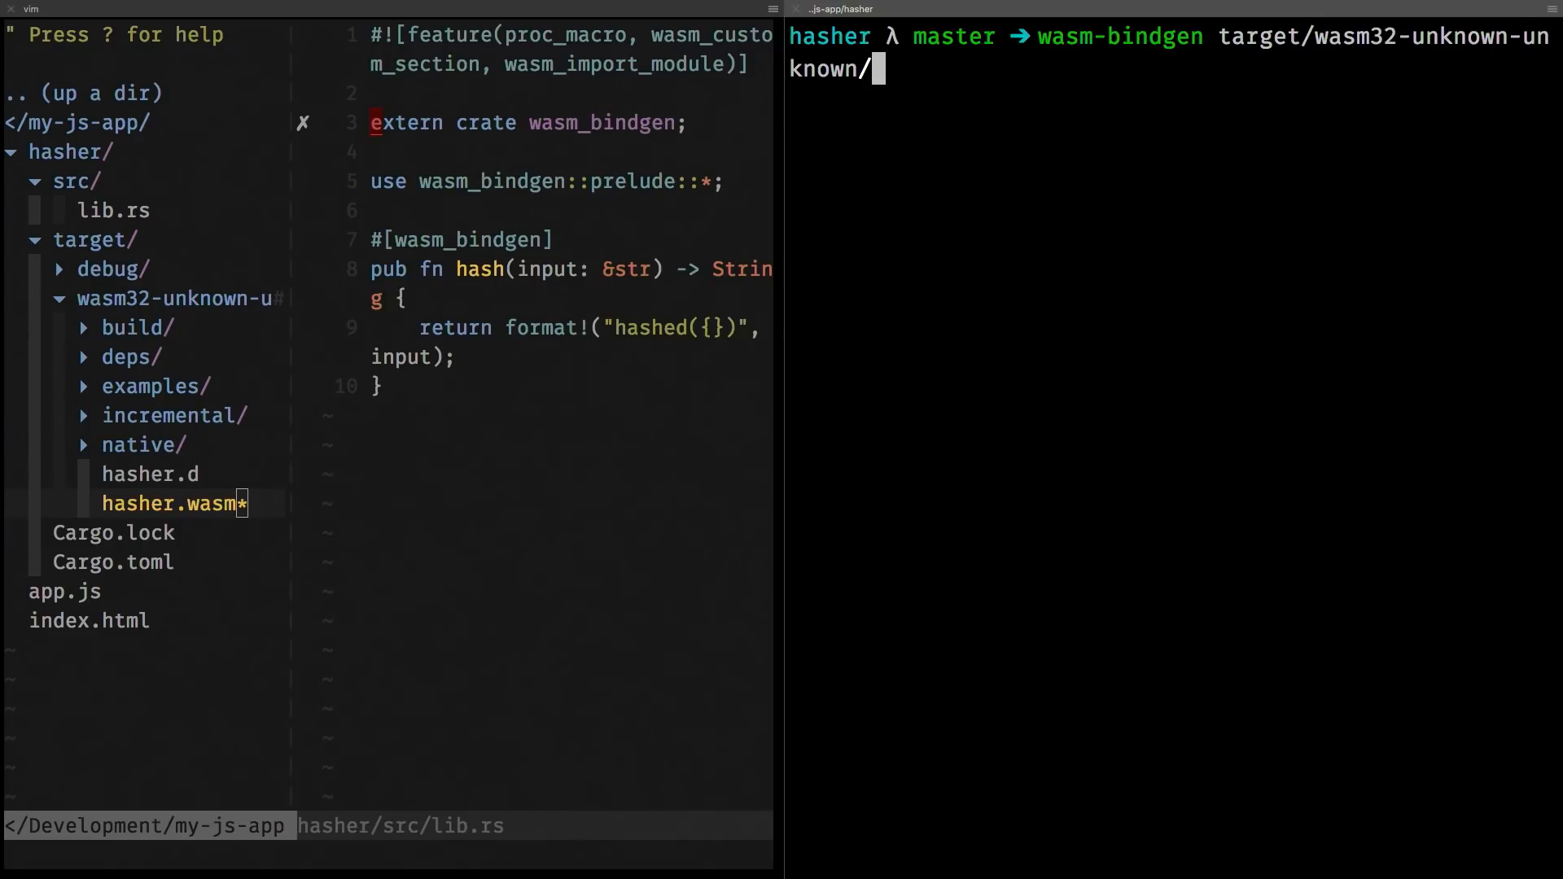
type("debug/hasher.w")
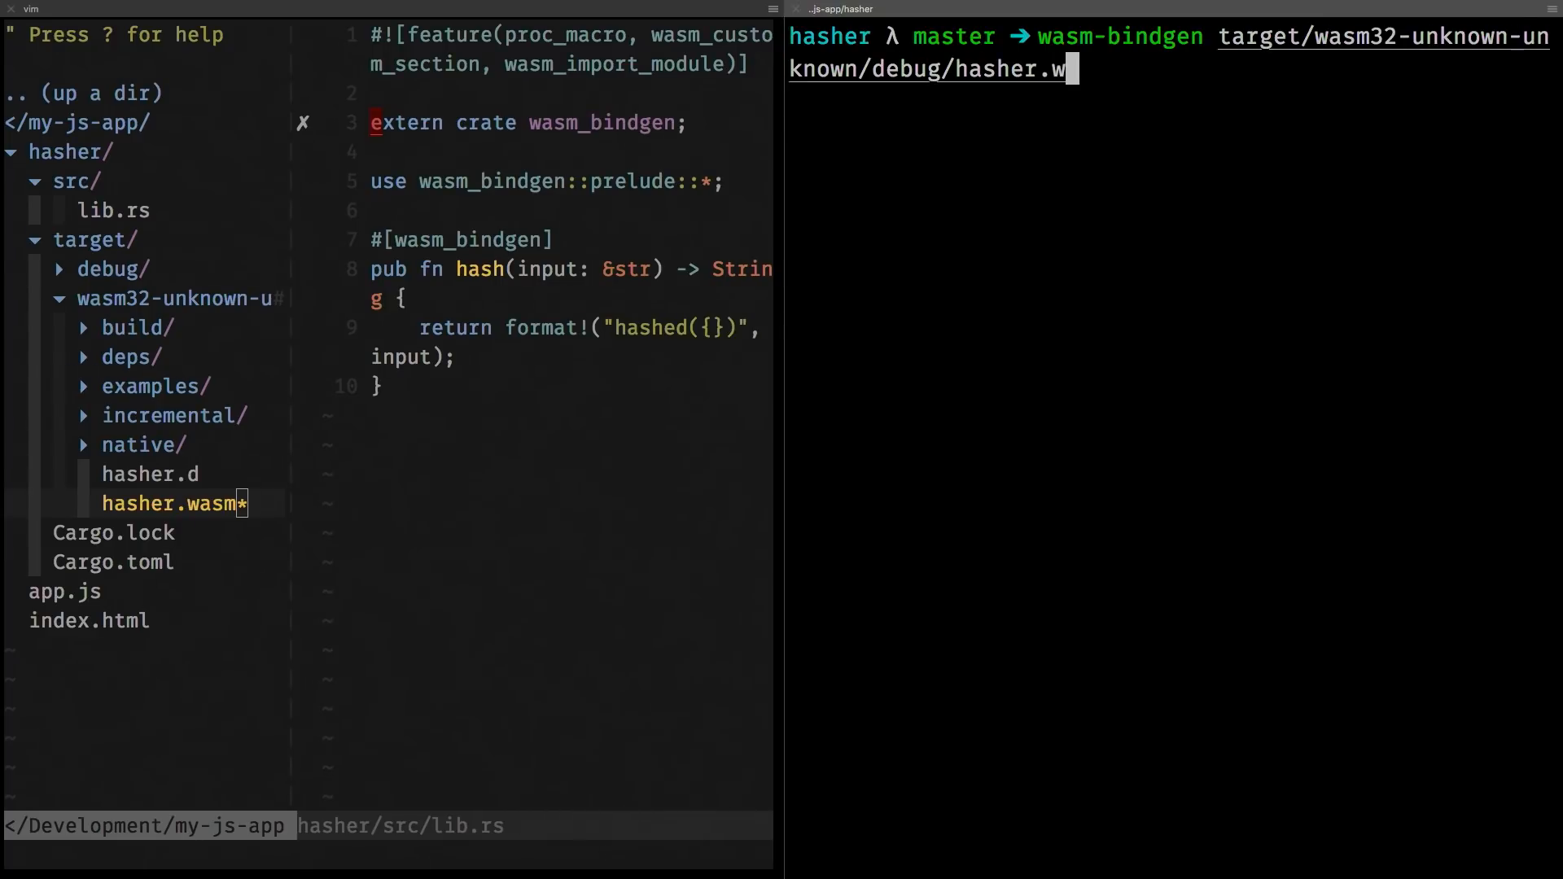
type("asm --o")
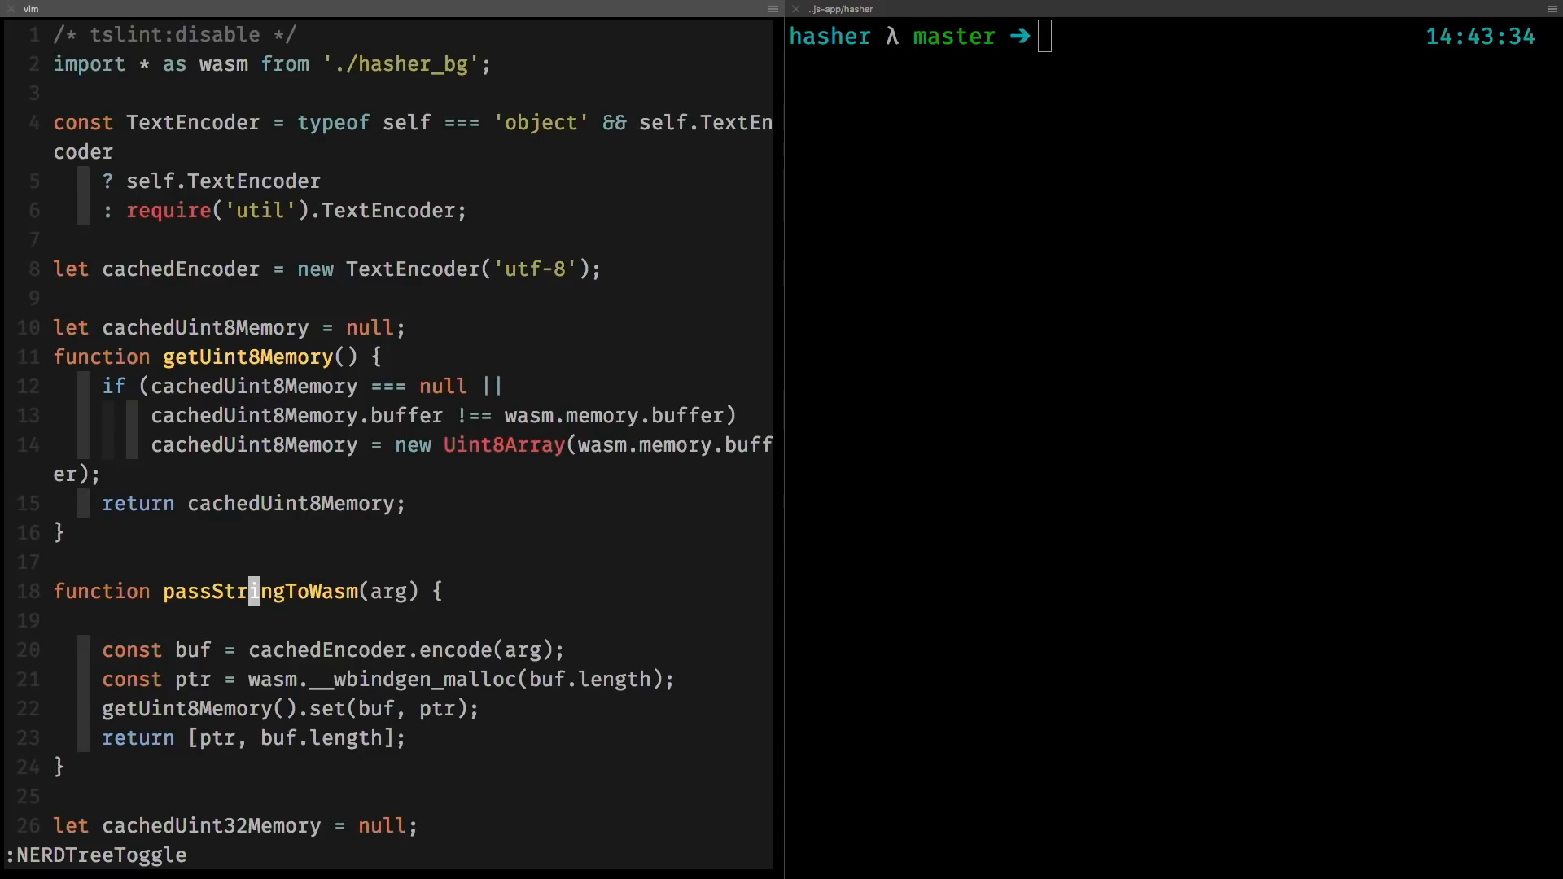
scroll("down", 3)
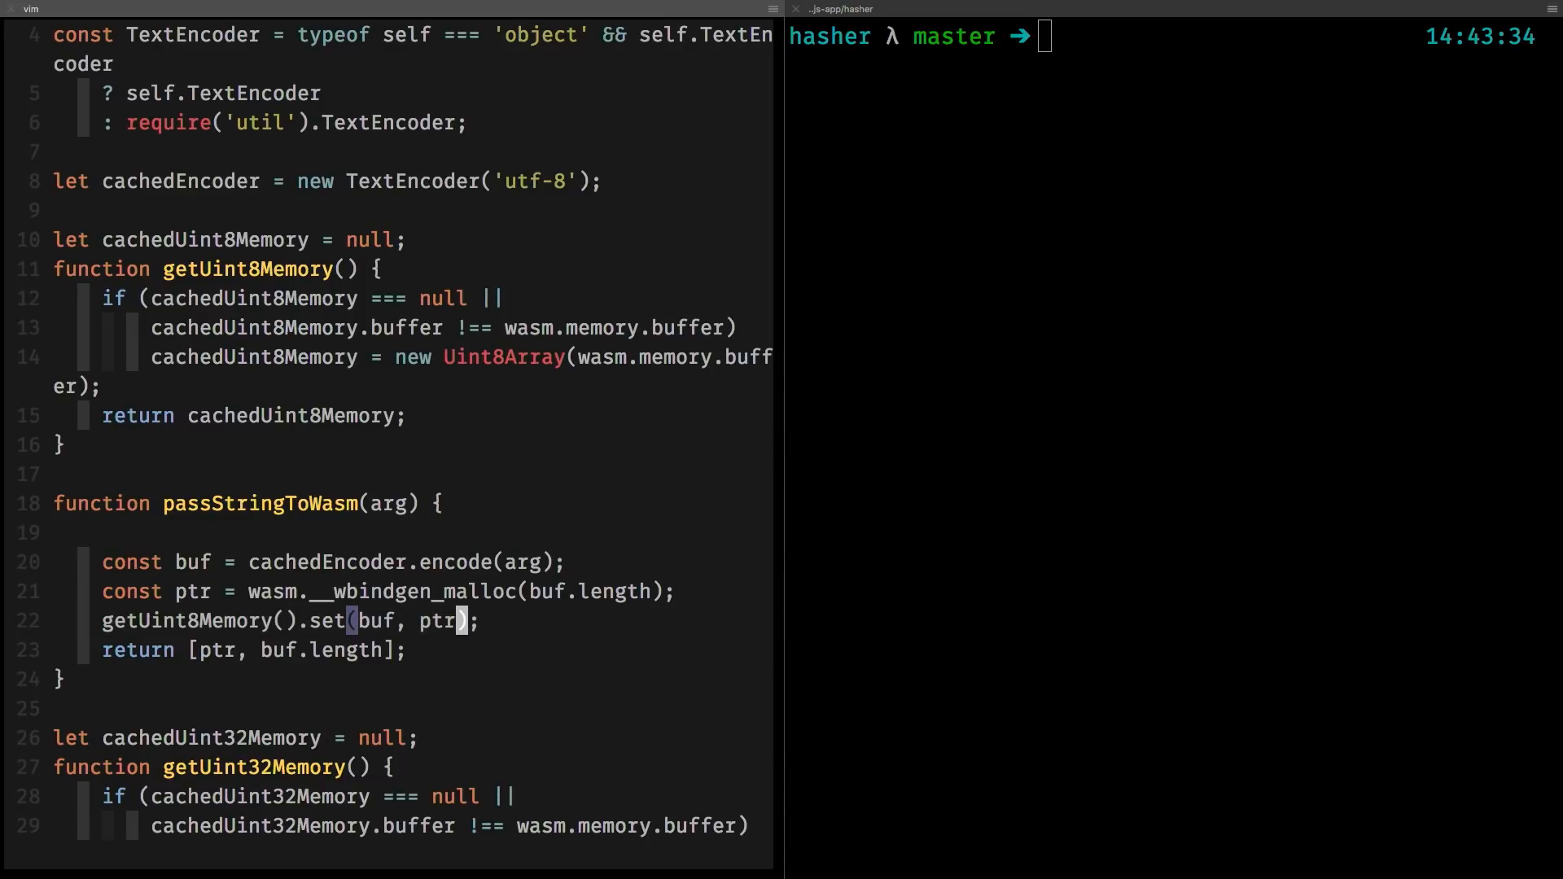
scroll("down", 3)
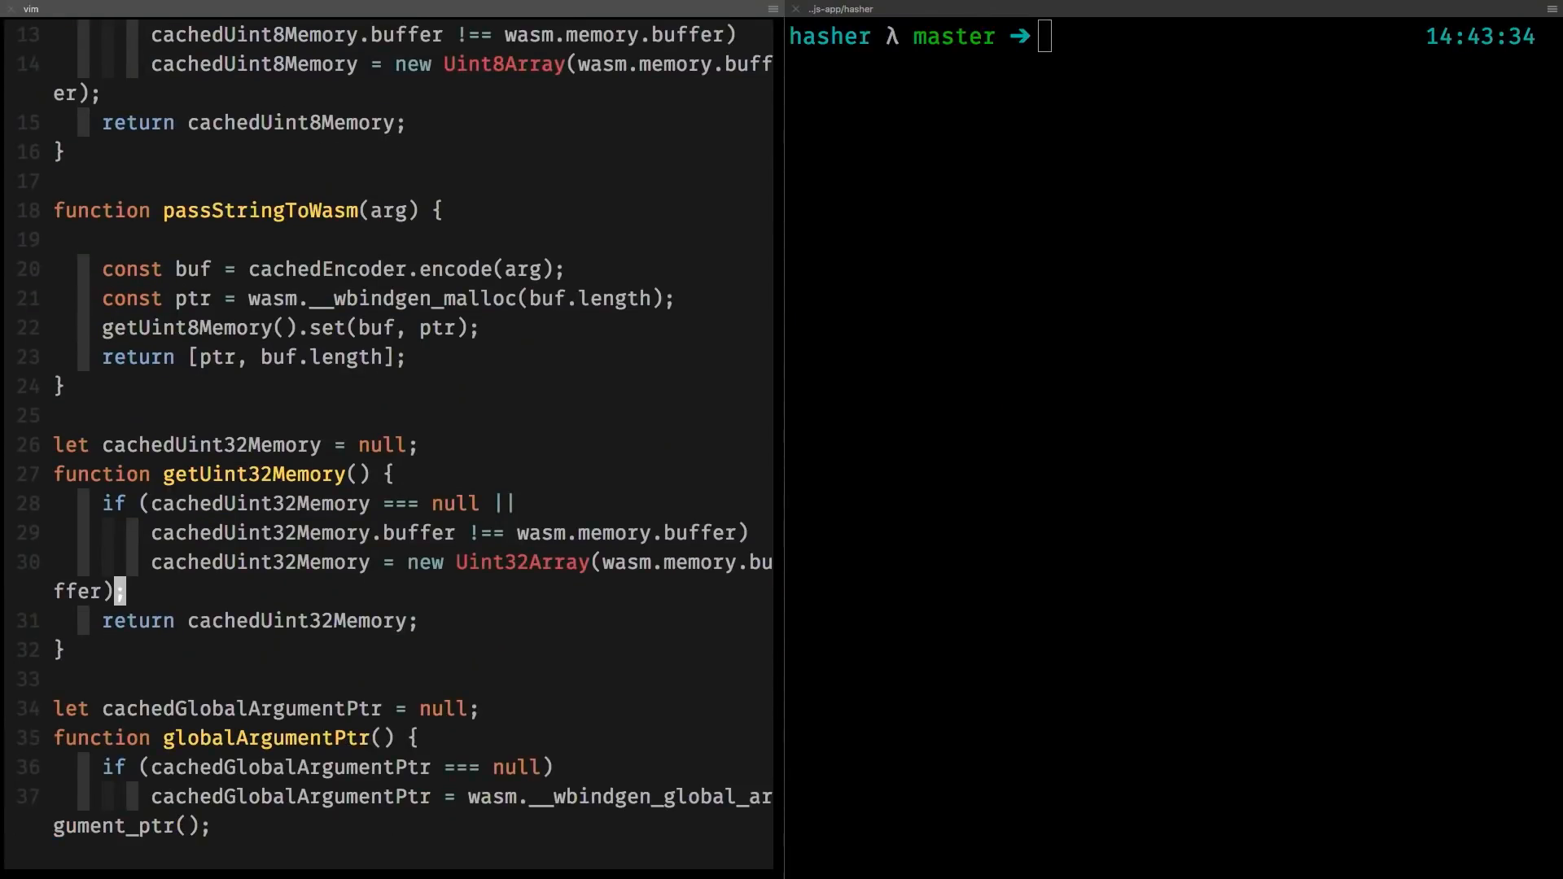
scroll("down", 3)
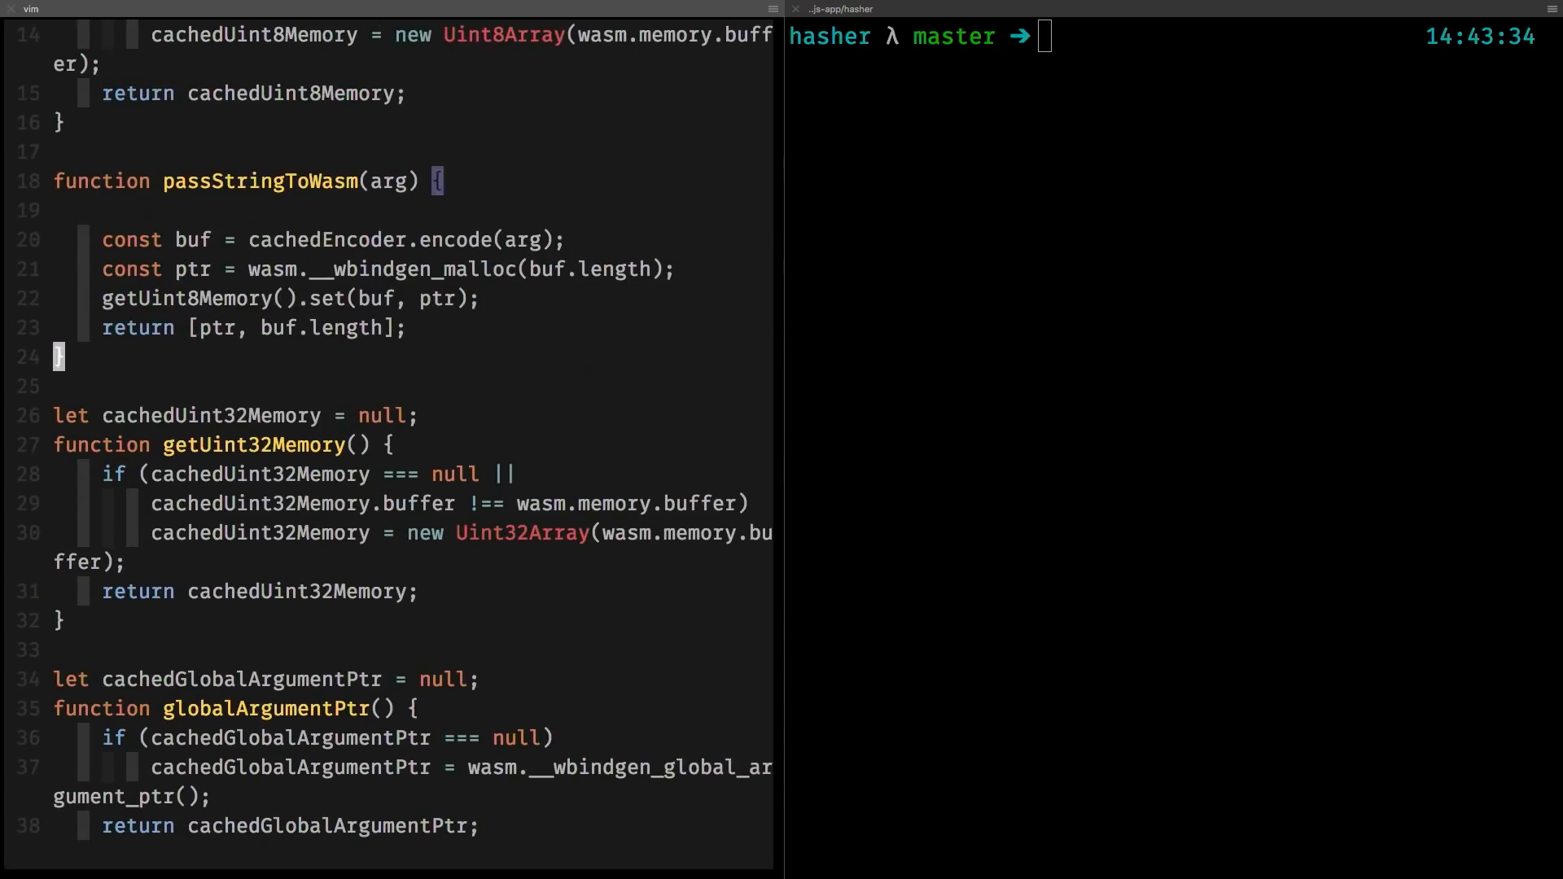
scroll("down", 3)
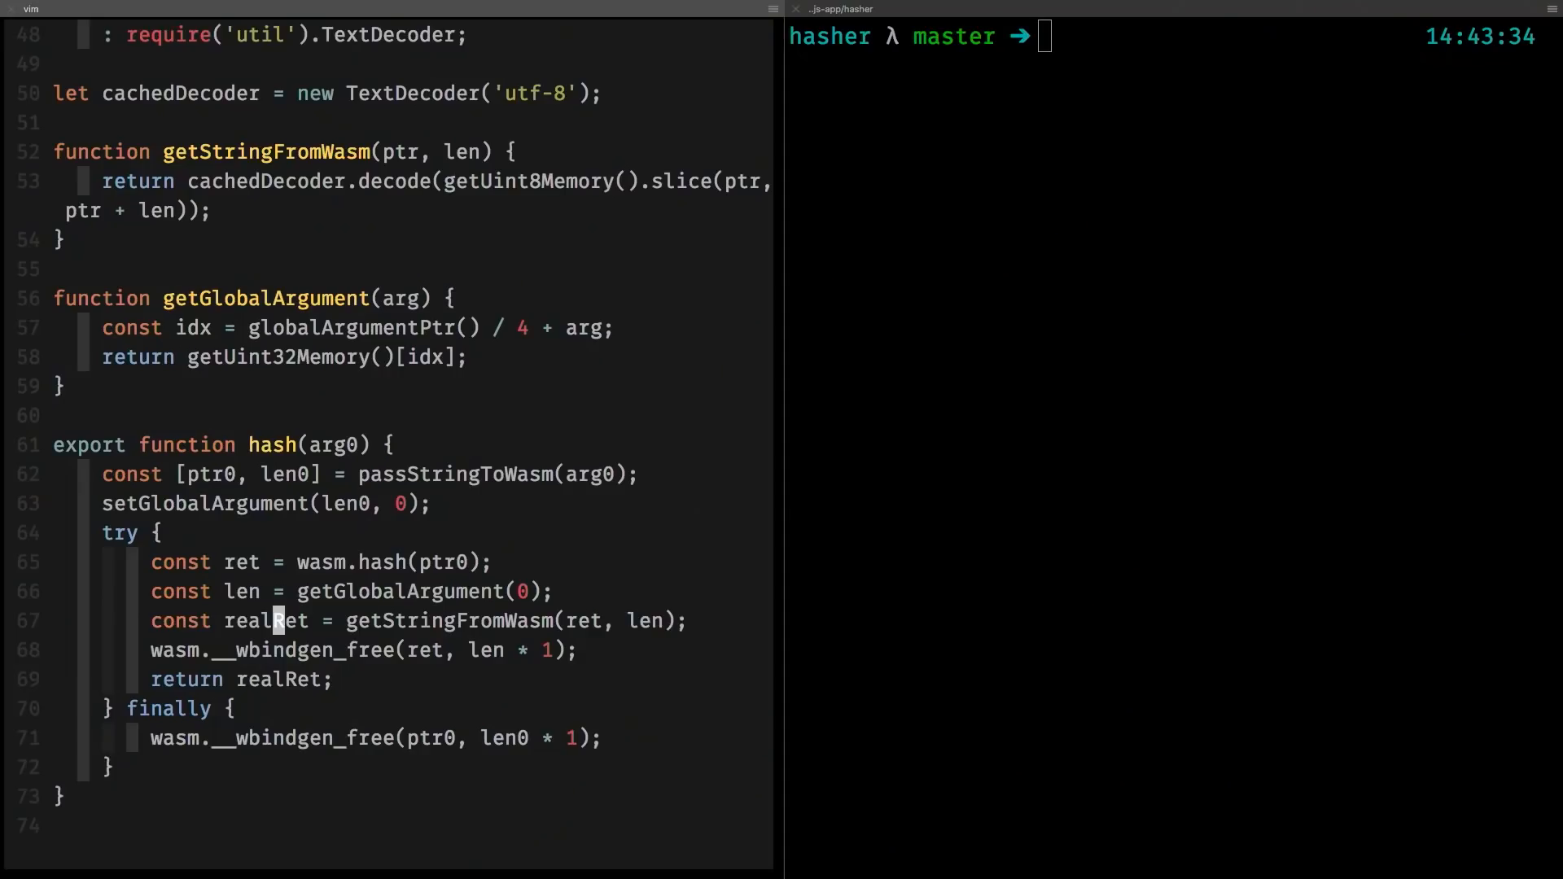
Scroll down to bring the exported hash function into view.
scroll("down", 3)
type("wasm-bindgen target/wasm32-unknown-unknown/debug/hasher.wasm --out-dir ../ --")
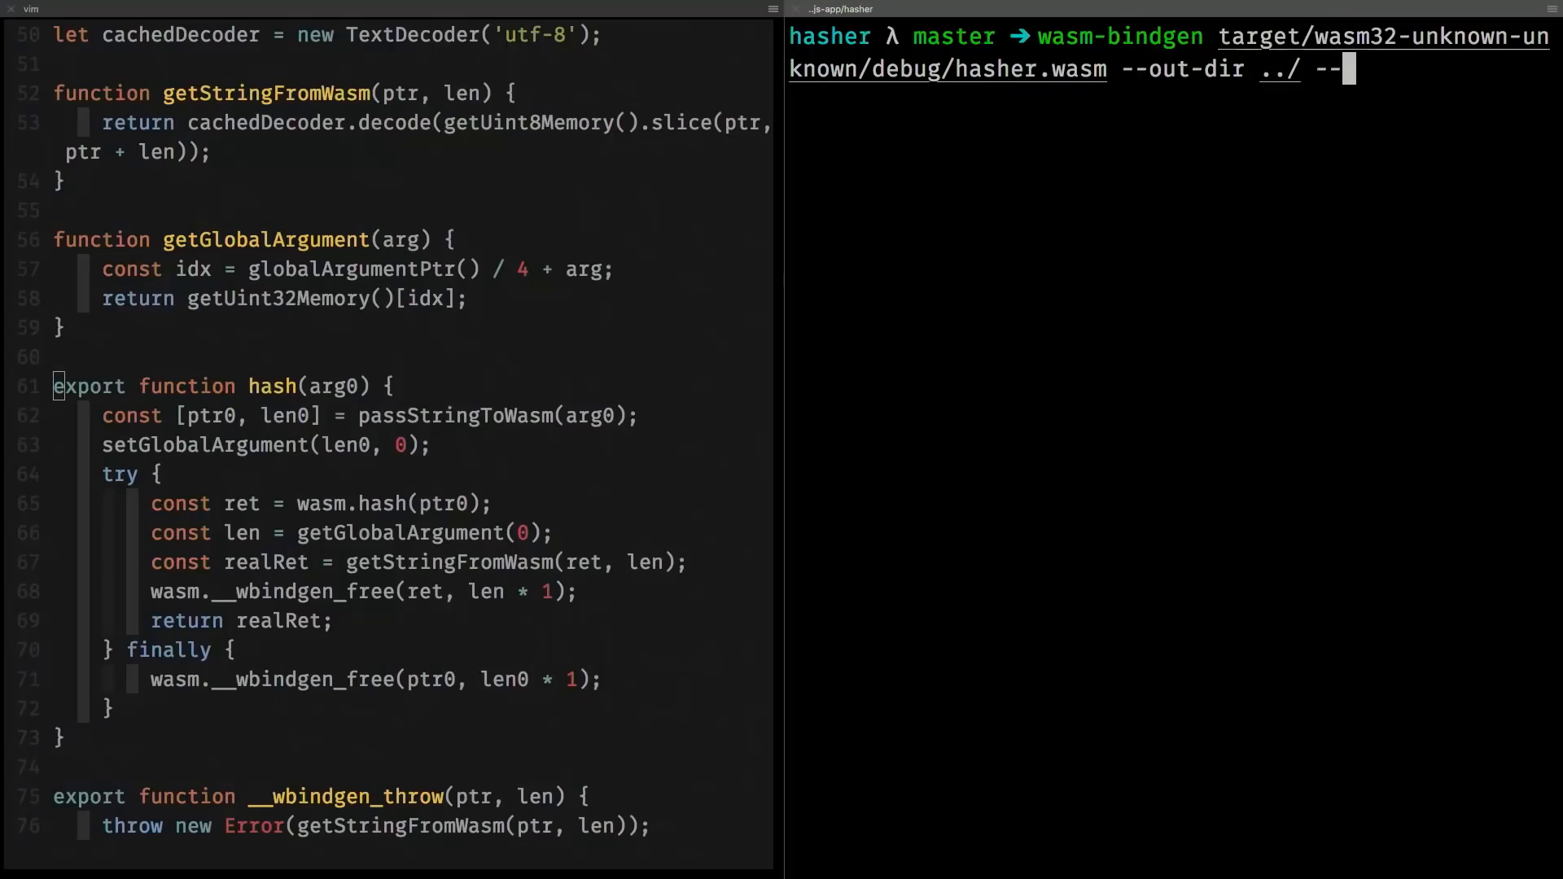
Regenerate the hasher bindings with the --no-modules flag.
type("no-mo")
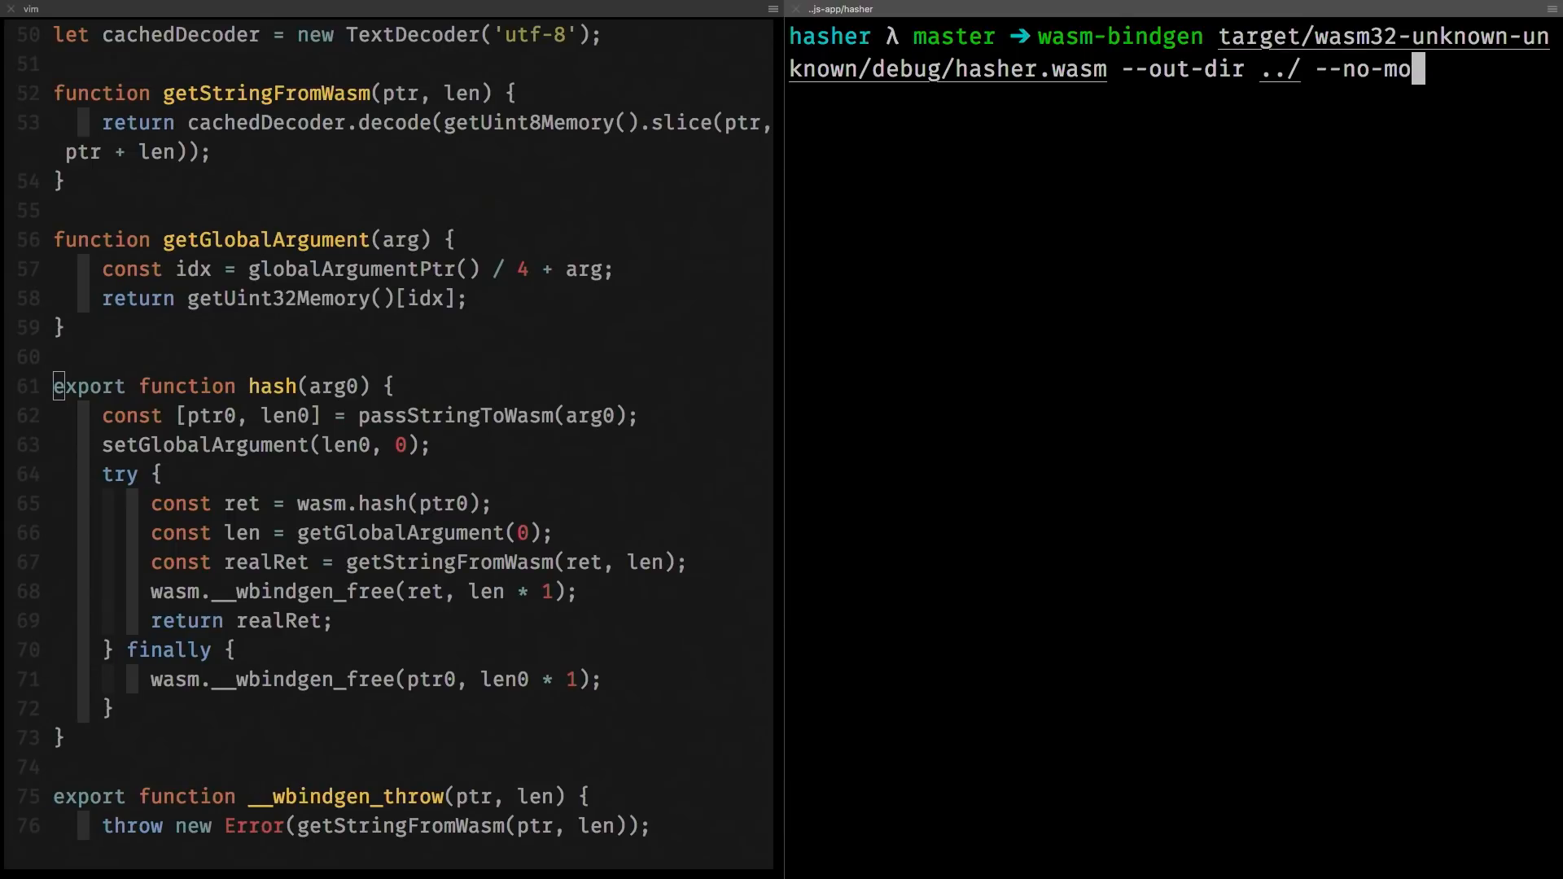
type("dules")
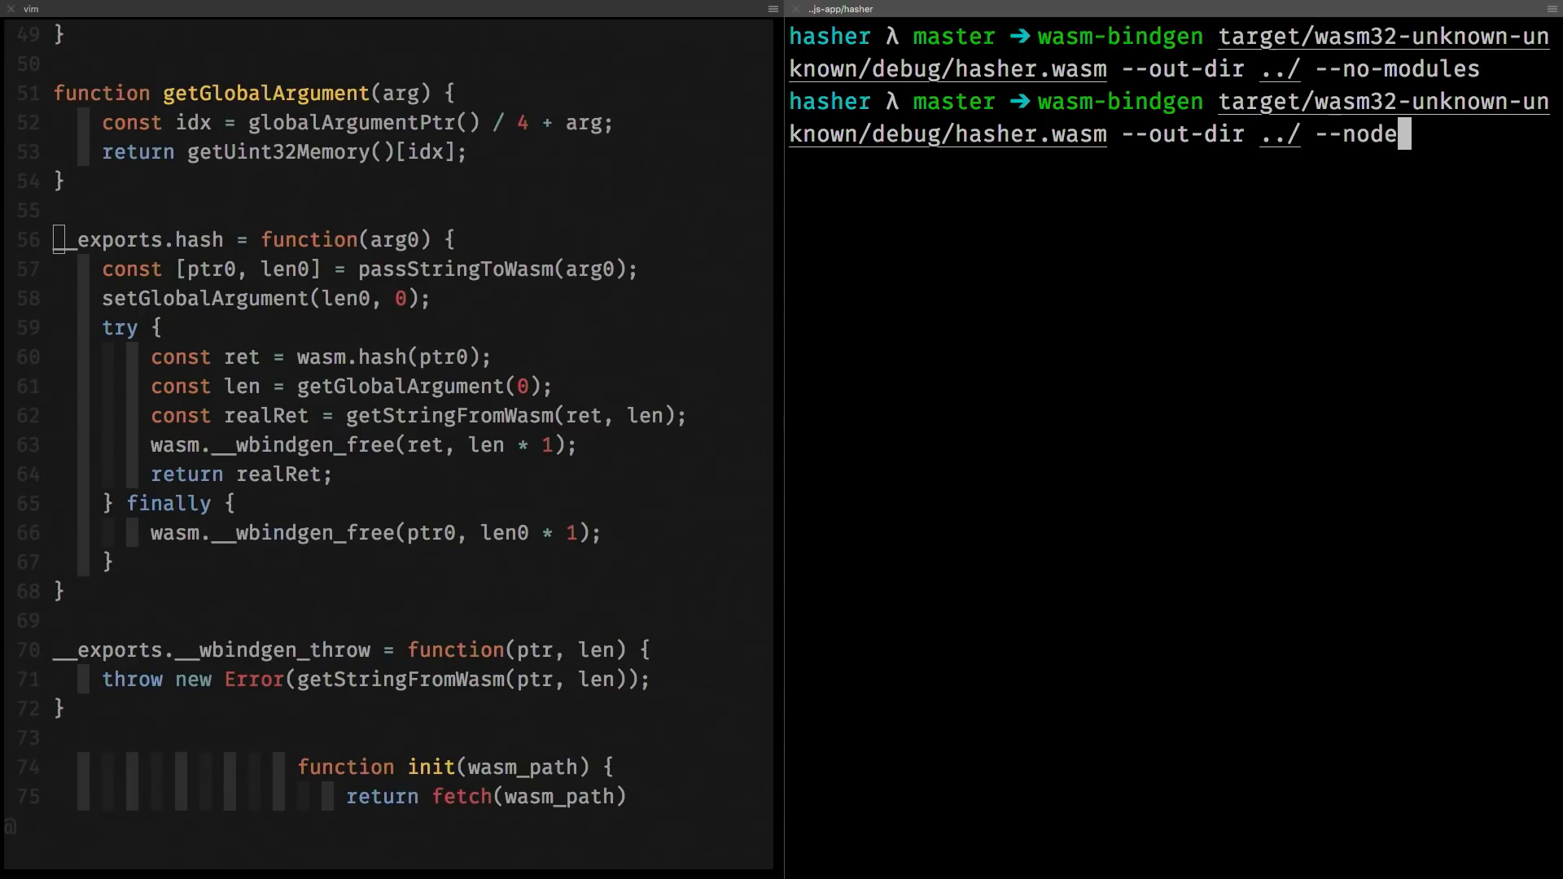
Generate the Node.js bindings, then rerun wasm-bindgen on hasher.wasm with --no-modules.
type("js")
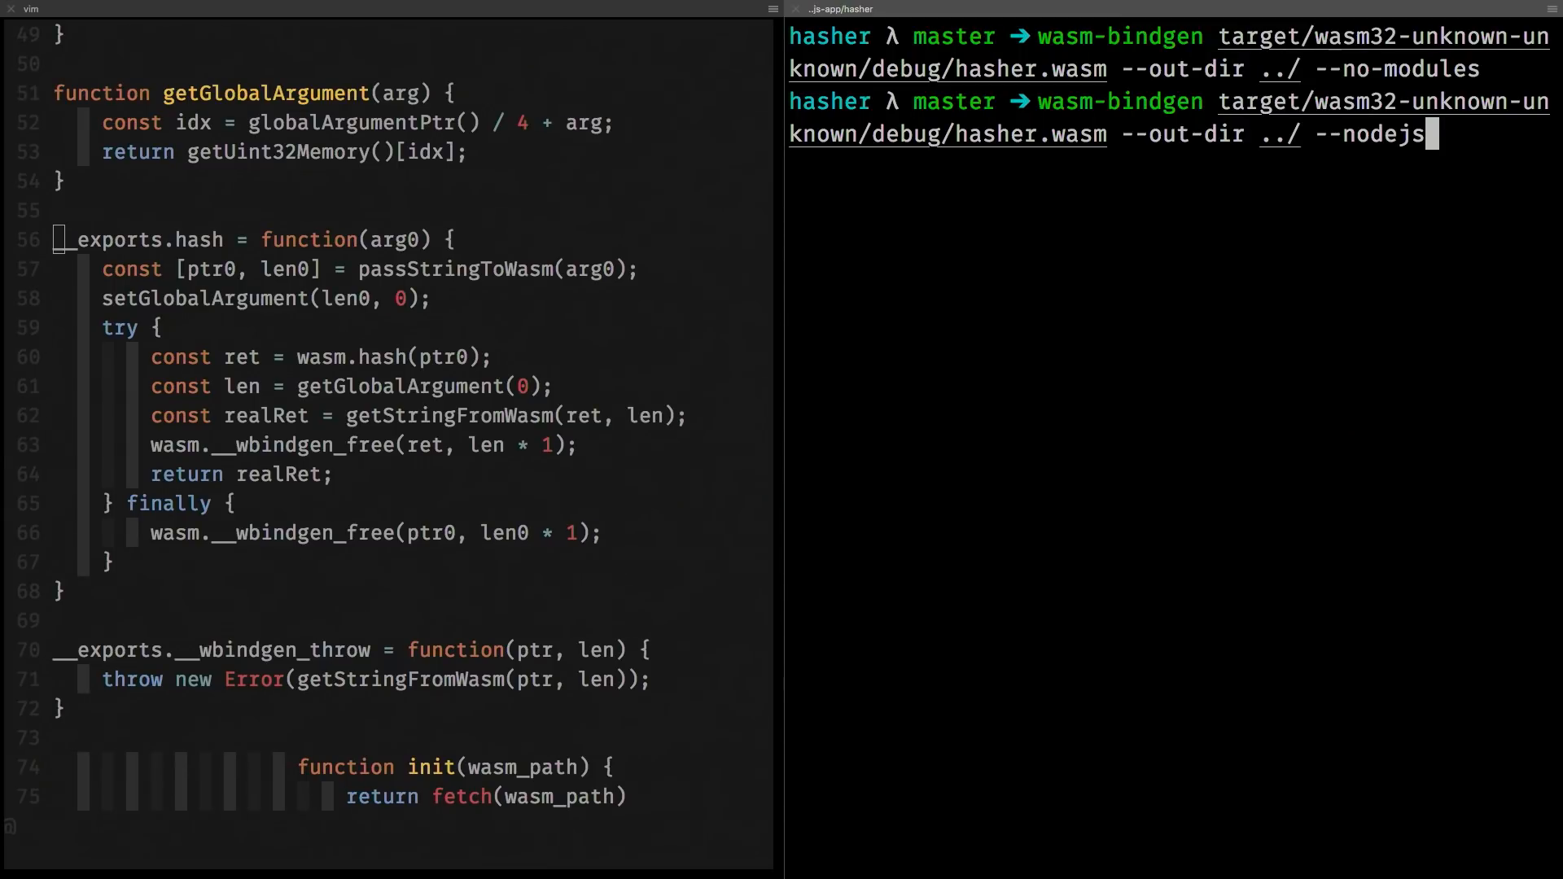
key("enter")
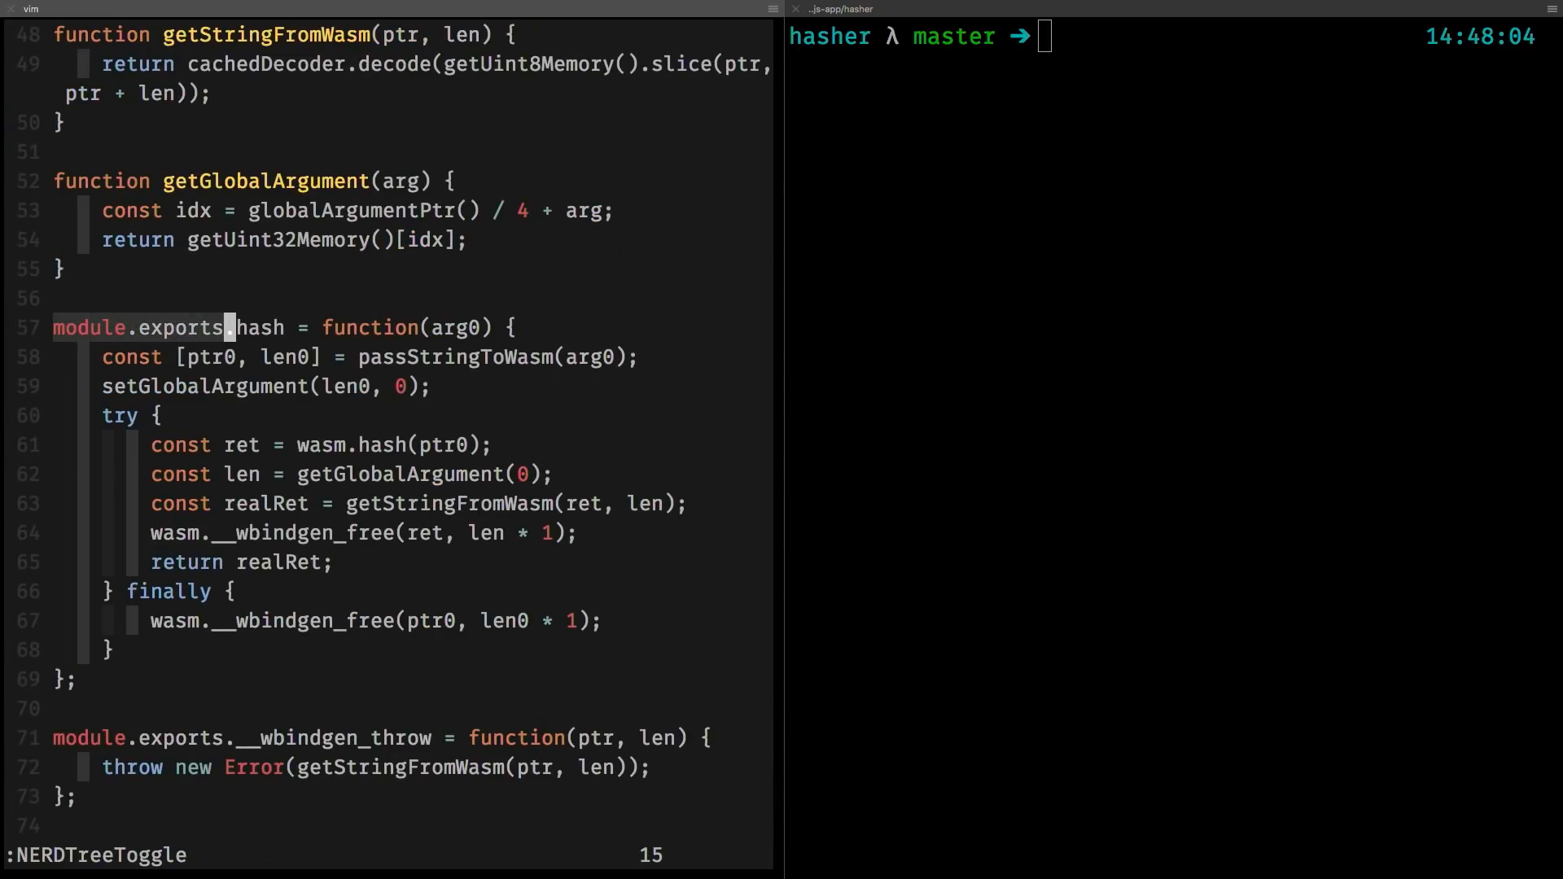
type("wasm-bindgen target/wasm32-unknown-unknown/debug/hasher.wasm --out-dir ../ --no-modules")
type("const")
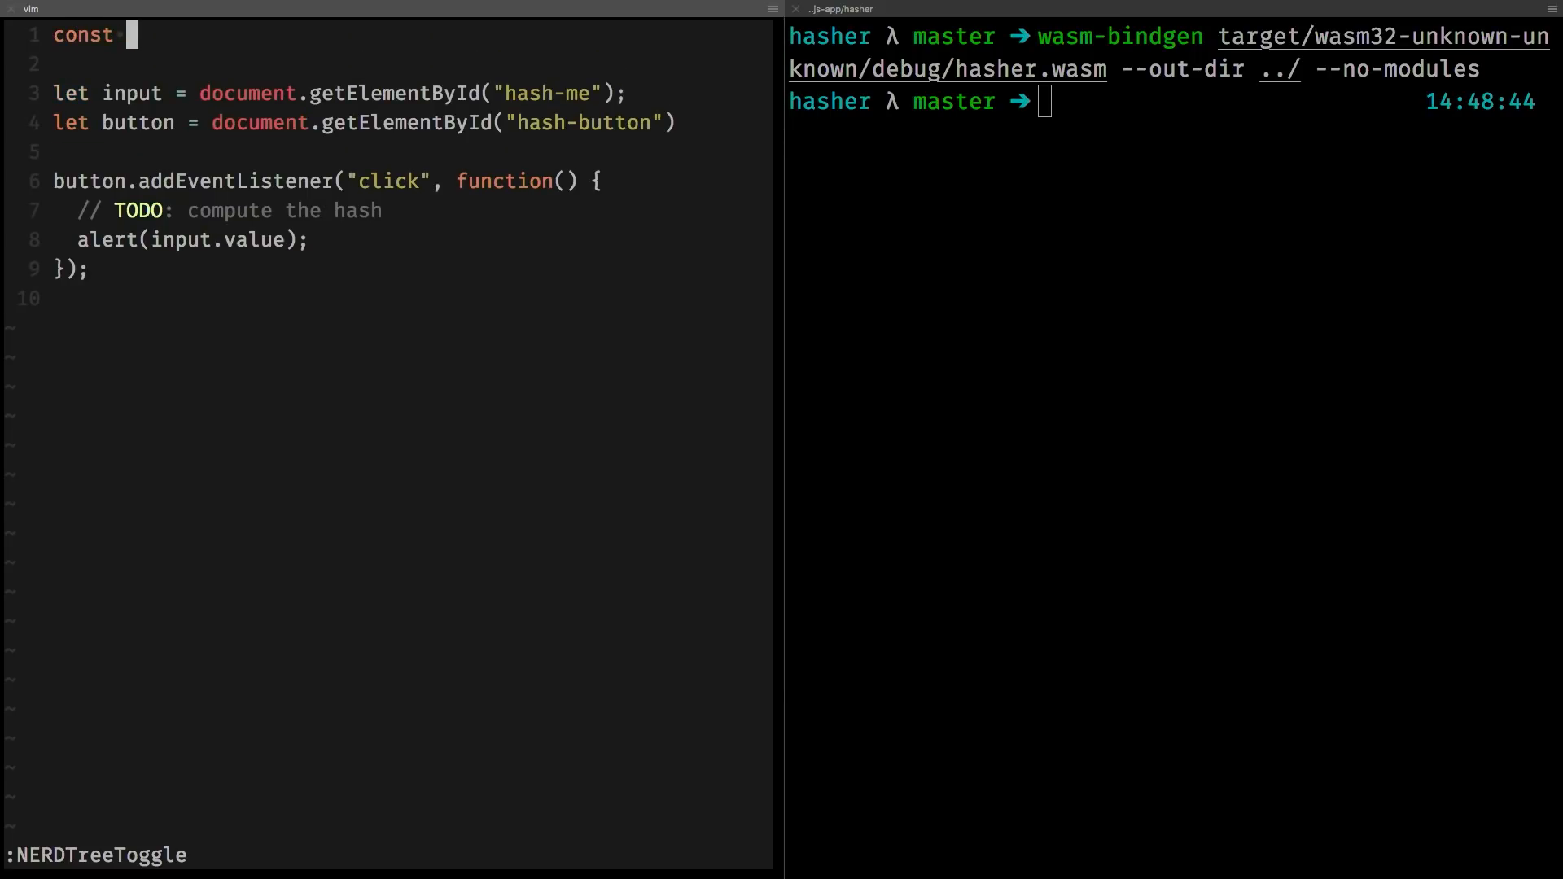
Write `const {hash} = wasm_bindgen;` as line 1 of app.js and start the next line.
type("}")
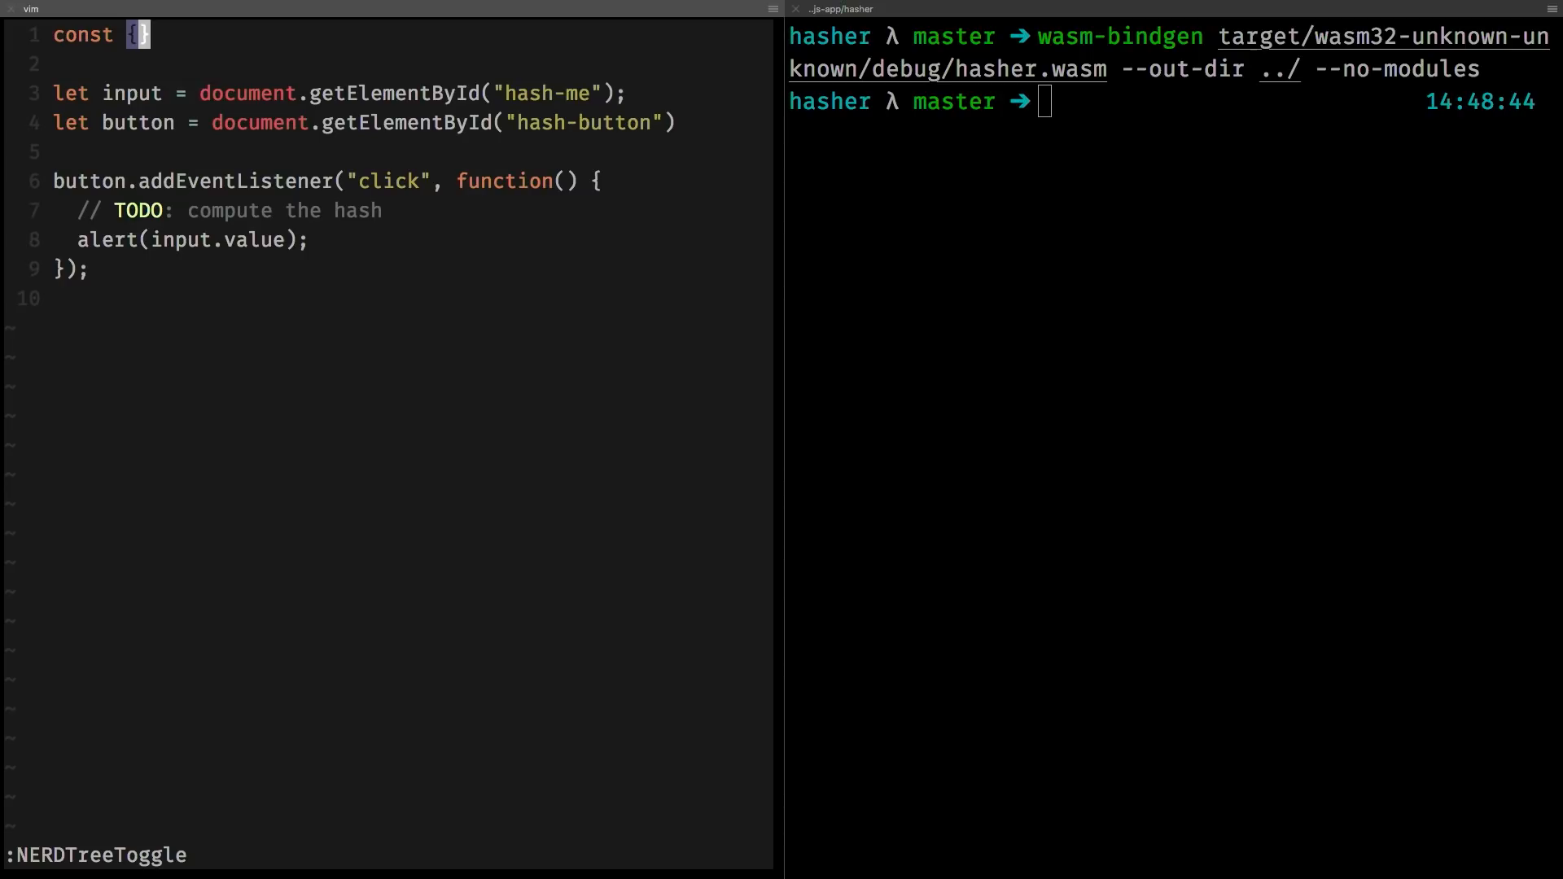
type("hash")
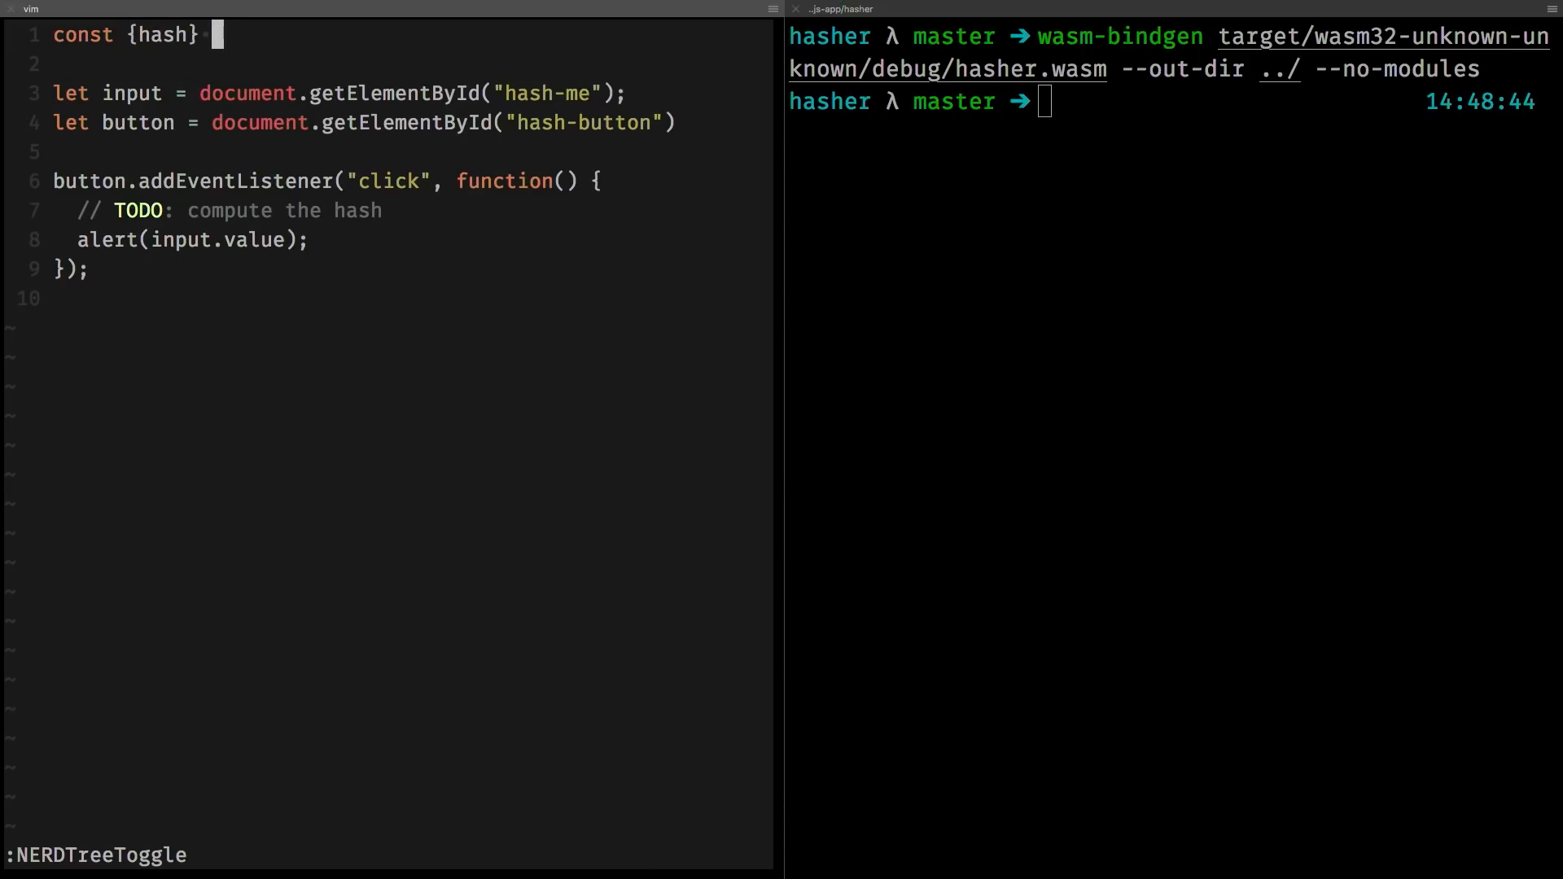
type("wasm")
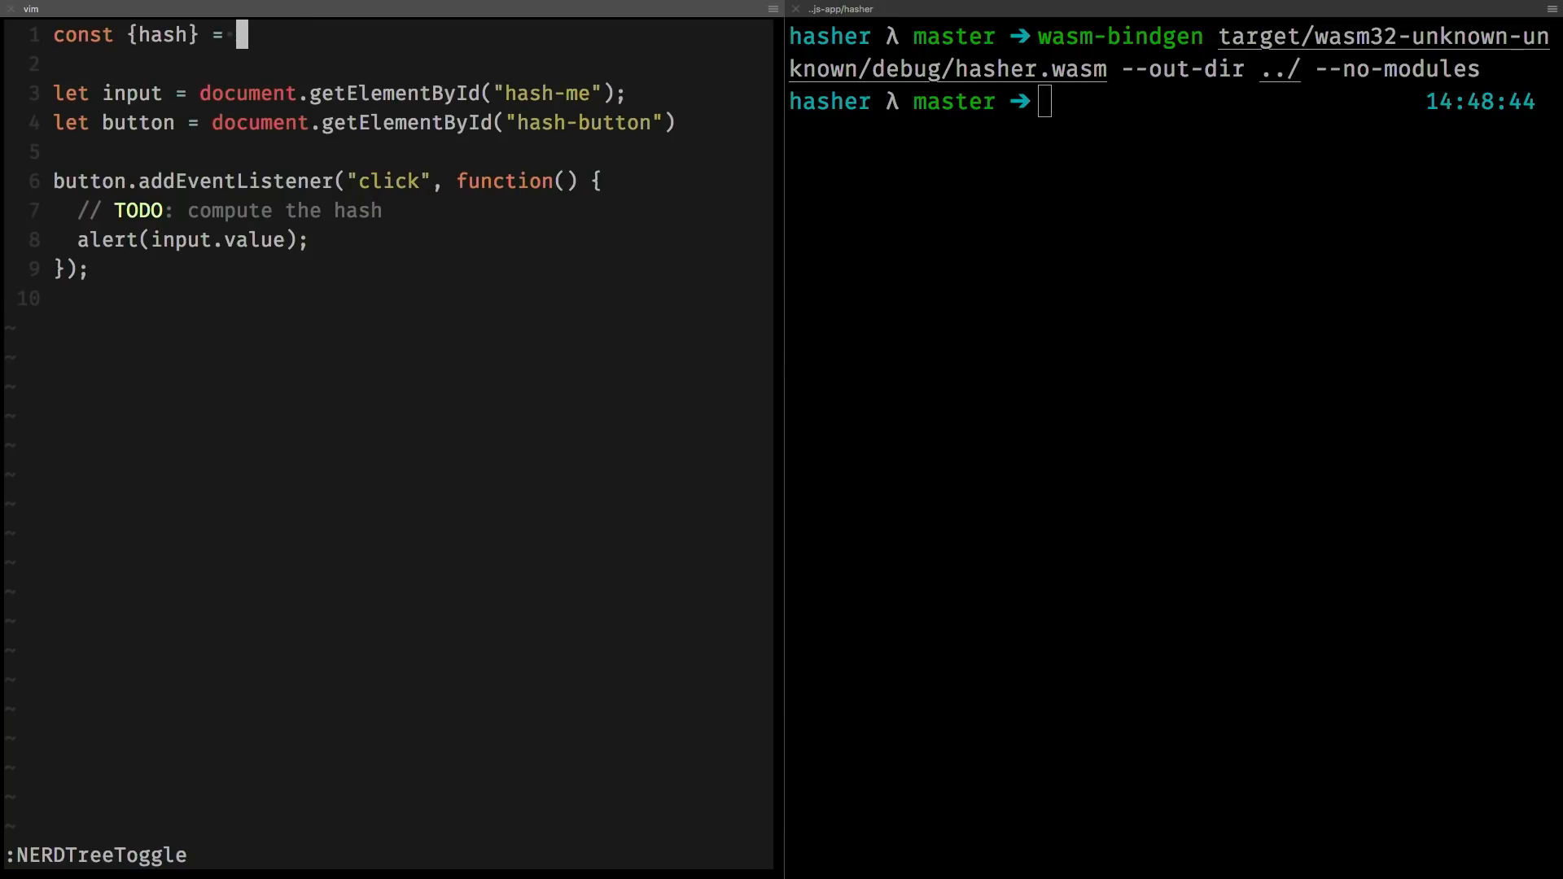
type("wasm_bindgen;")
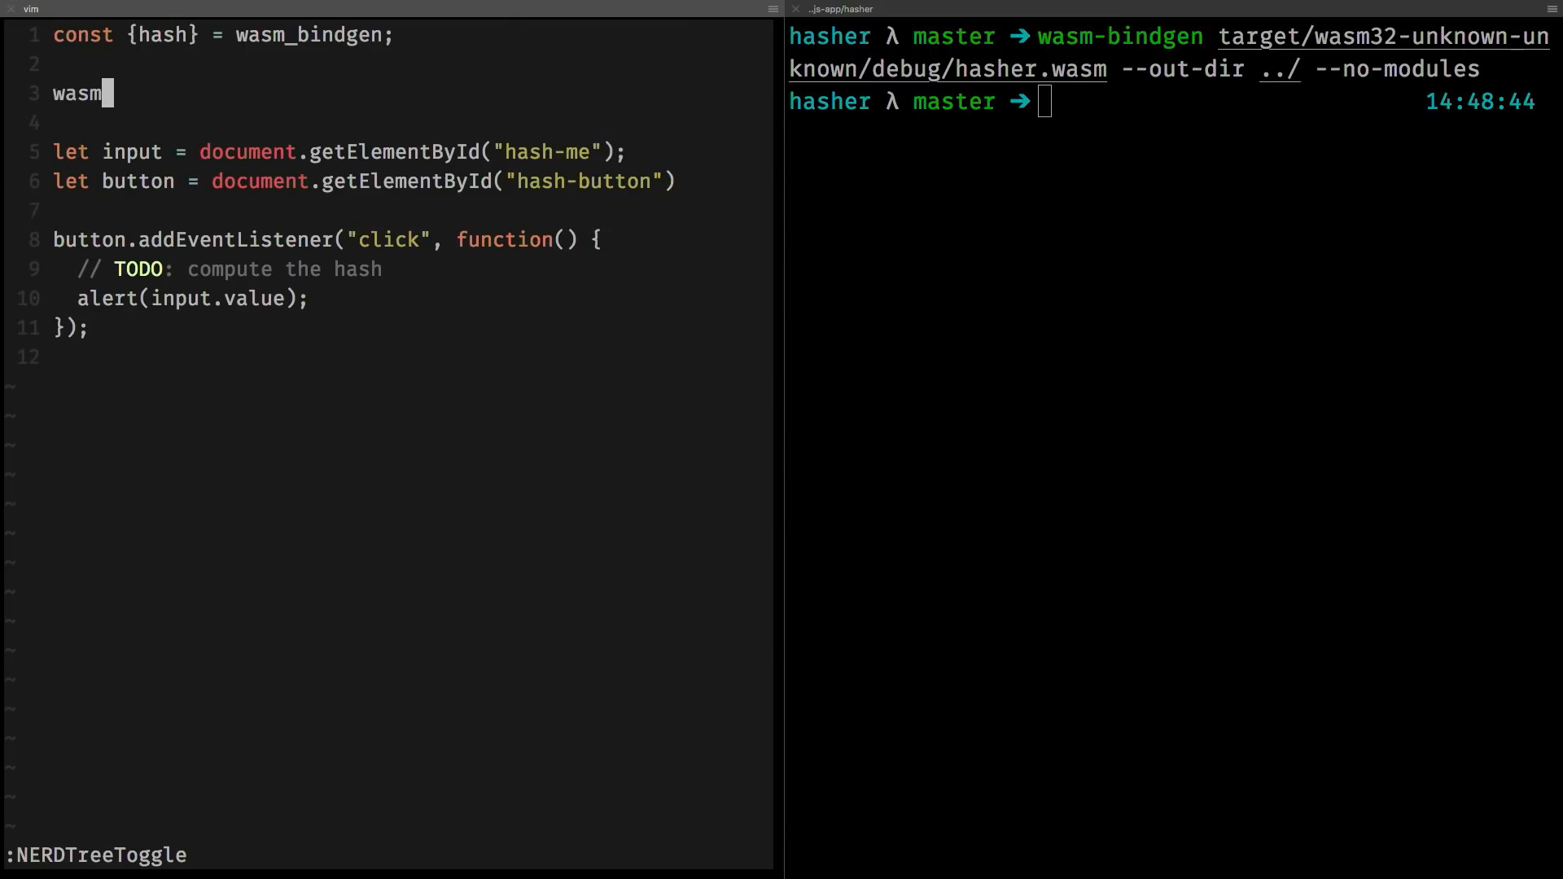
Add wasm_bindgen("hasher_bg.wasm"); with a trial .then(run) call, and save app.js.
type("_bindgen")
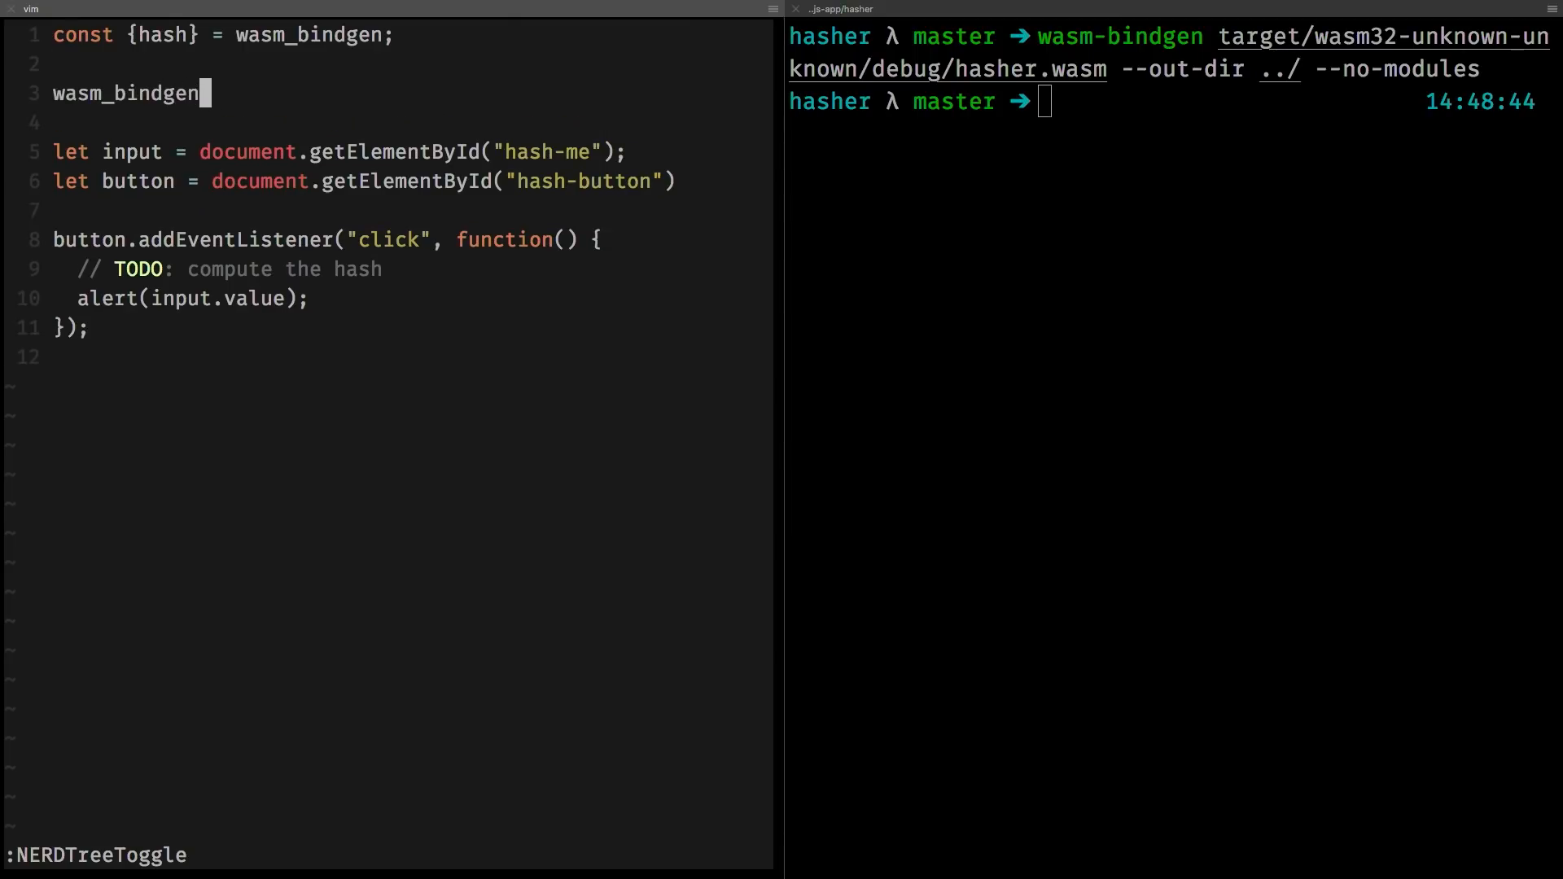
type("()")
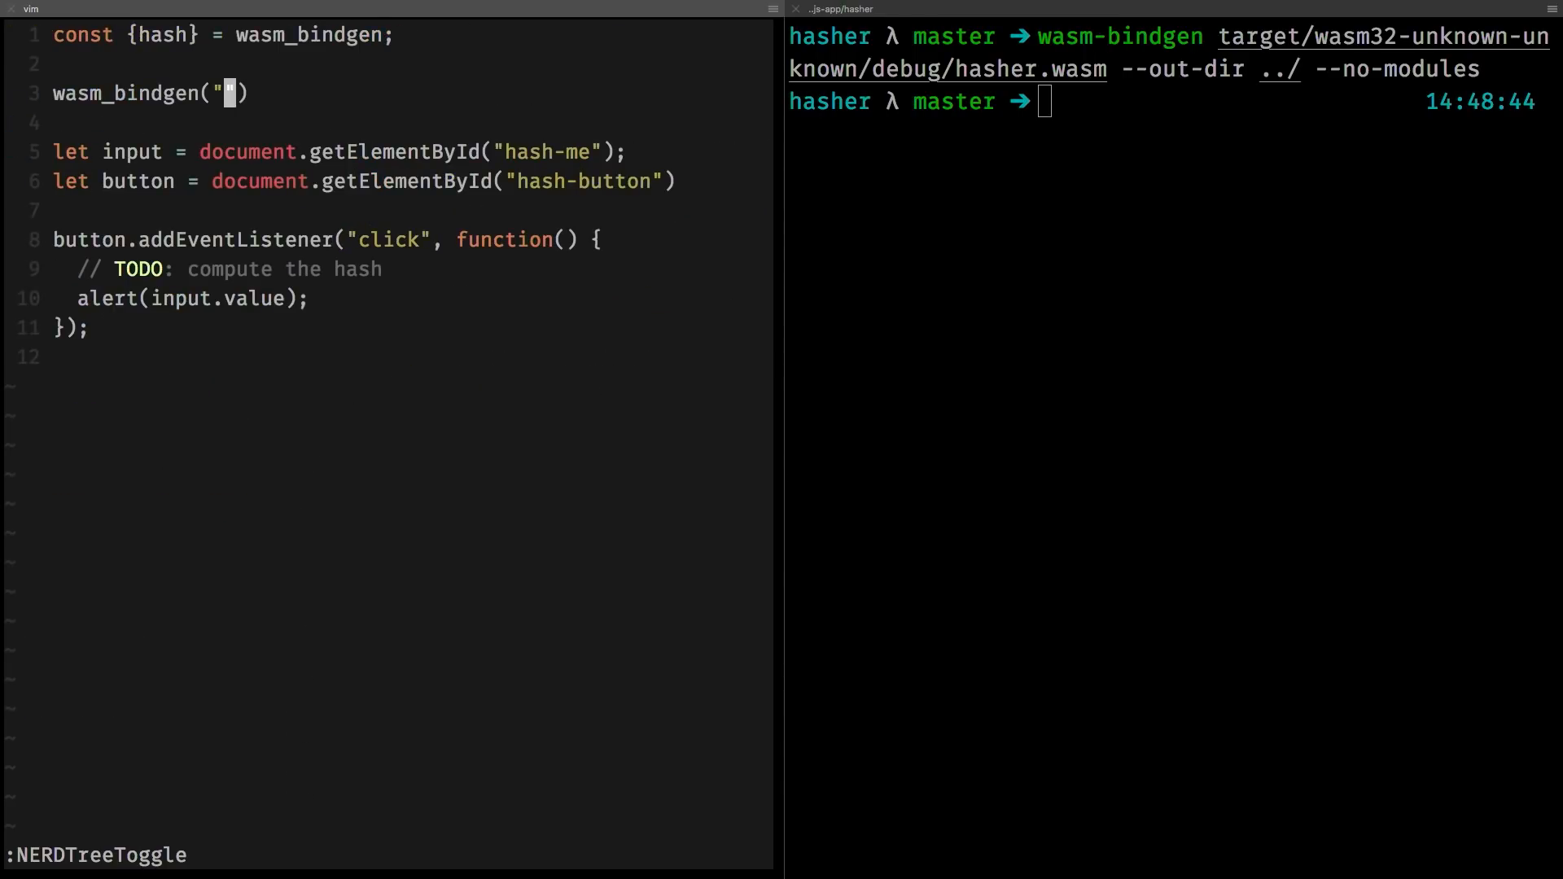
type("hasher_b")
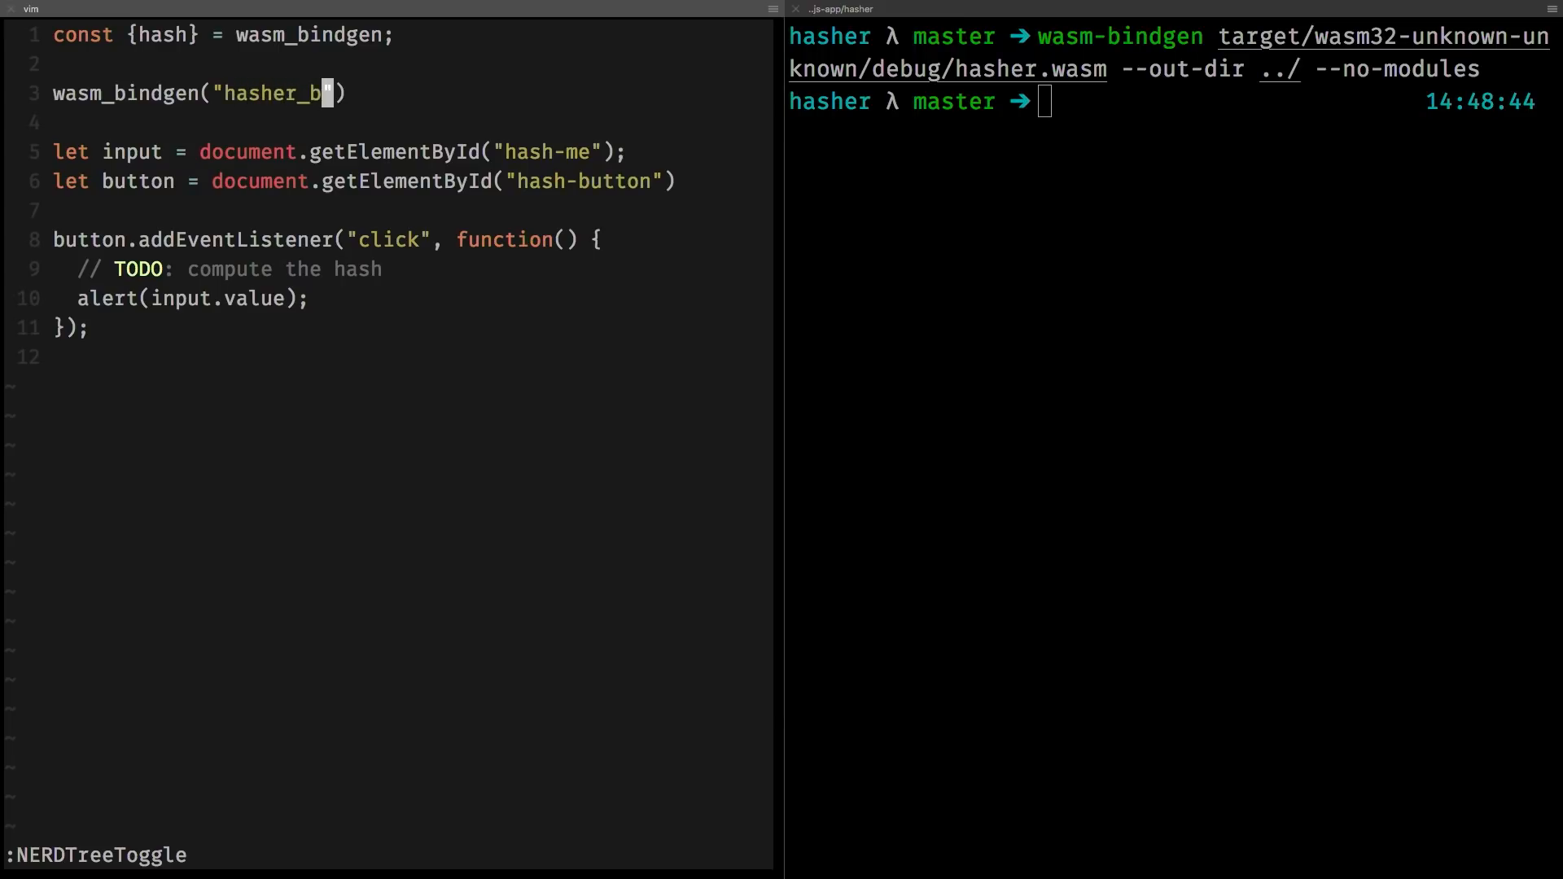
type("g.wasm")
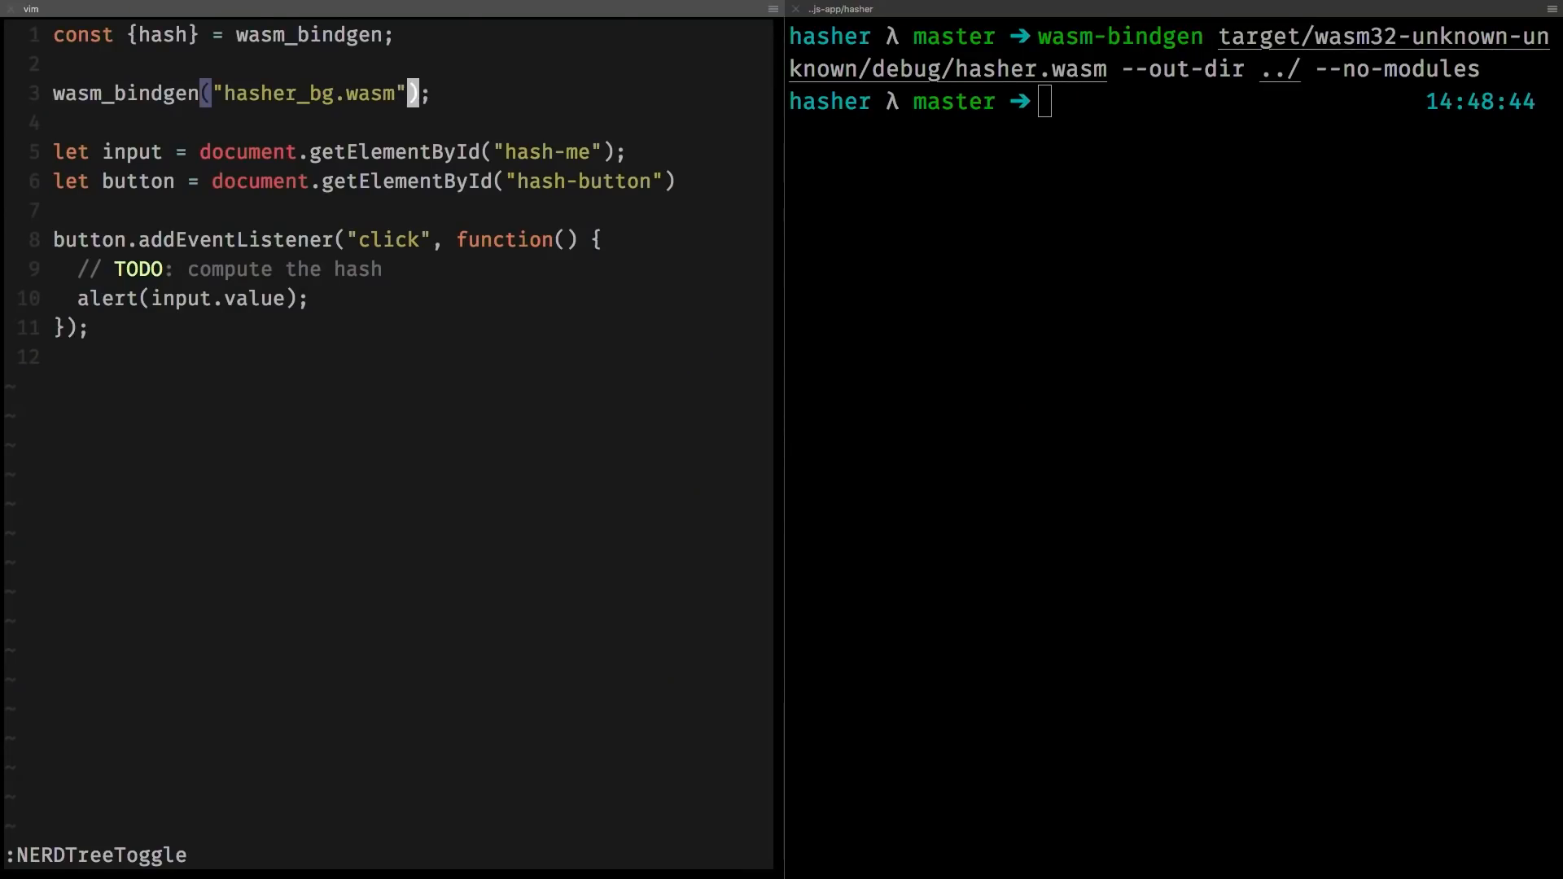
type(".then(run")
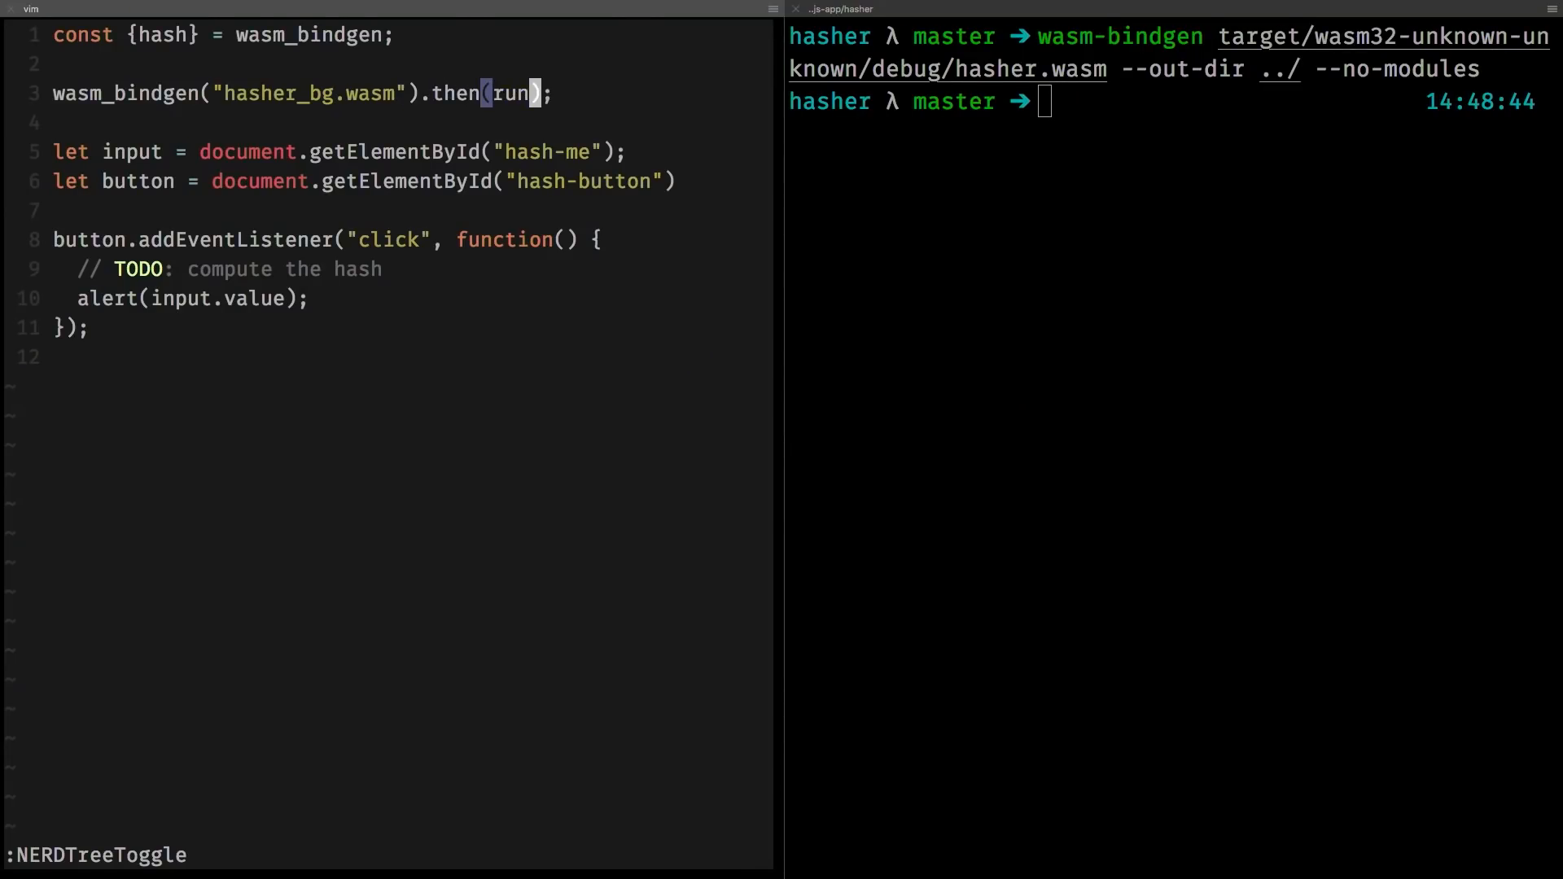
type("MyApp")
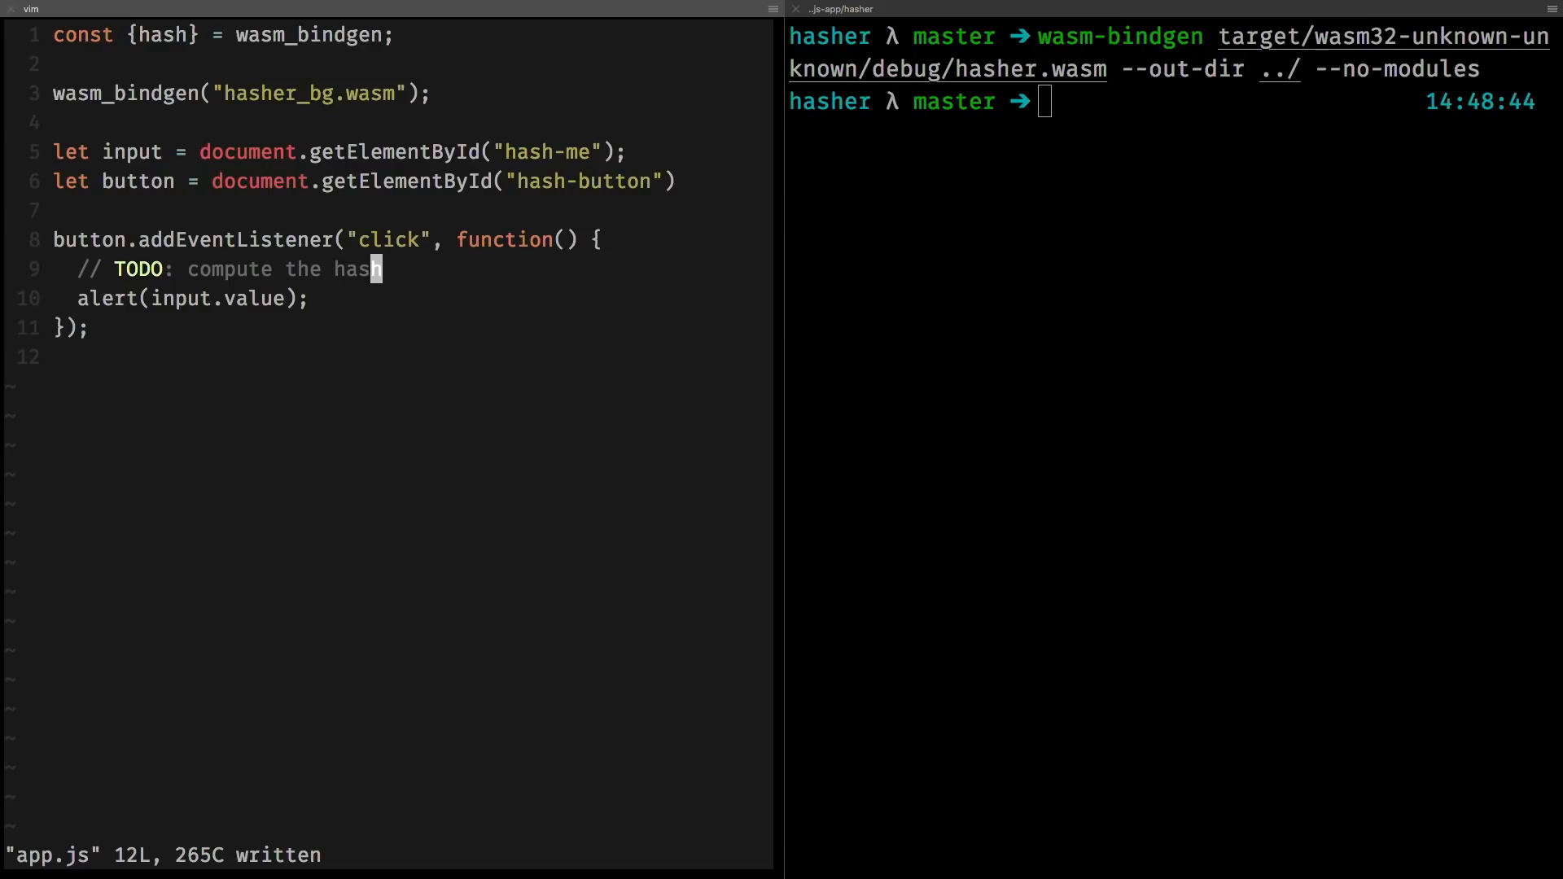
Delete the TODO comment and call hash() inside the click handler.
key("dd")
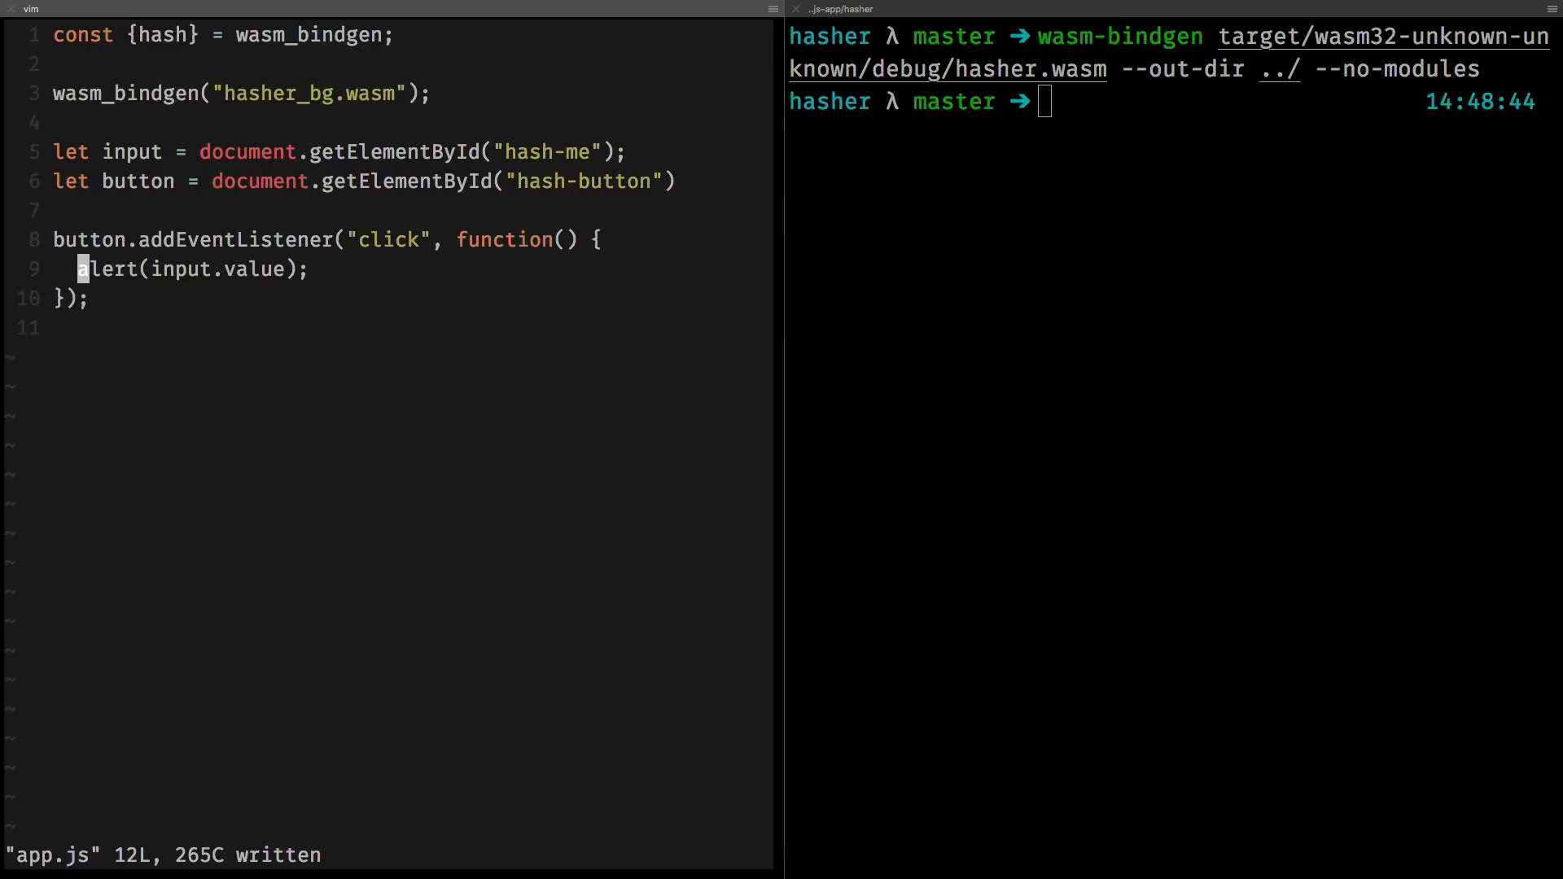
type("hash()")
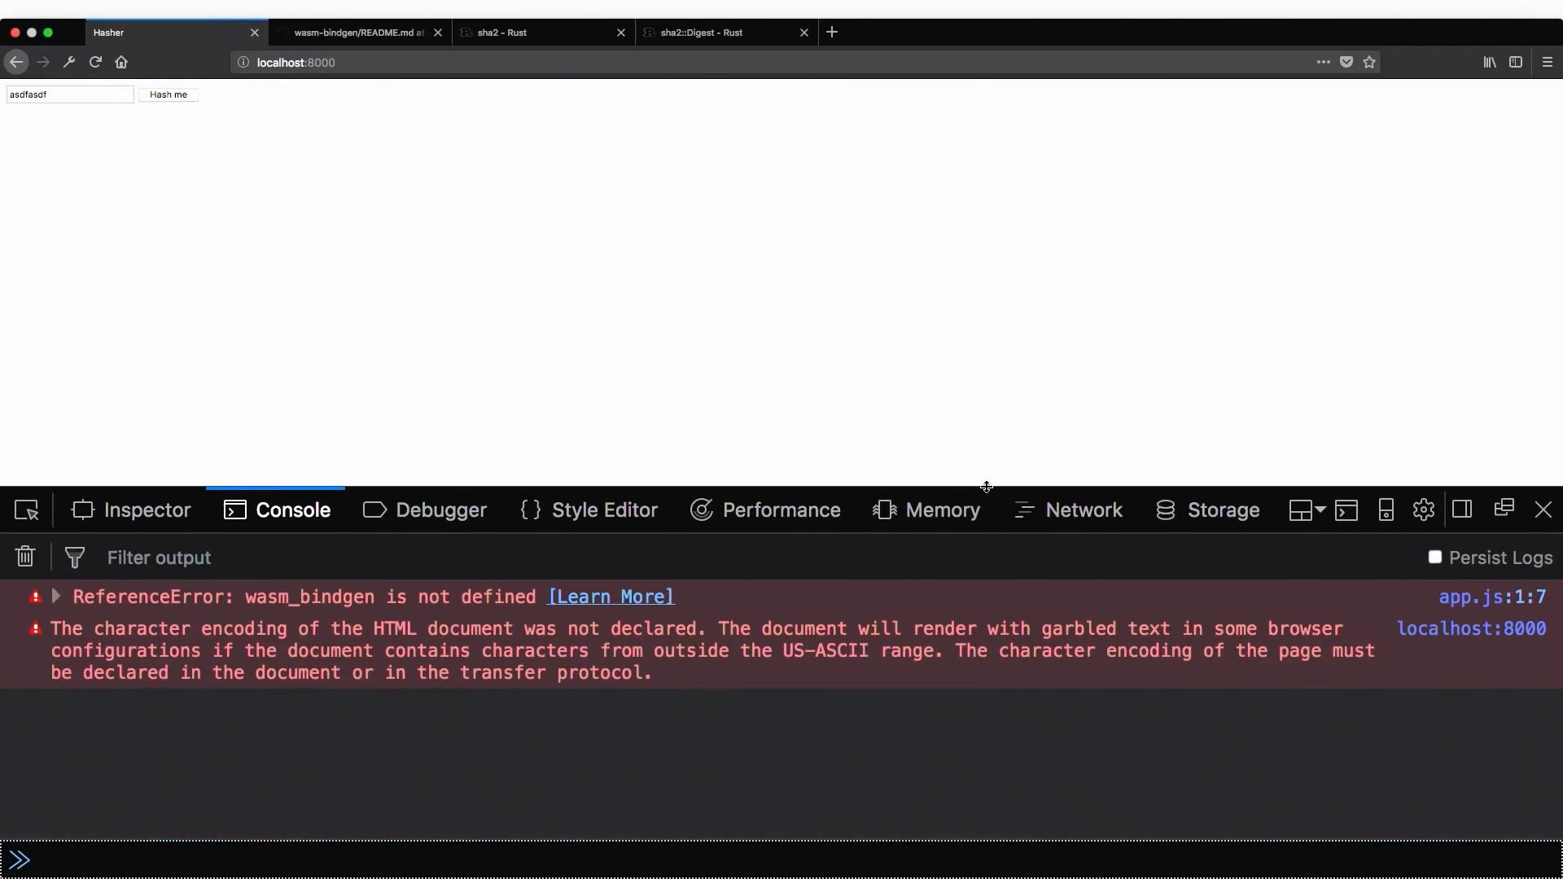
mouse_move(1046, 241)
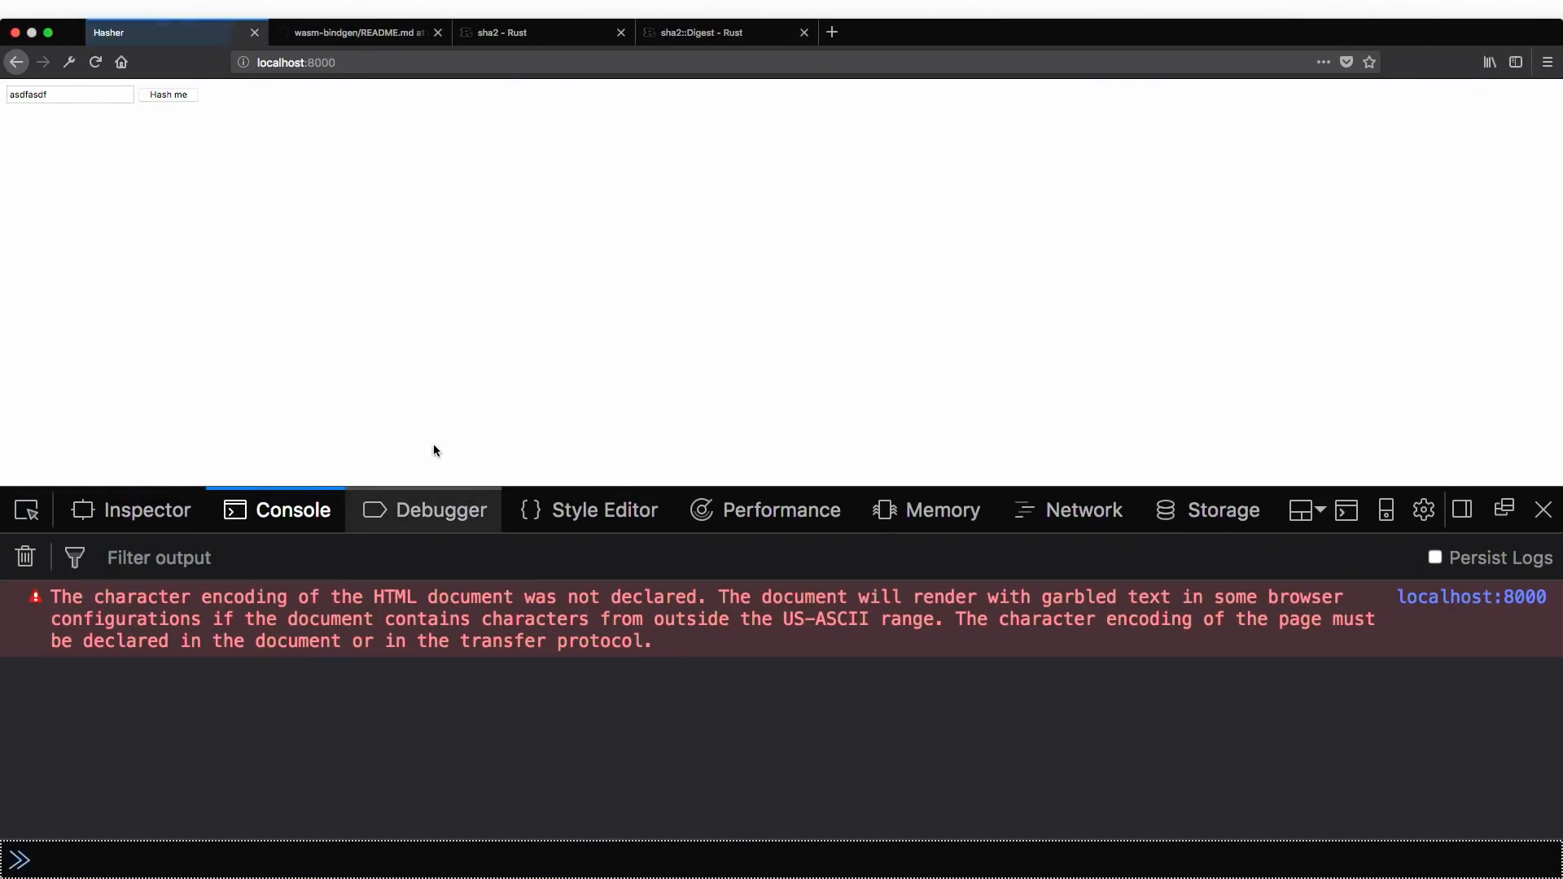
Hash the entered text so the page alerts hashed(asdfasdf).
left_click(167, 94)
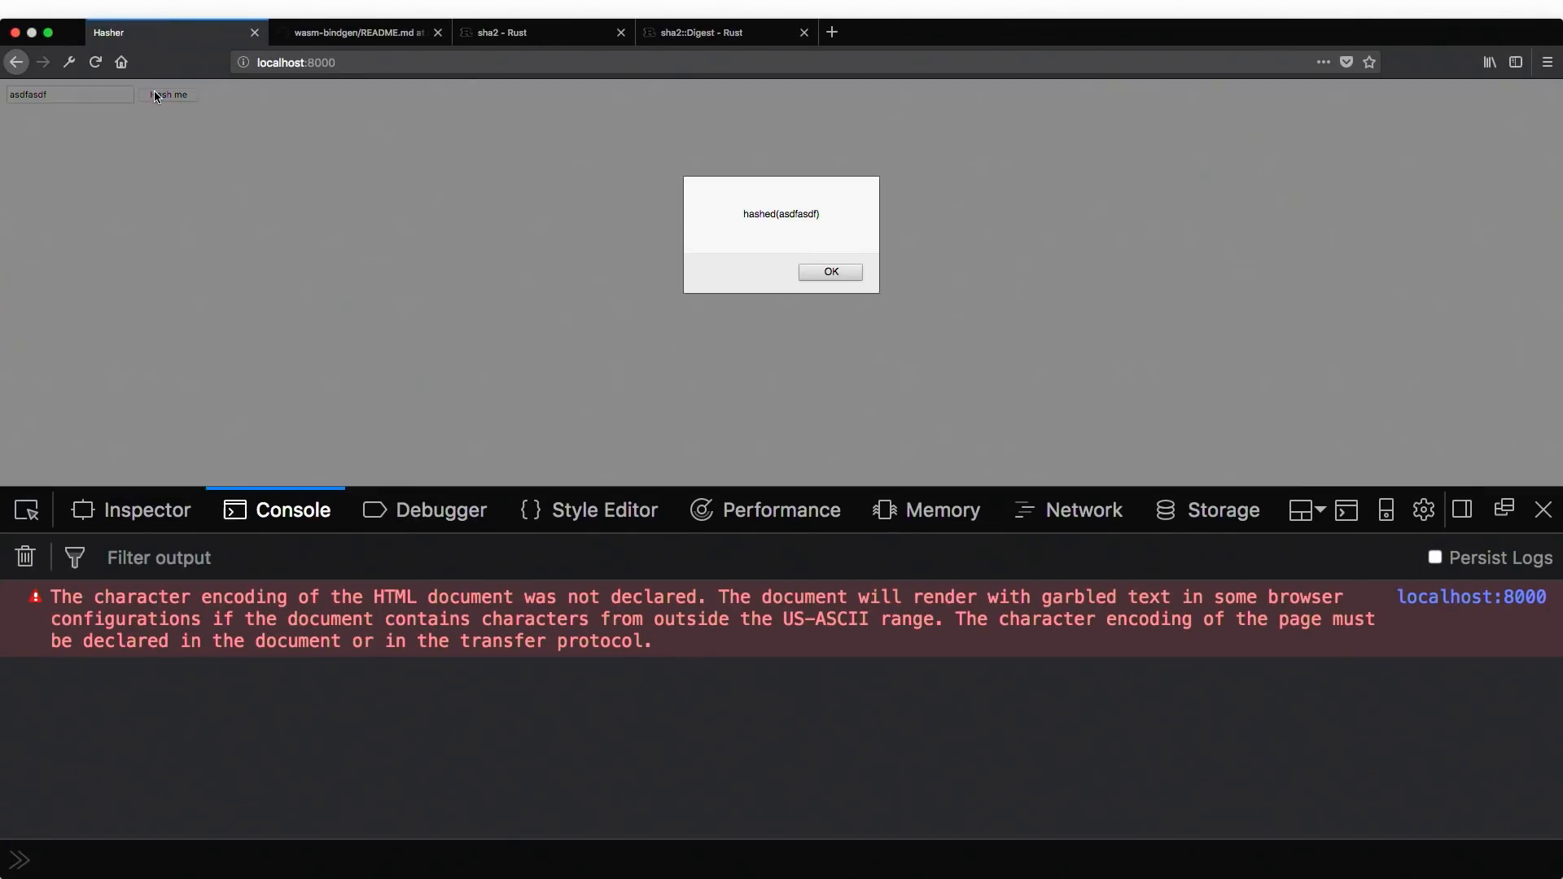
mouse_move(690, 85)
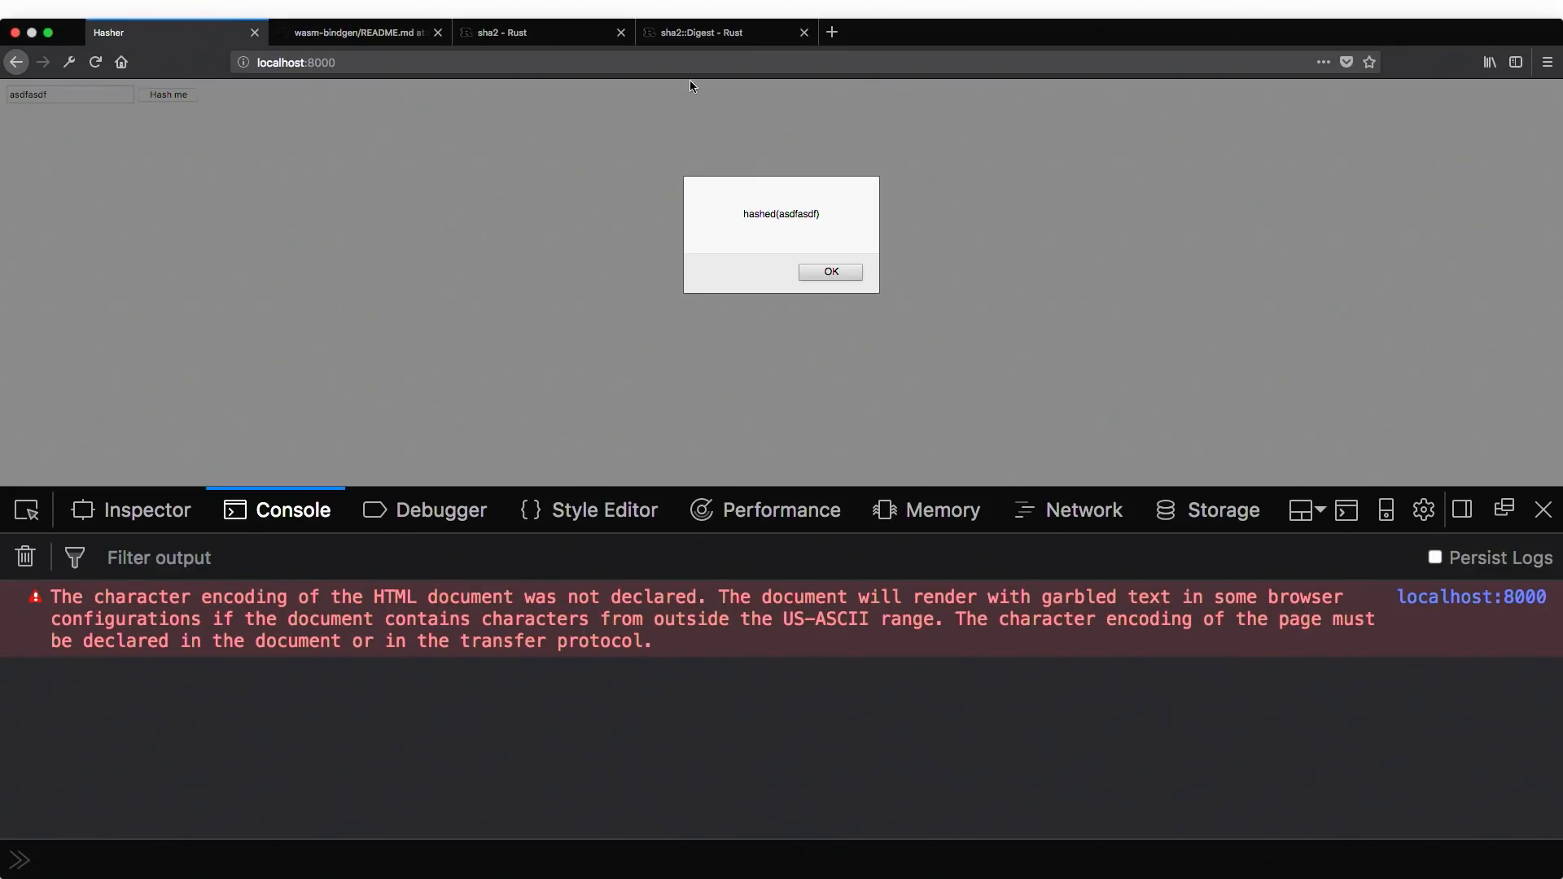
mouse_move(830, 212)
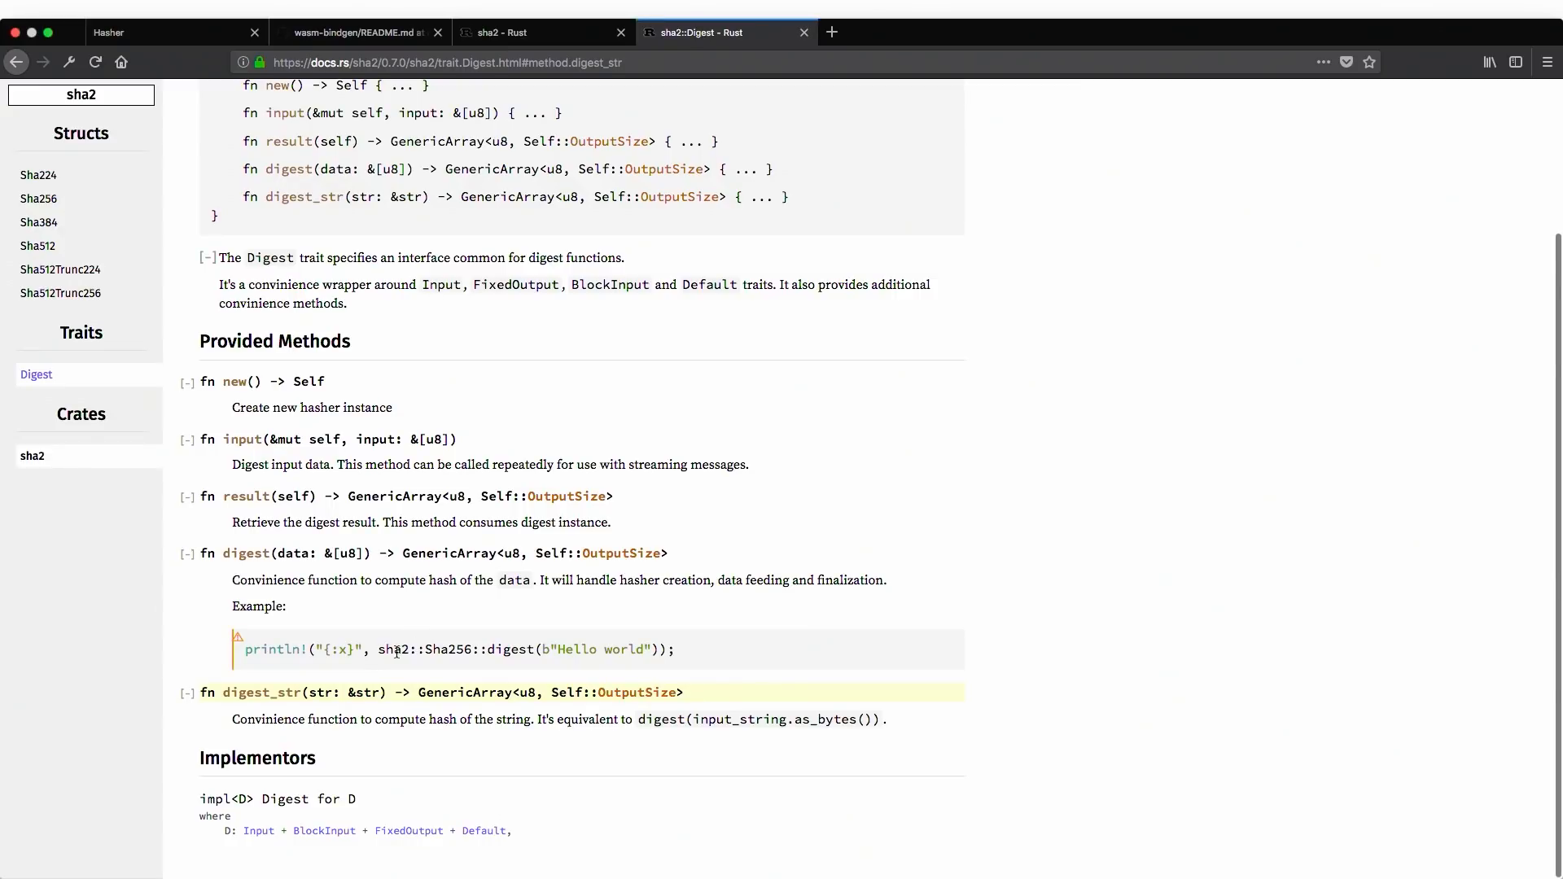
mouse_move(474, 663)
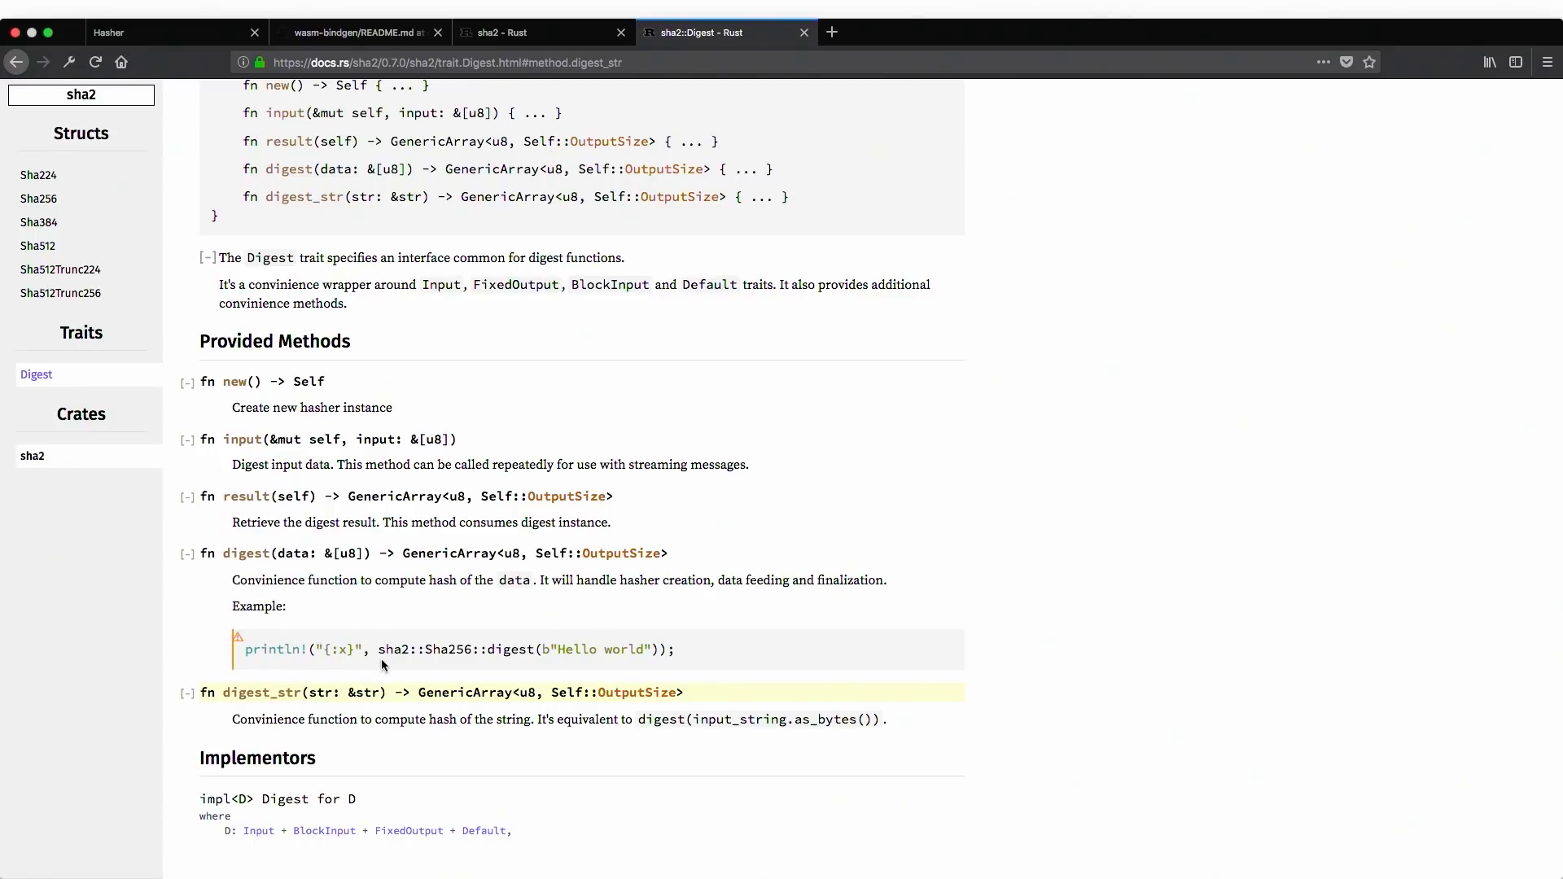
Select the sha2::Sha256::digest example call in docs.rs and return to lib.rs in Vim.
double_click(454, 649)
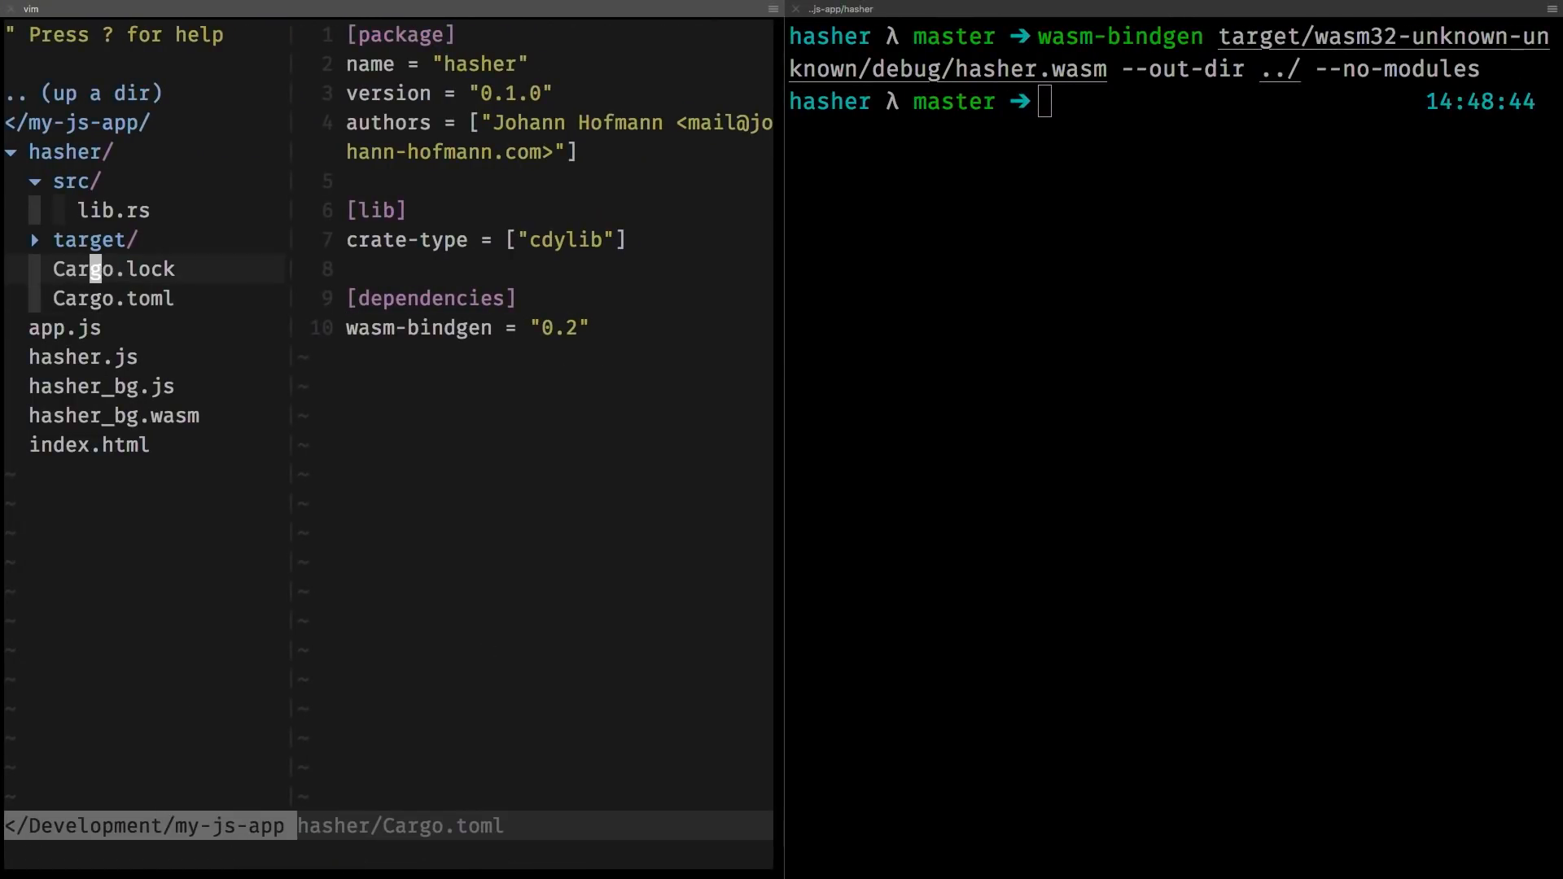
left_click(114, 210)
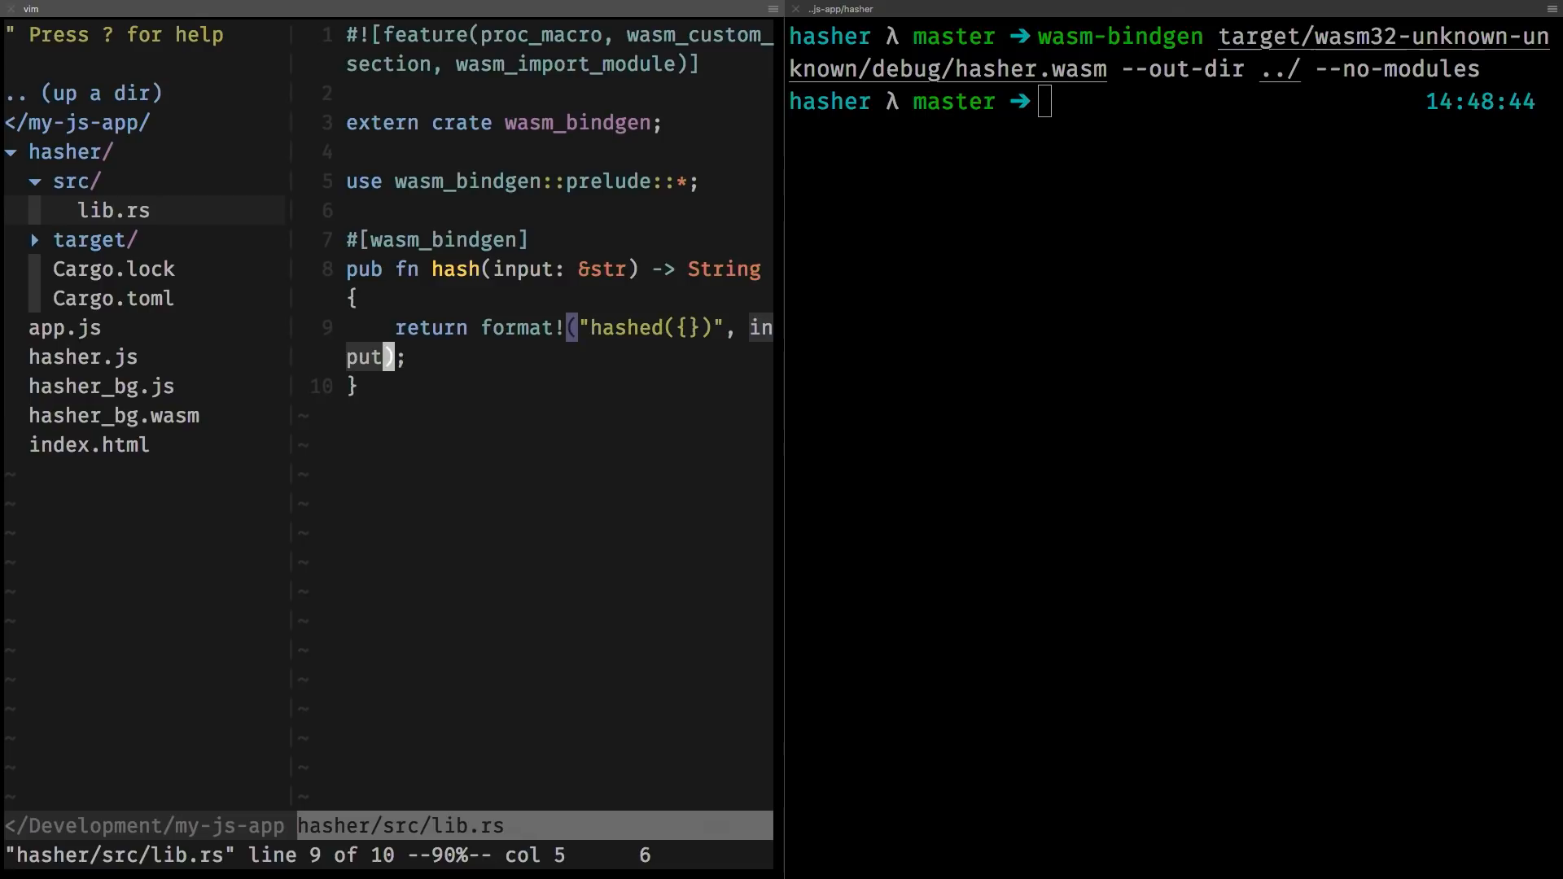
Paste sha2::Sha256::digest into lib.rs, start a sha dependency in Cargo.toml, and view the sha2 overview docs.
type("sha2::Sha256::digest")
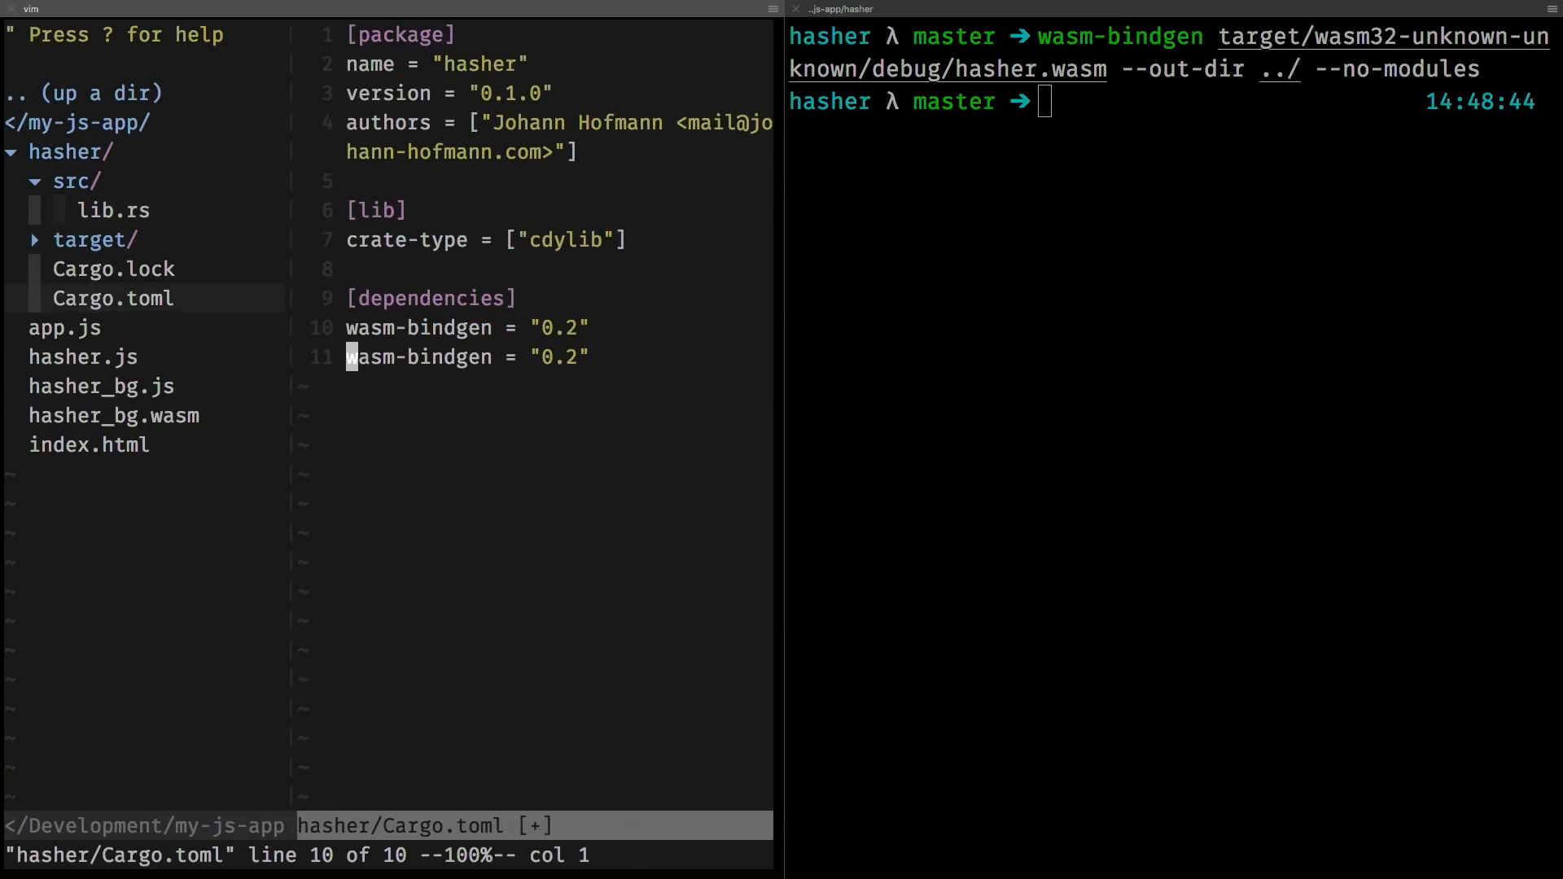
type("sha")
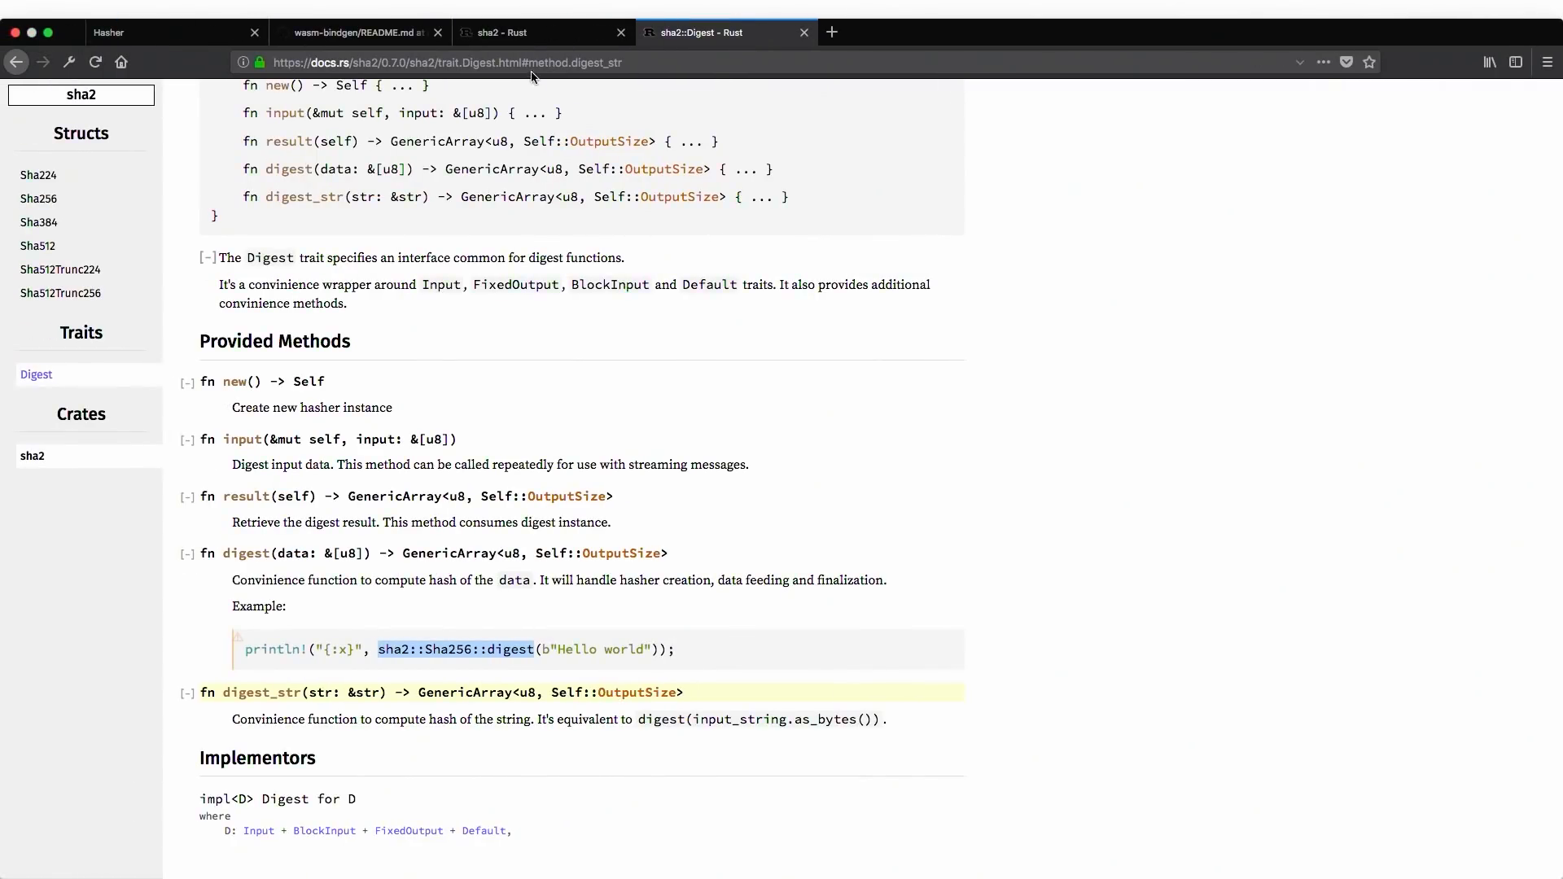
left_click(543, 33)
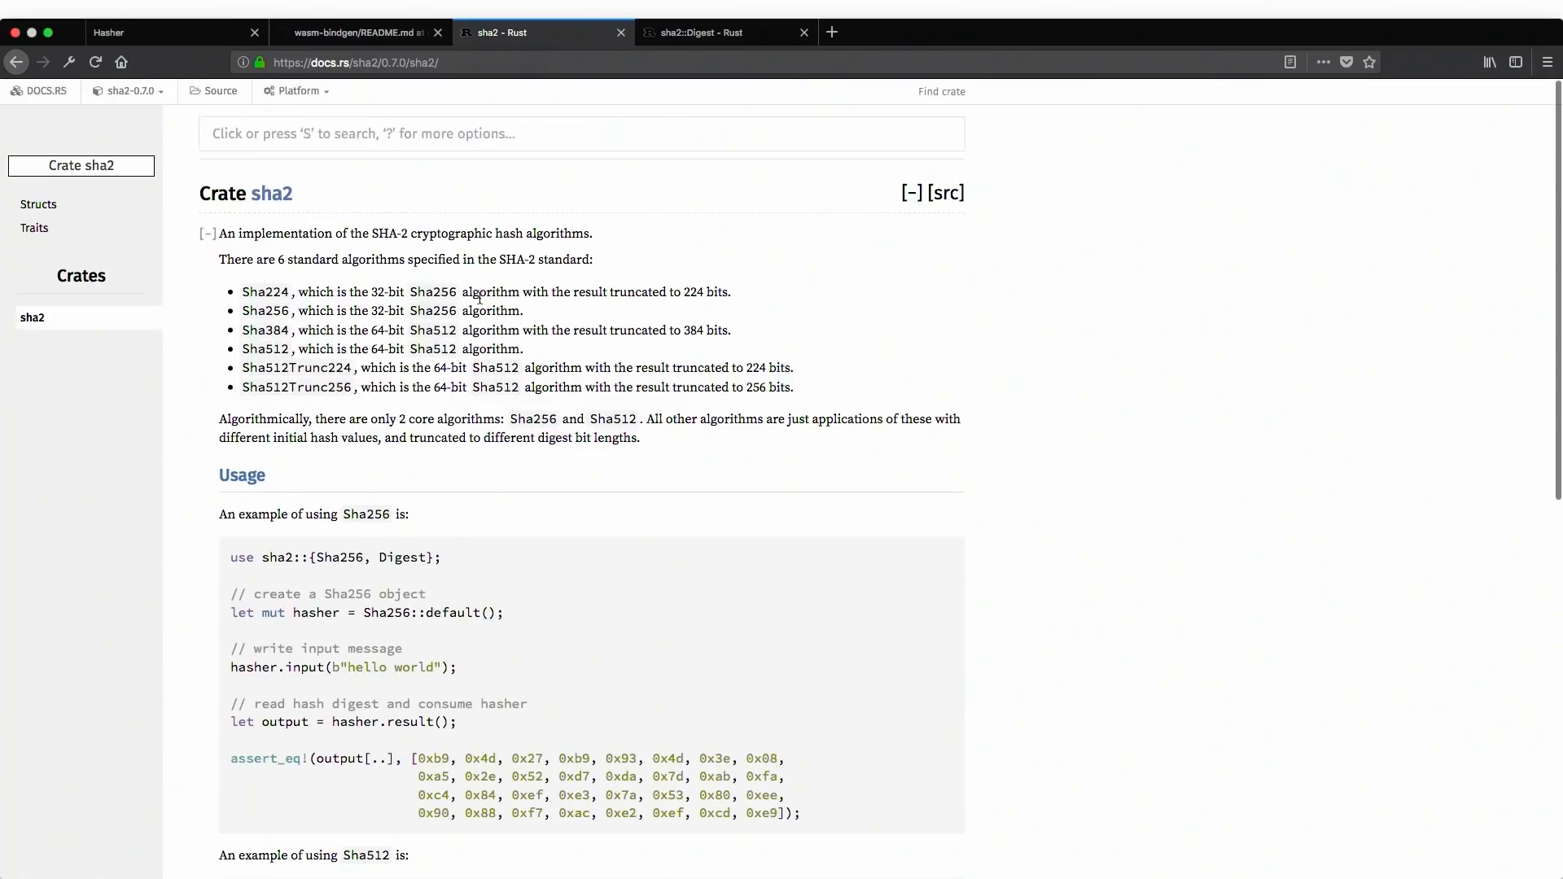
scroll("down", 3)
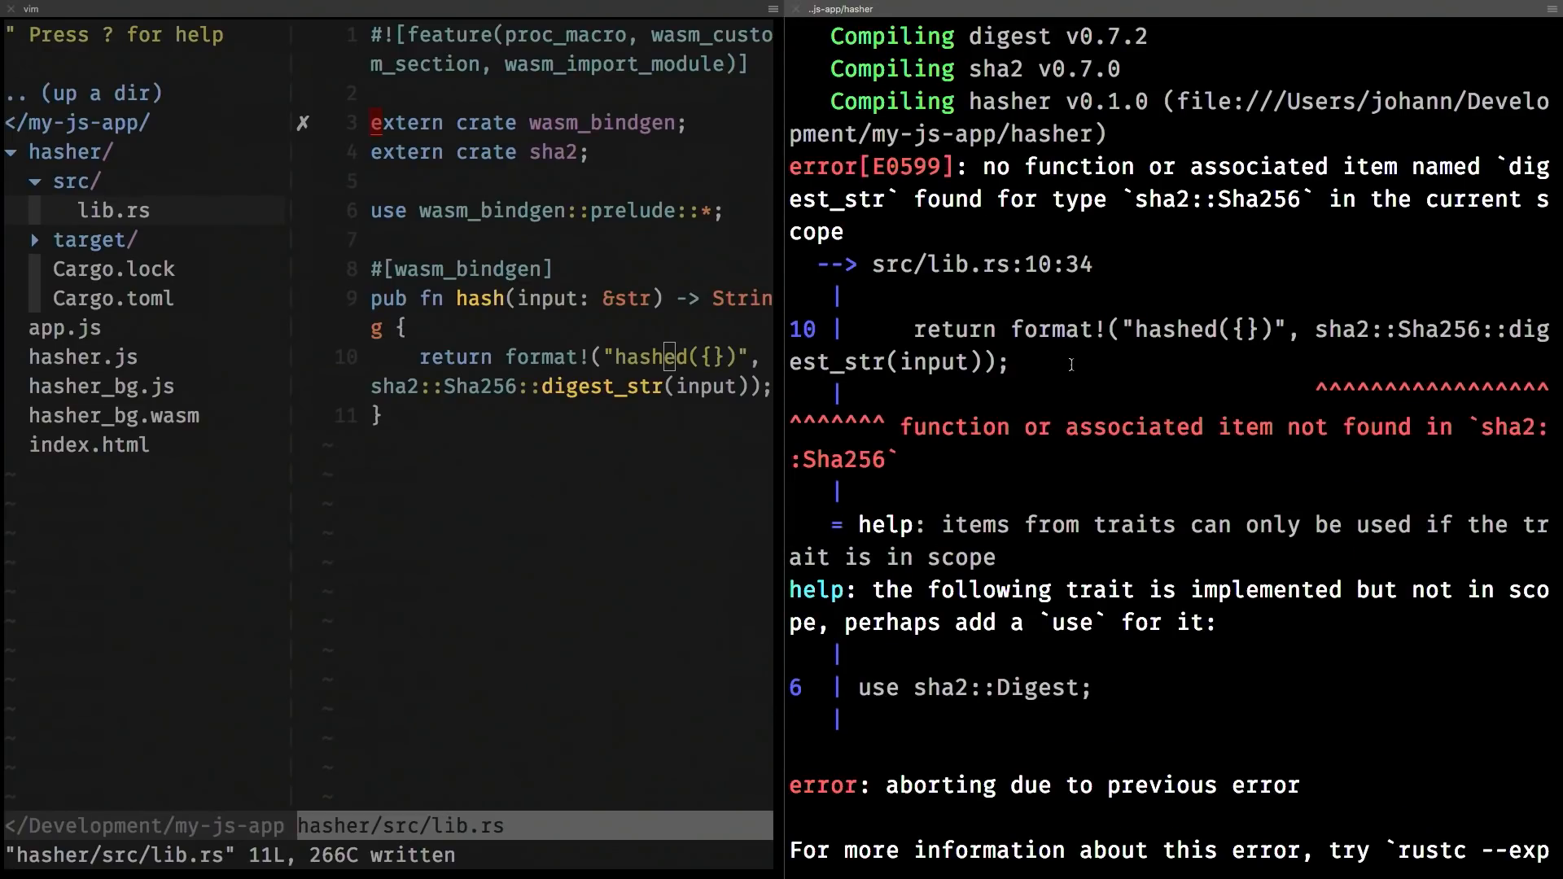
Scroll through the cargo build output reporting Digest must be in scope.
scroll("down", 3)
type("use sha2::Digest;")
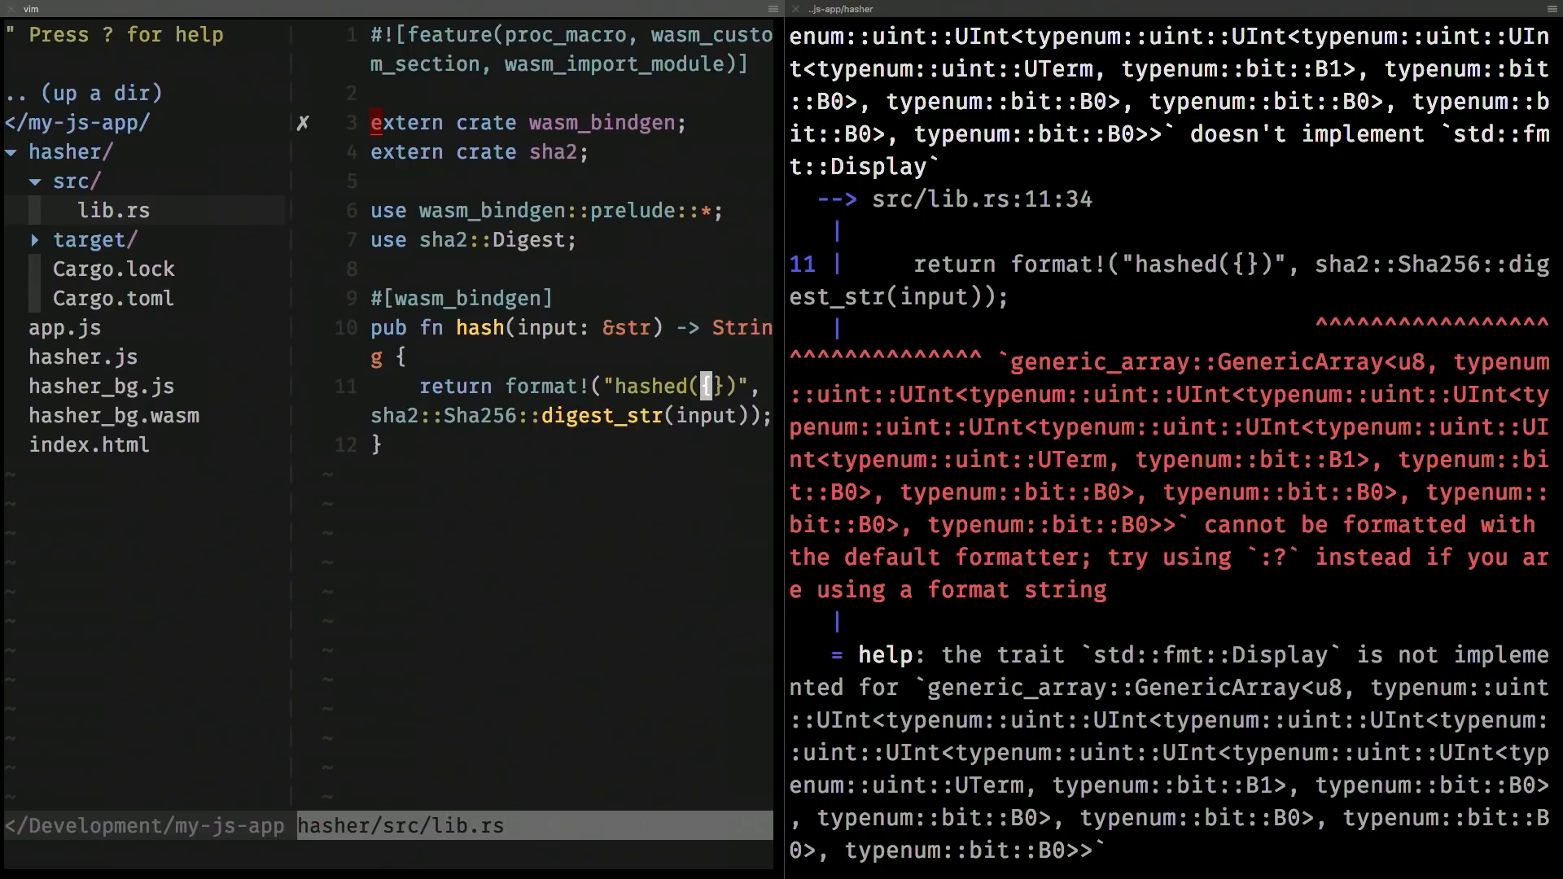
Format the digest as lowercase hex with {:x} inside hashed(...).
type(":x")
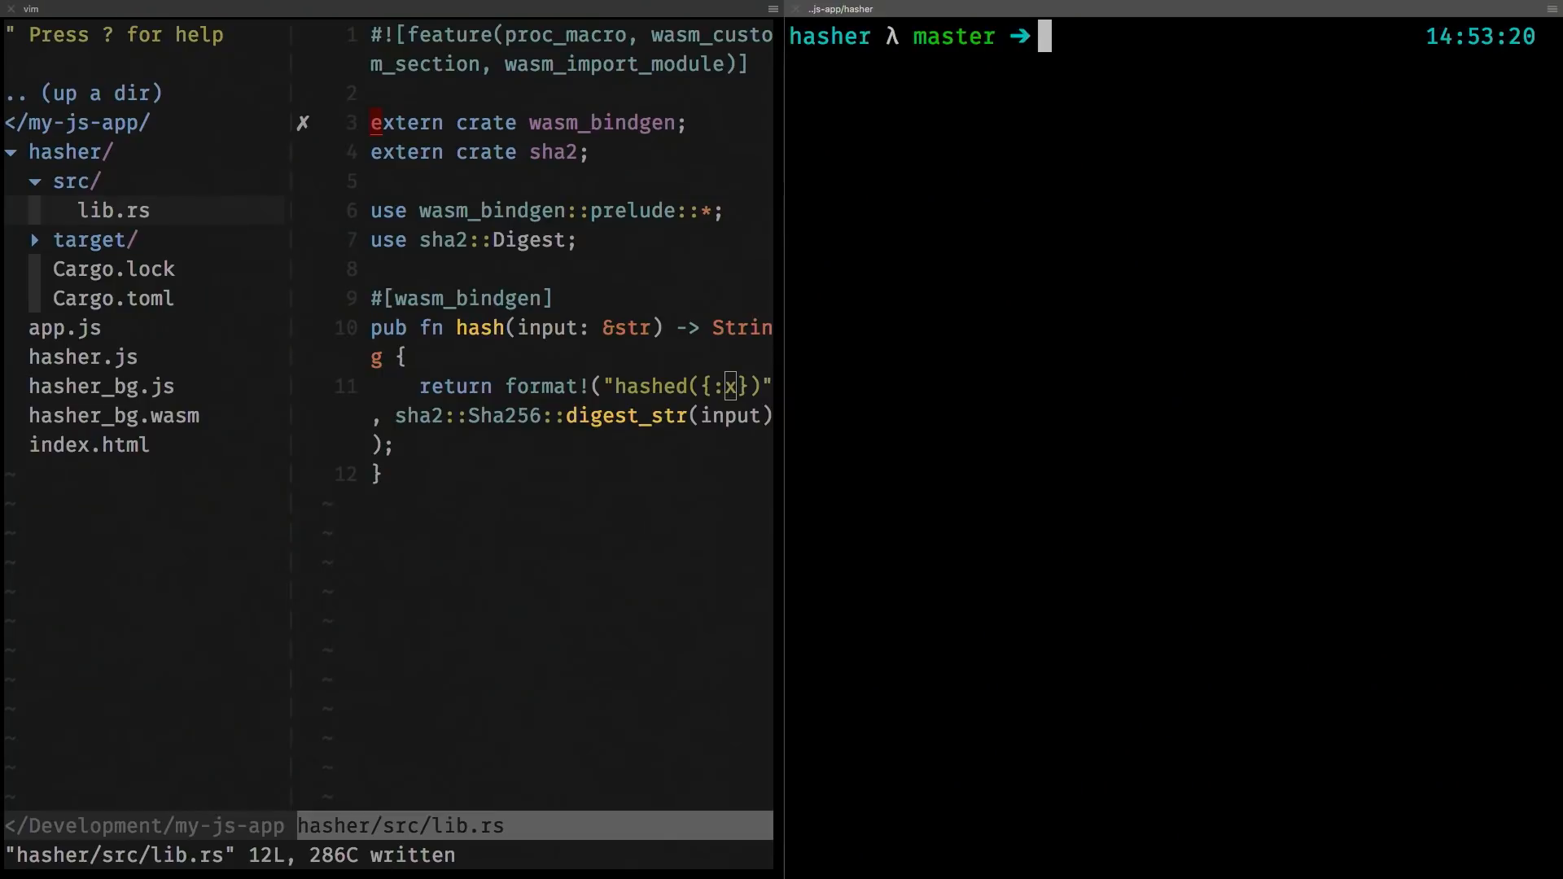
Run cargo build --target wasm32-unknown-unknown, refresh the file tree, and return to the Hasher page.
type("cargo build --target wasm32-unknown-unknown")
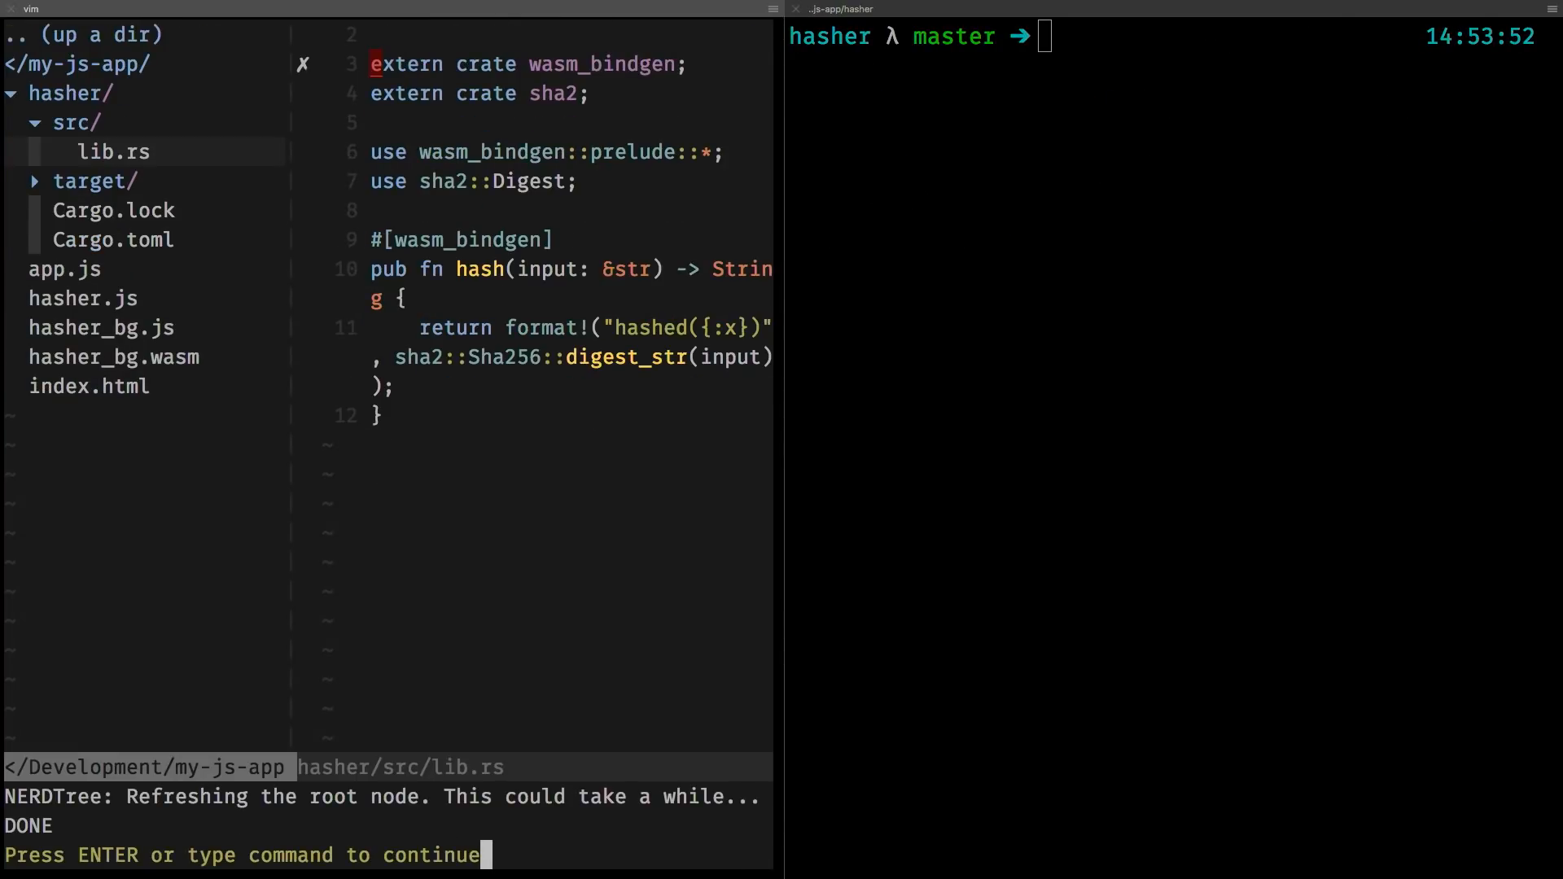
key("Return")
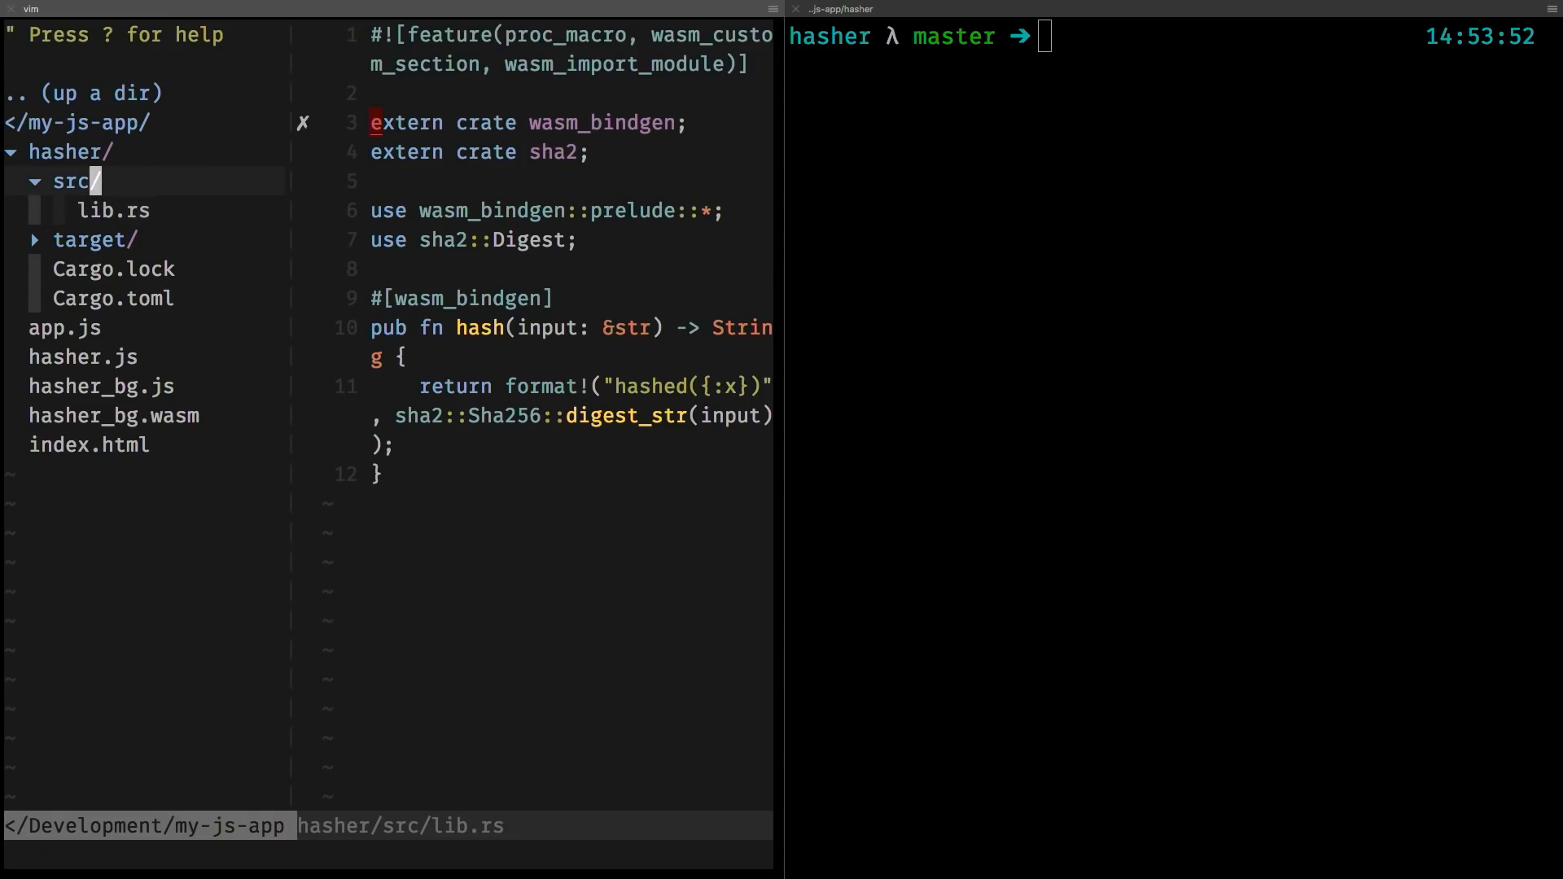
left_click(70, 181)
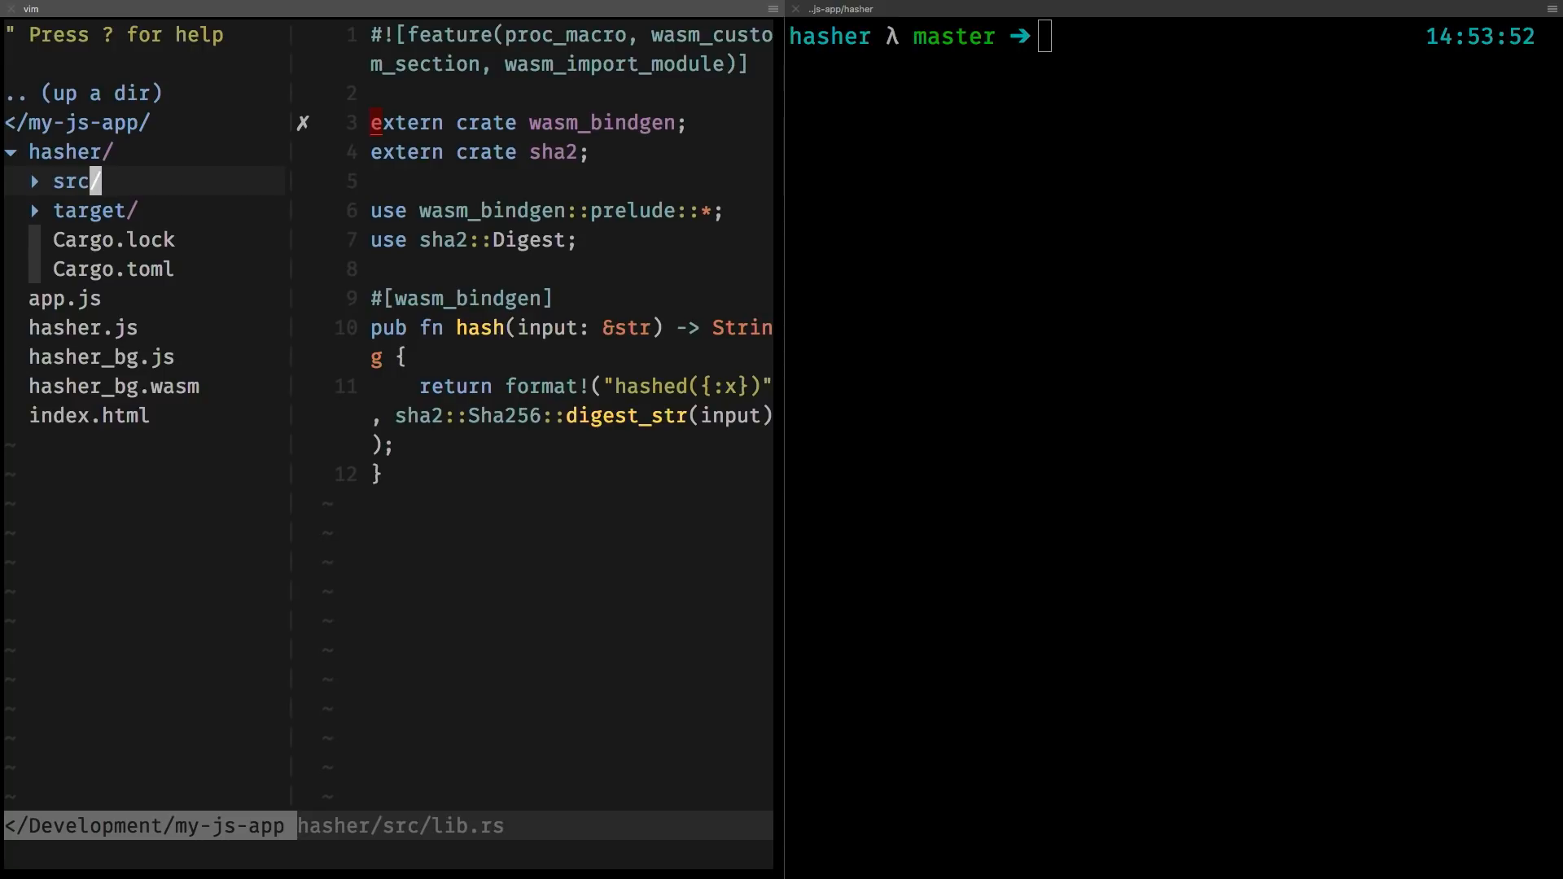
type("w")
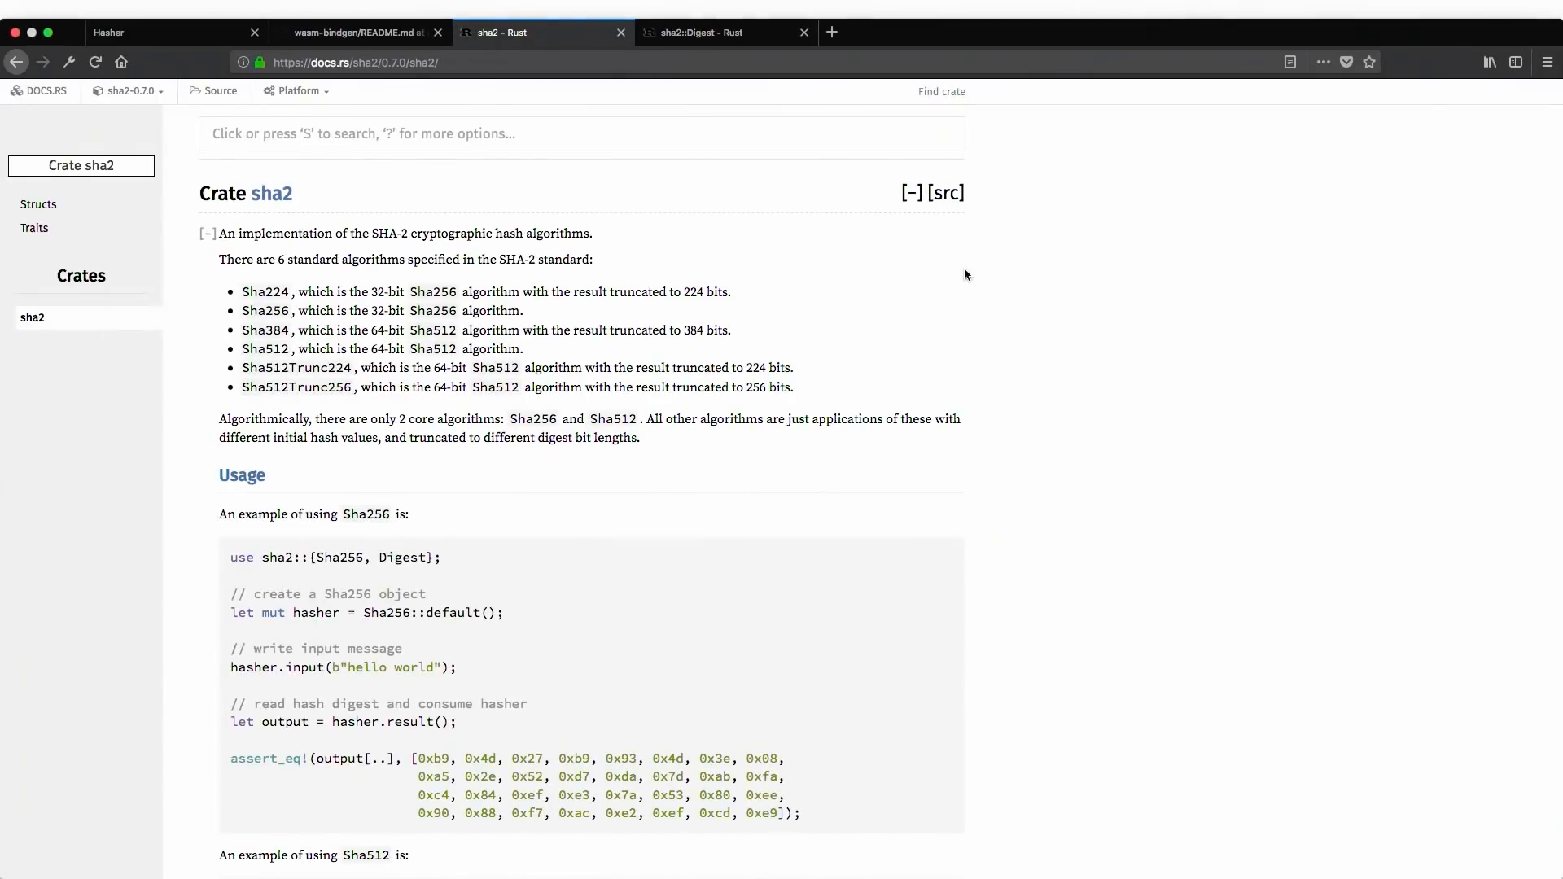
left_click(150, 33)
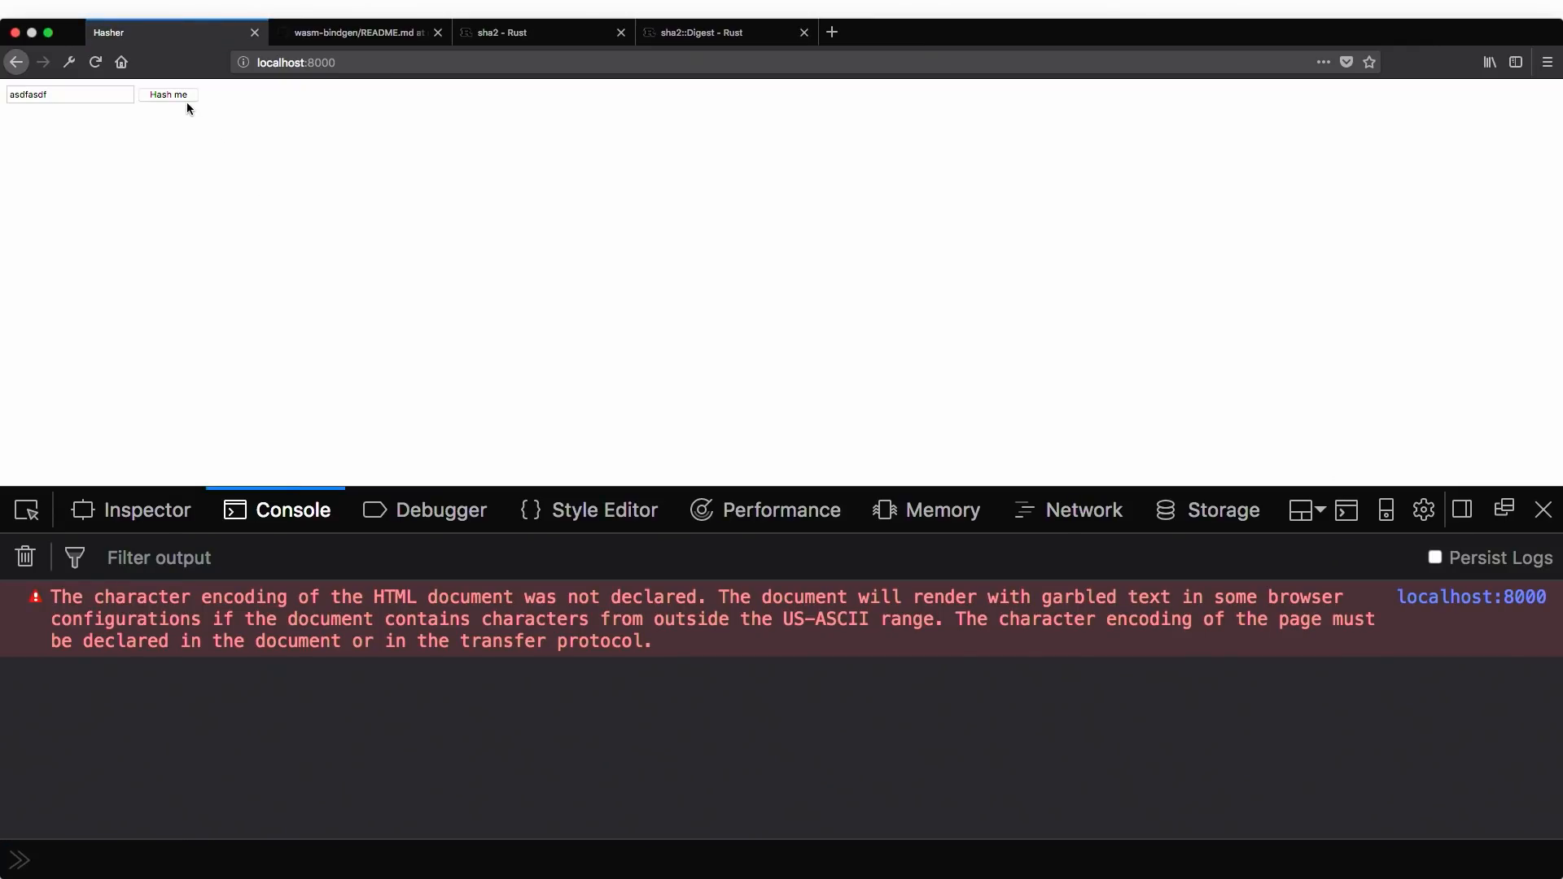
Hash the entered text via Hash me and dismiss the SHA-256 digest alert.
left_click(168, 94)
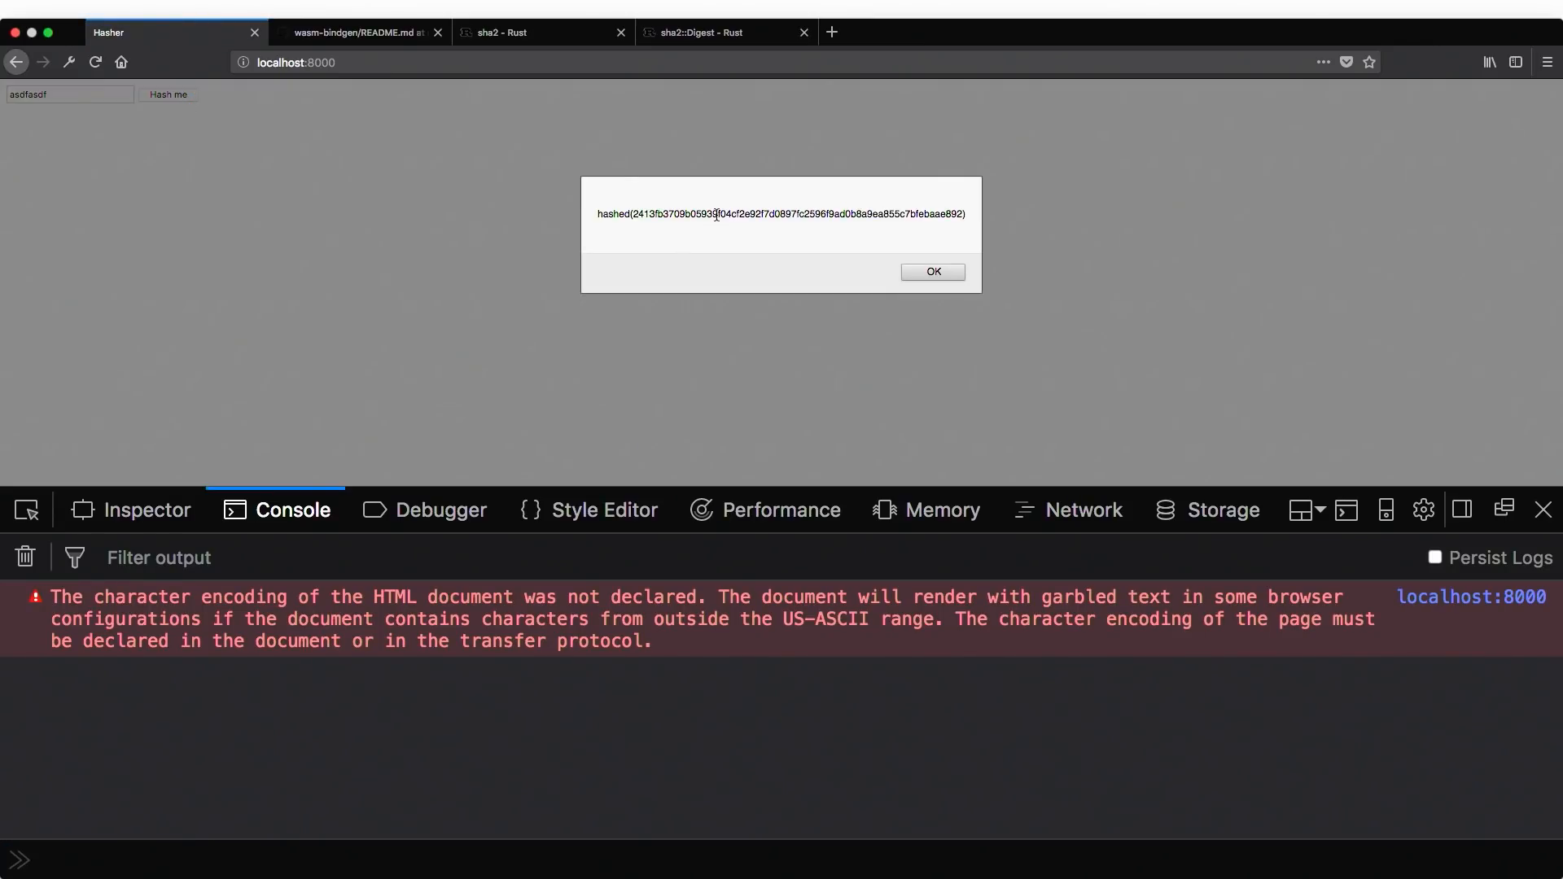
left_click(930, 272)
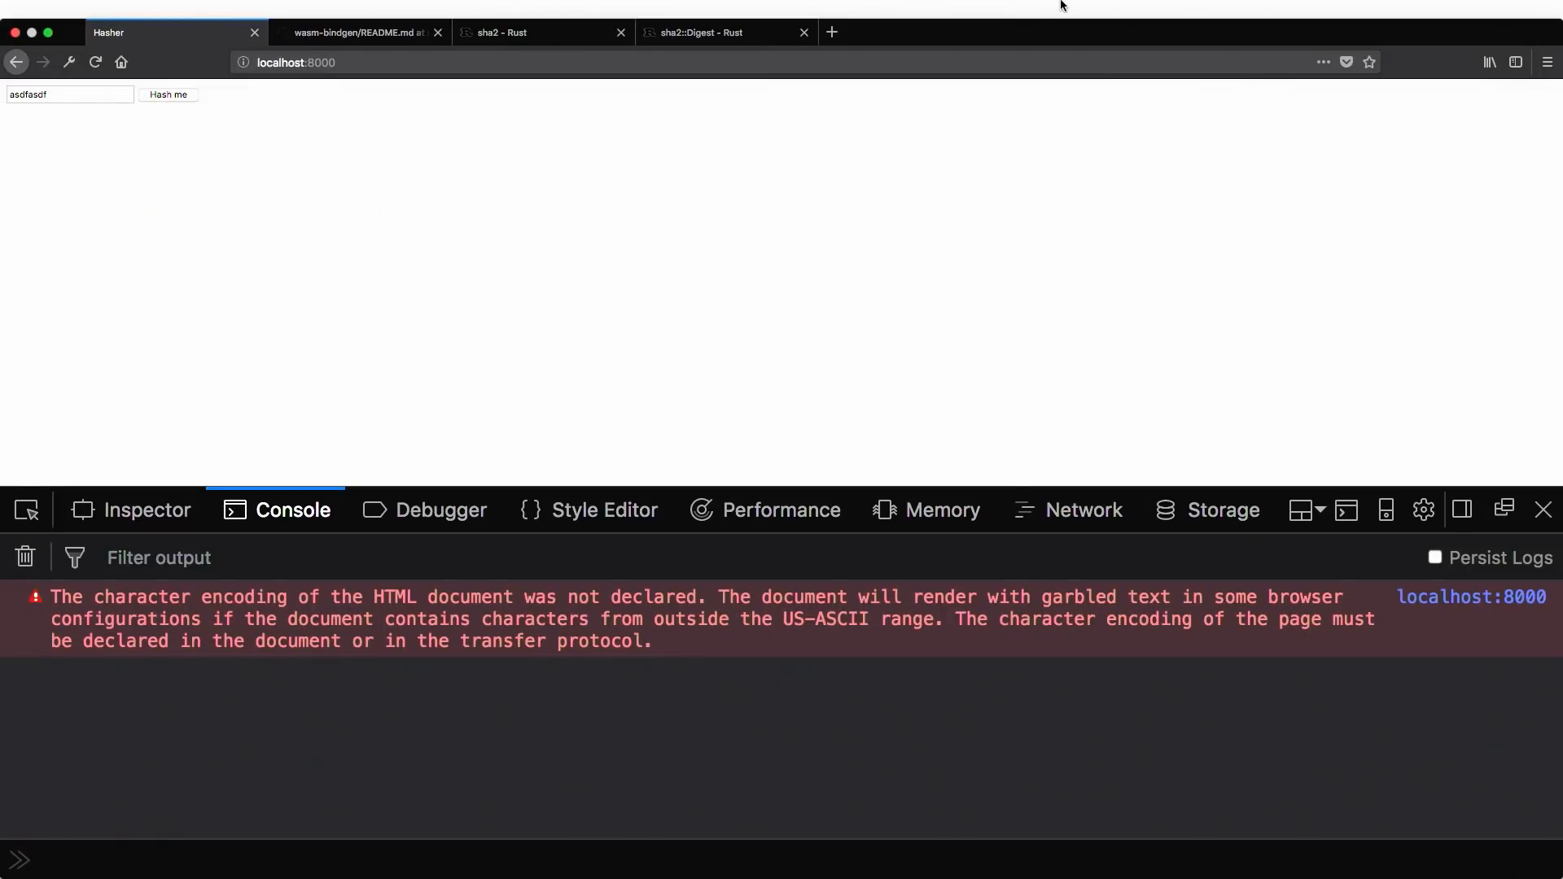
mouse_move(903, 219)
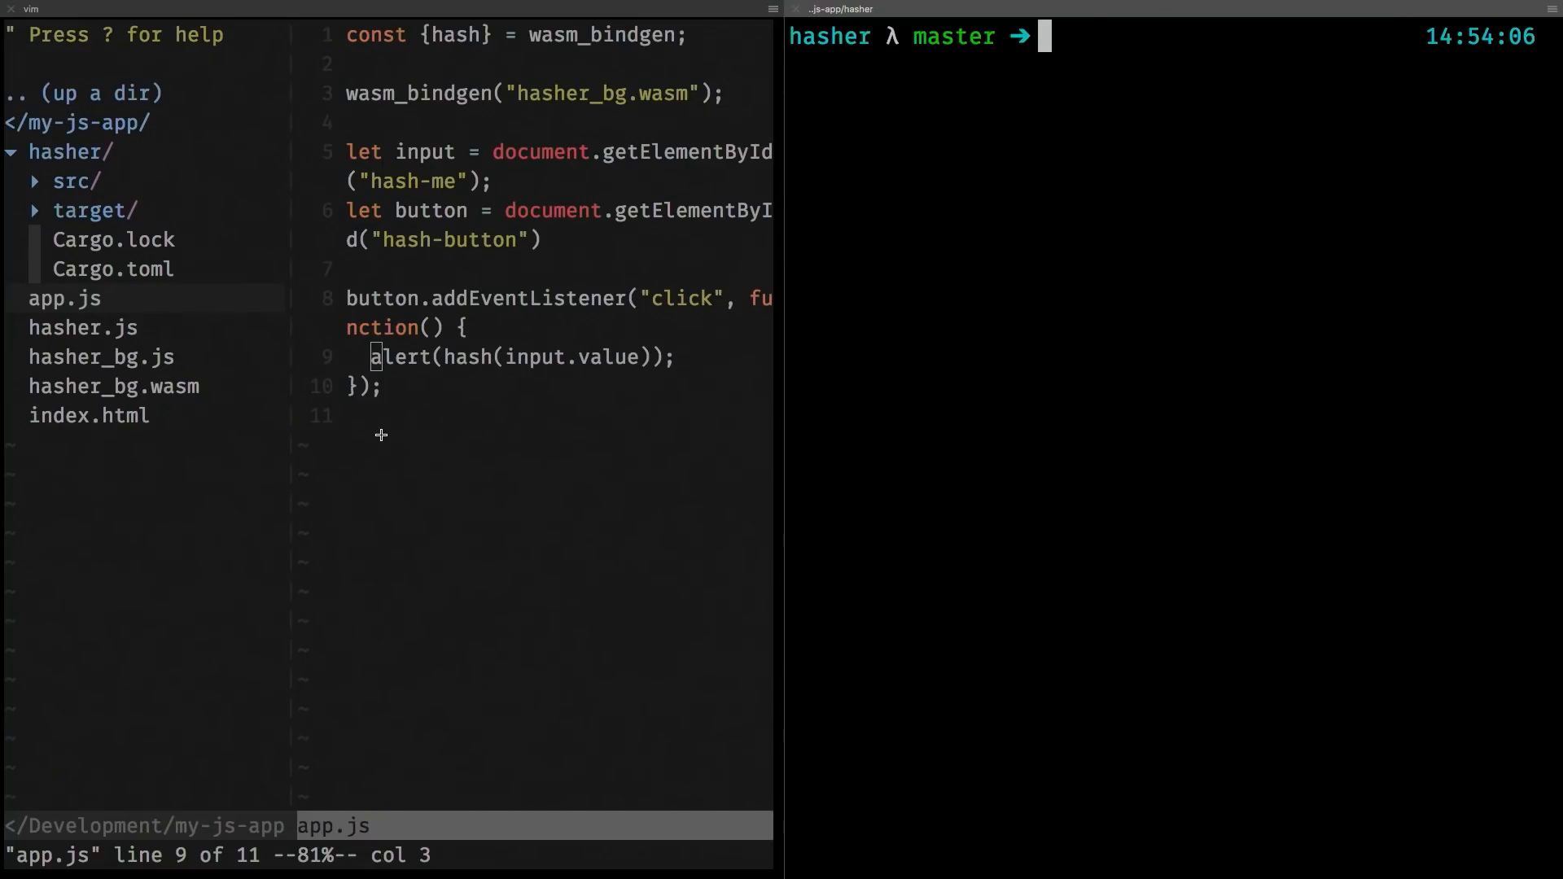
Run wasm-pack to show its help, then wasm-pack init to start compiling to WASM.
type("wasm-pack")
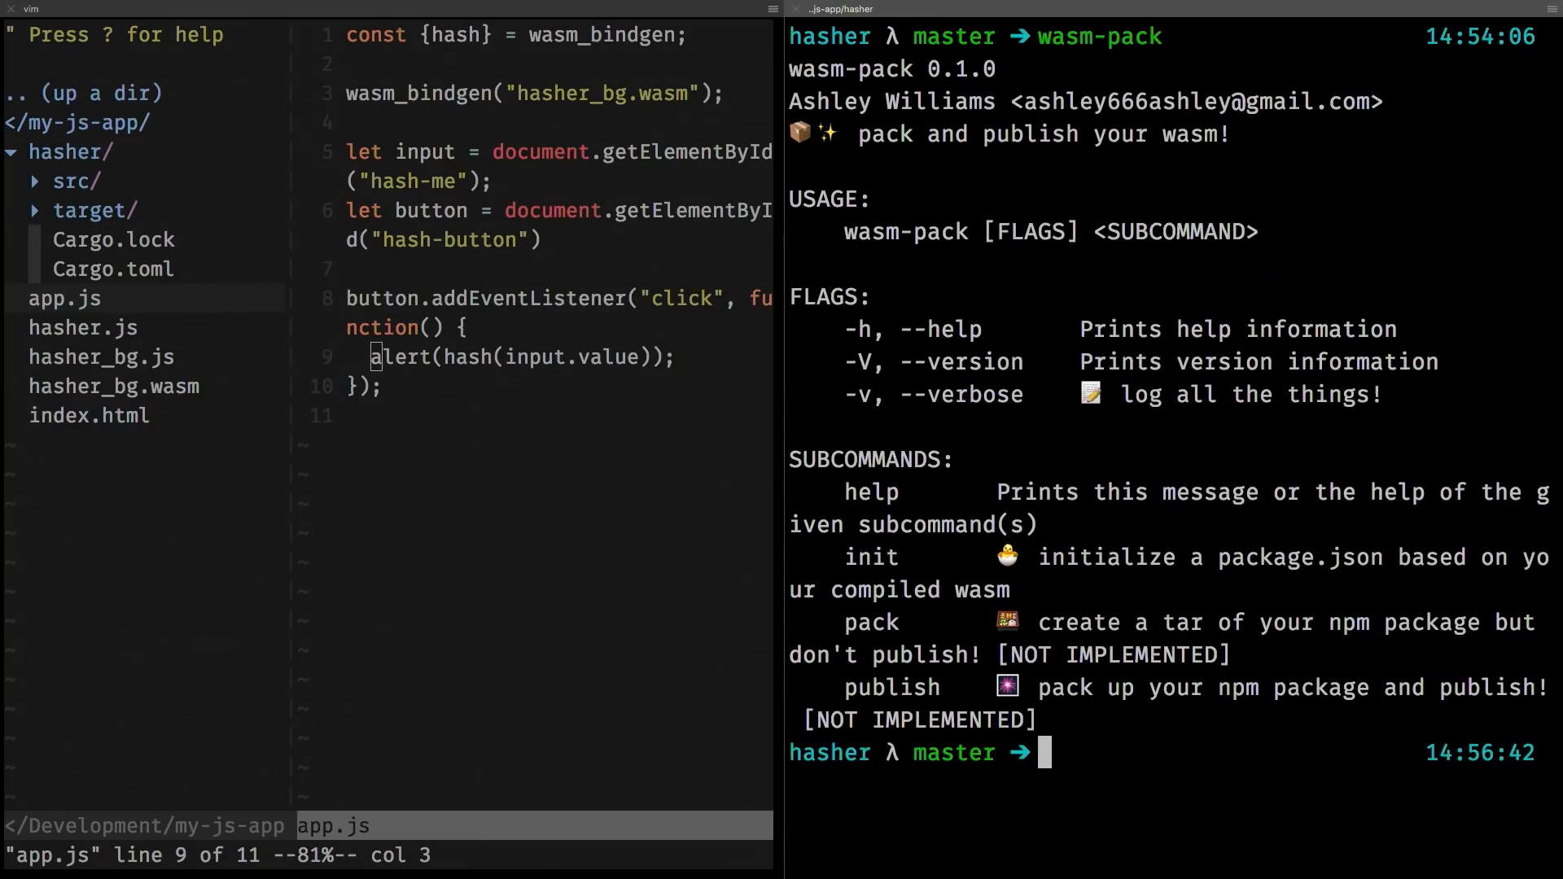
type("wasm-pack init")
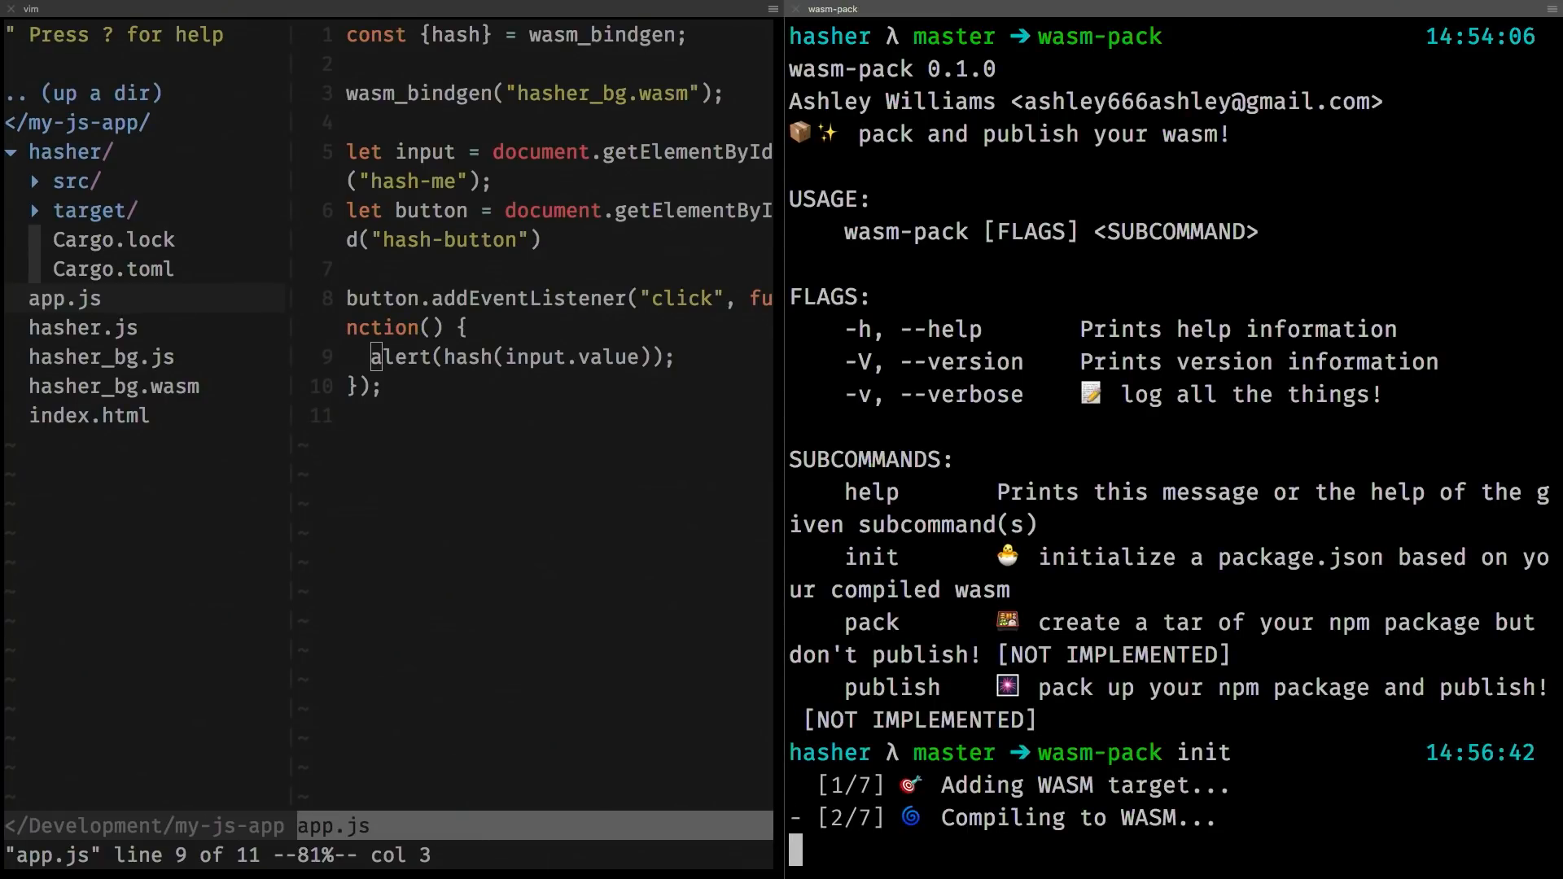